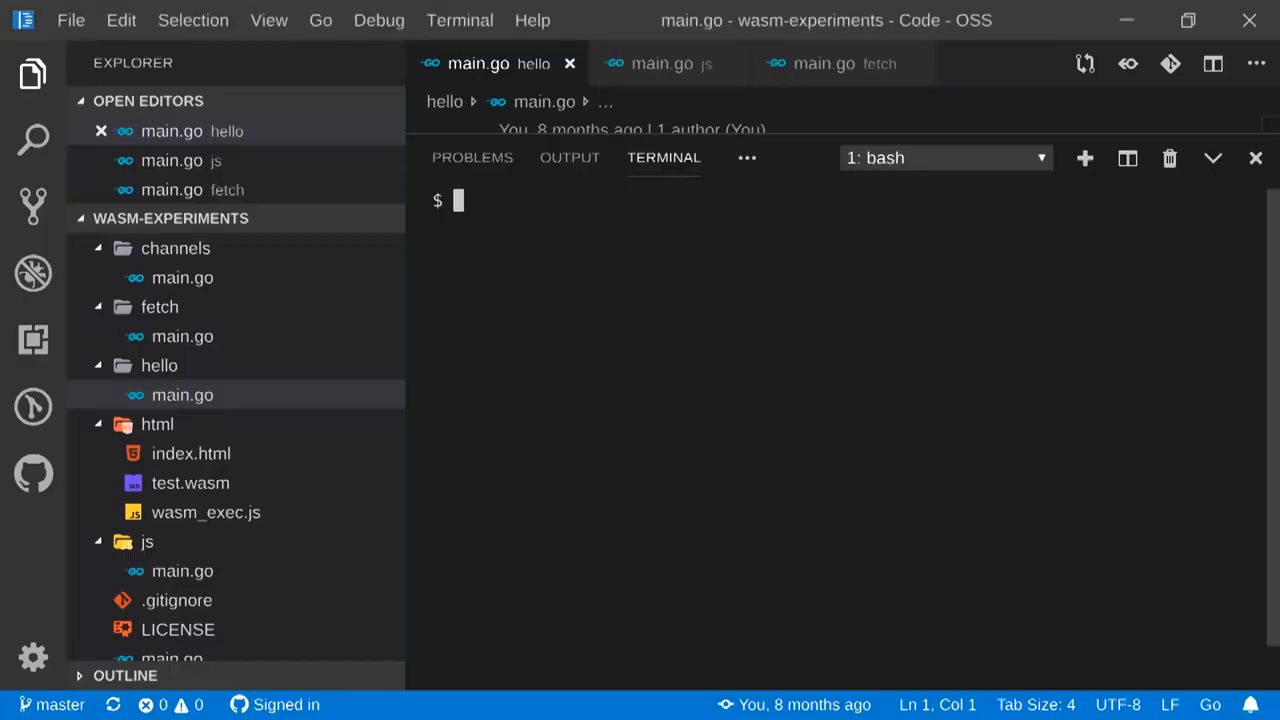
mouse_move(584, 264)
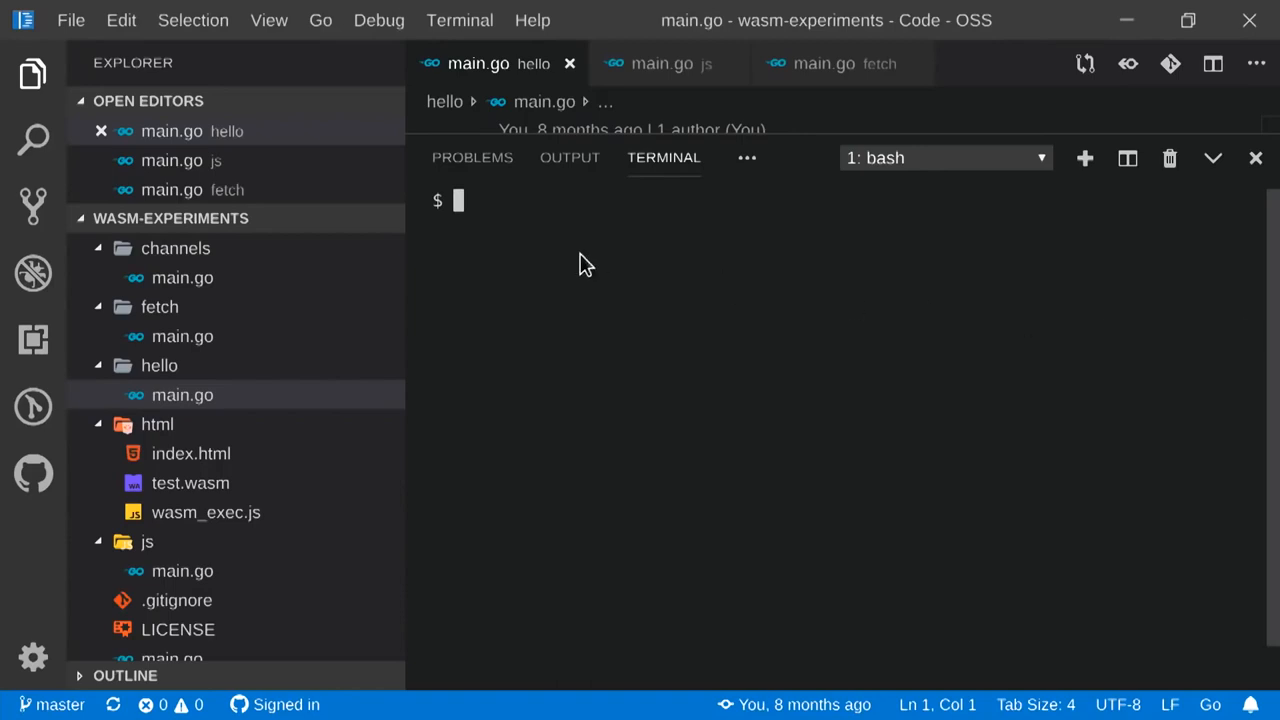
mouse_move(734, 308)
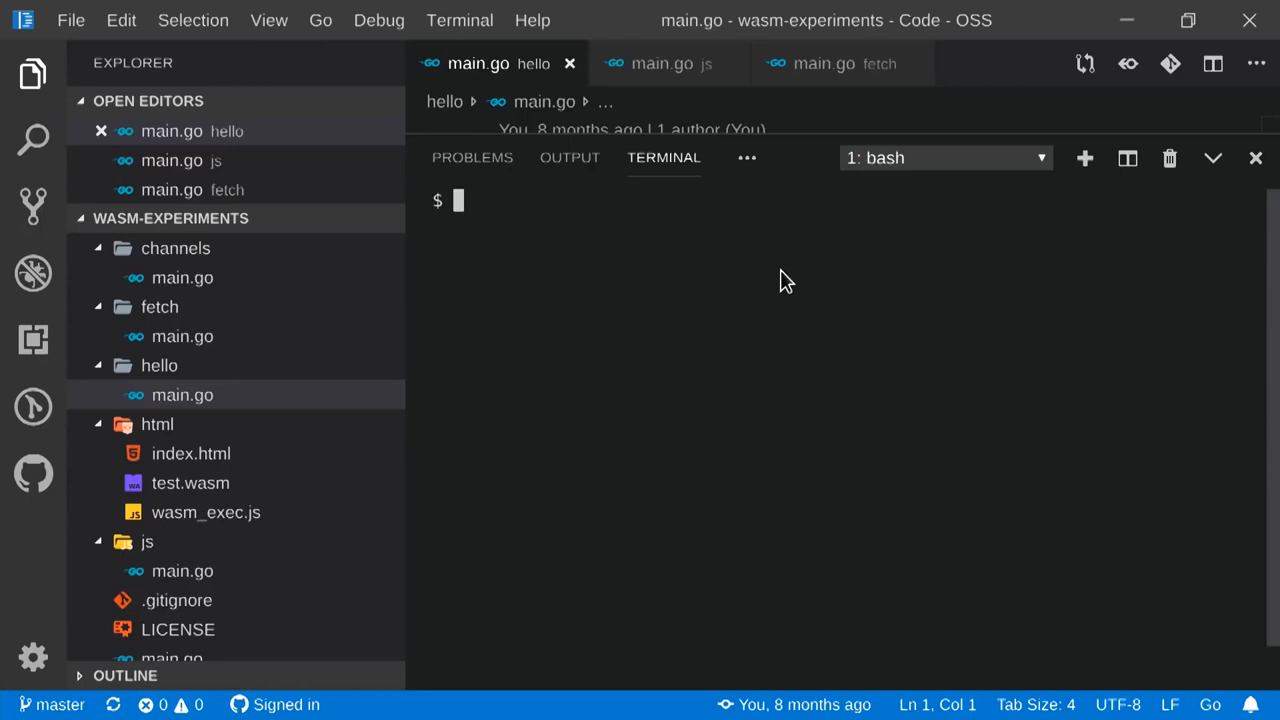
mouse_move(688, 256)
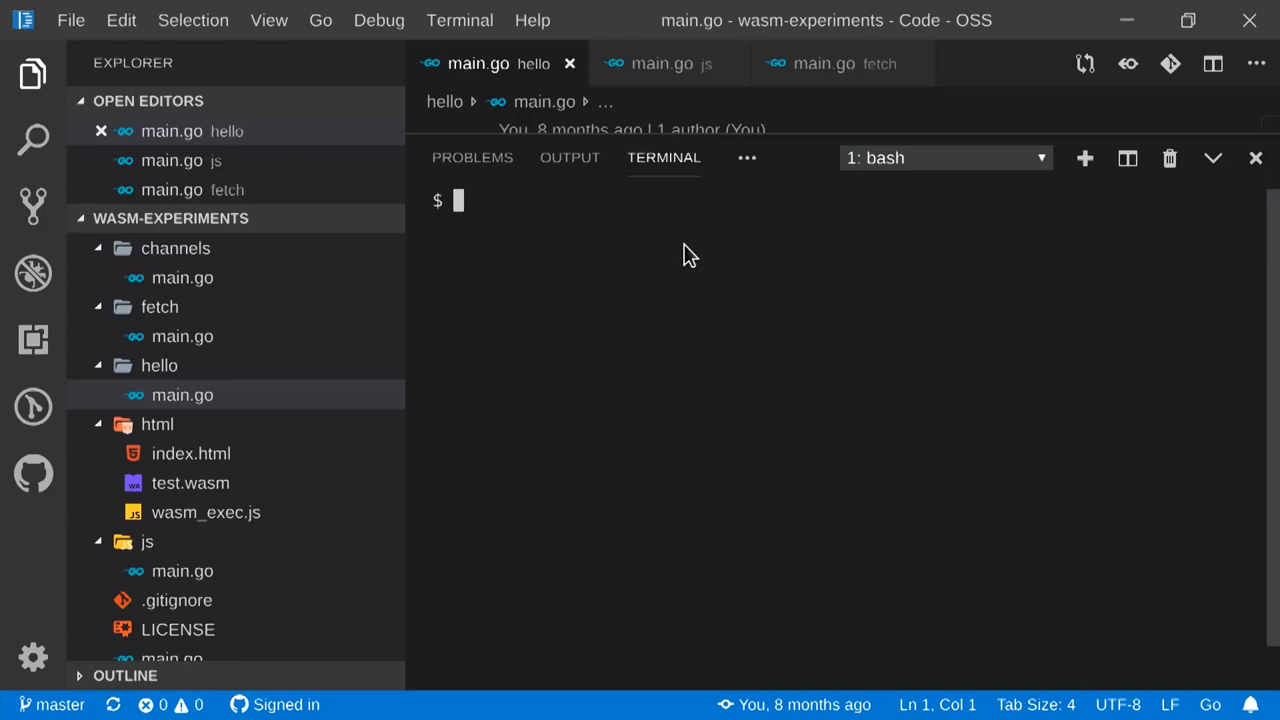
Hide the terminal panel so hello/main.go's js,wasm Hello World source is visible.
left_click(1256, 156)
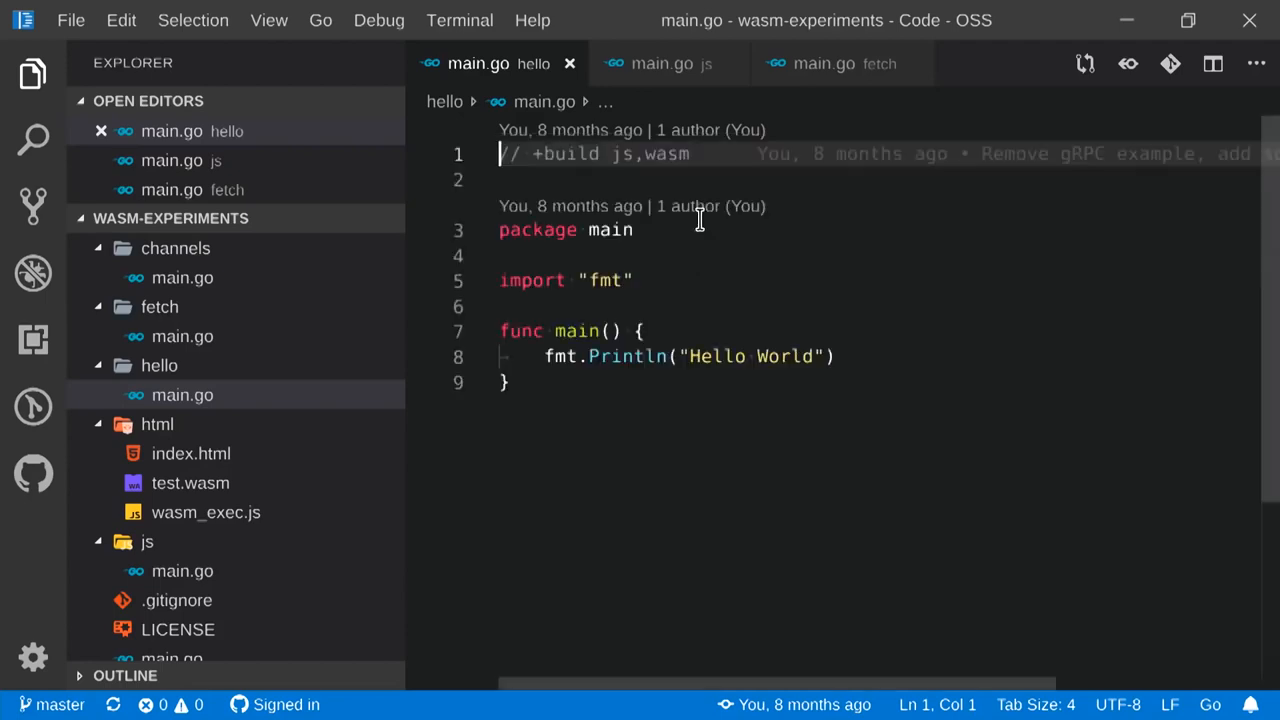
mouse_move(616, 108)
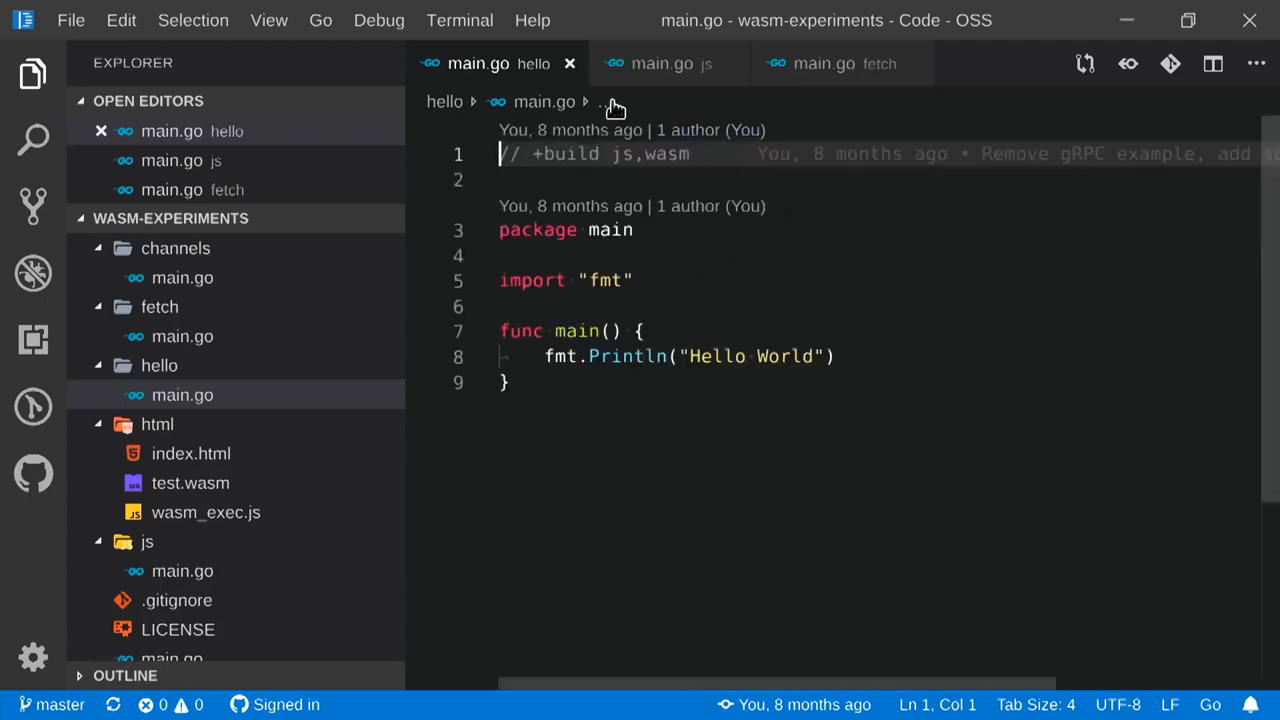
mouse_move(784, 224)
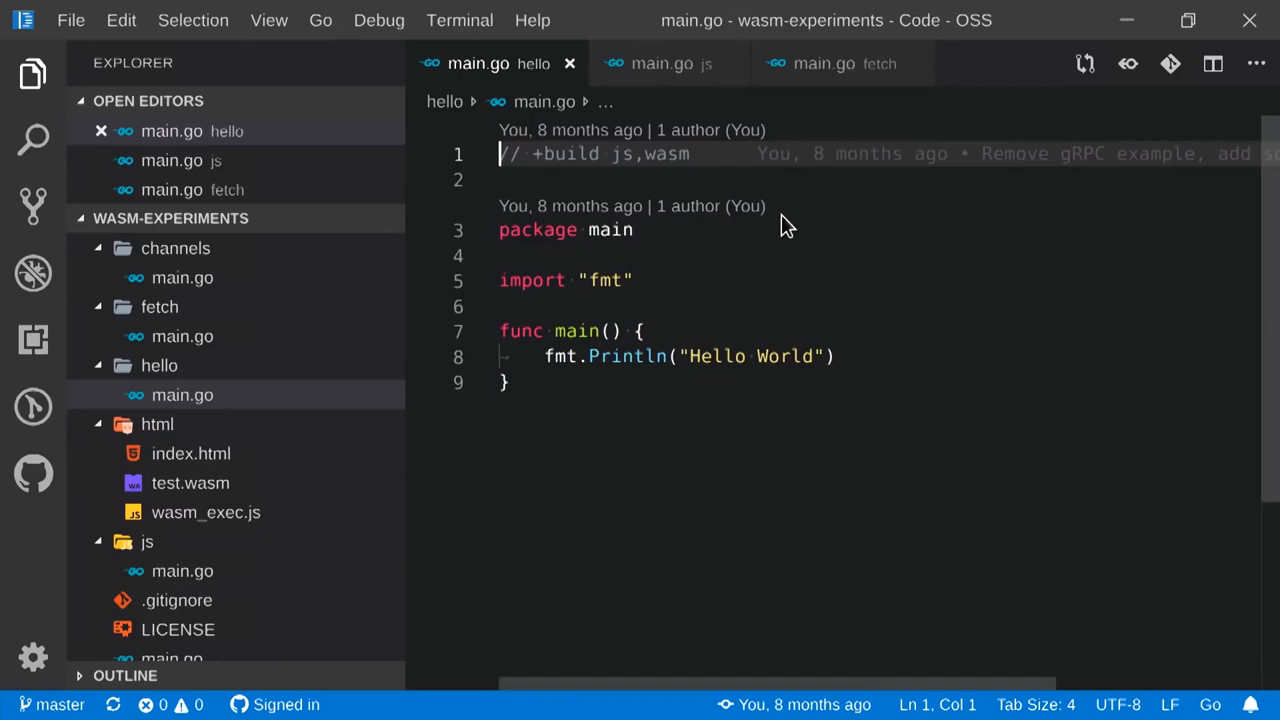
mouse_move(656, 184)
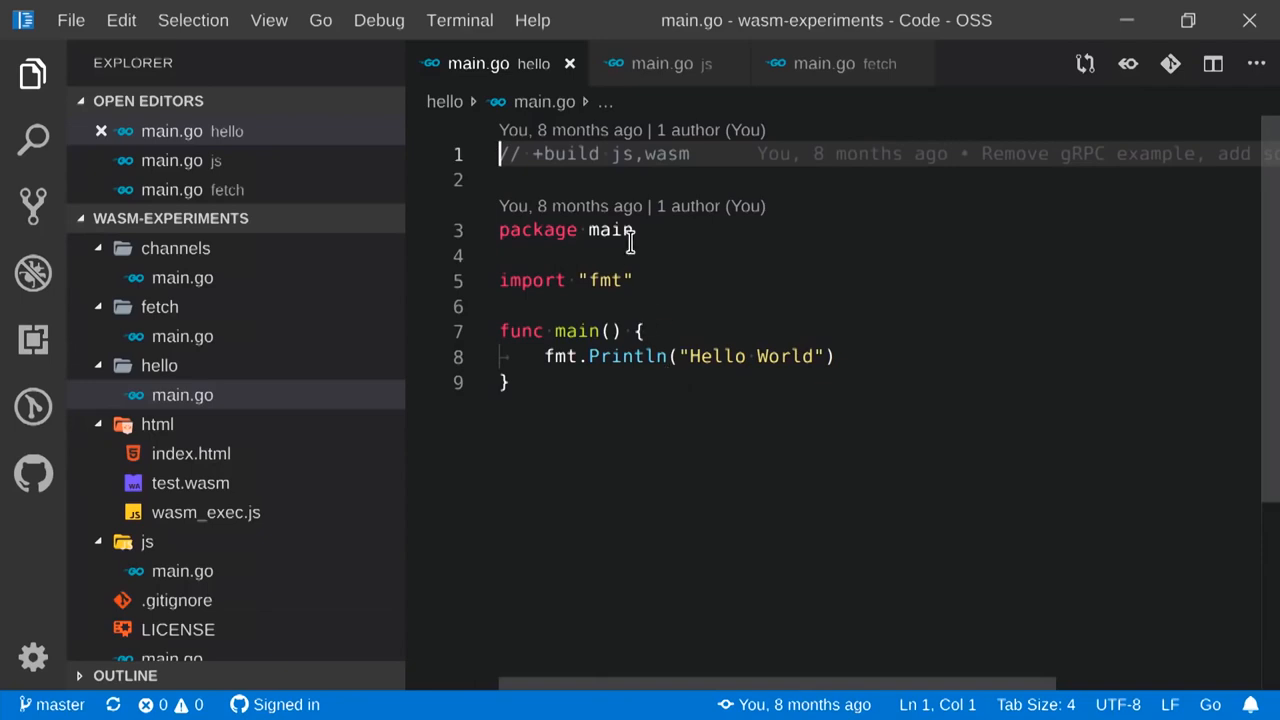
mouse_move(720, 160)
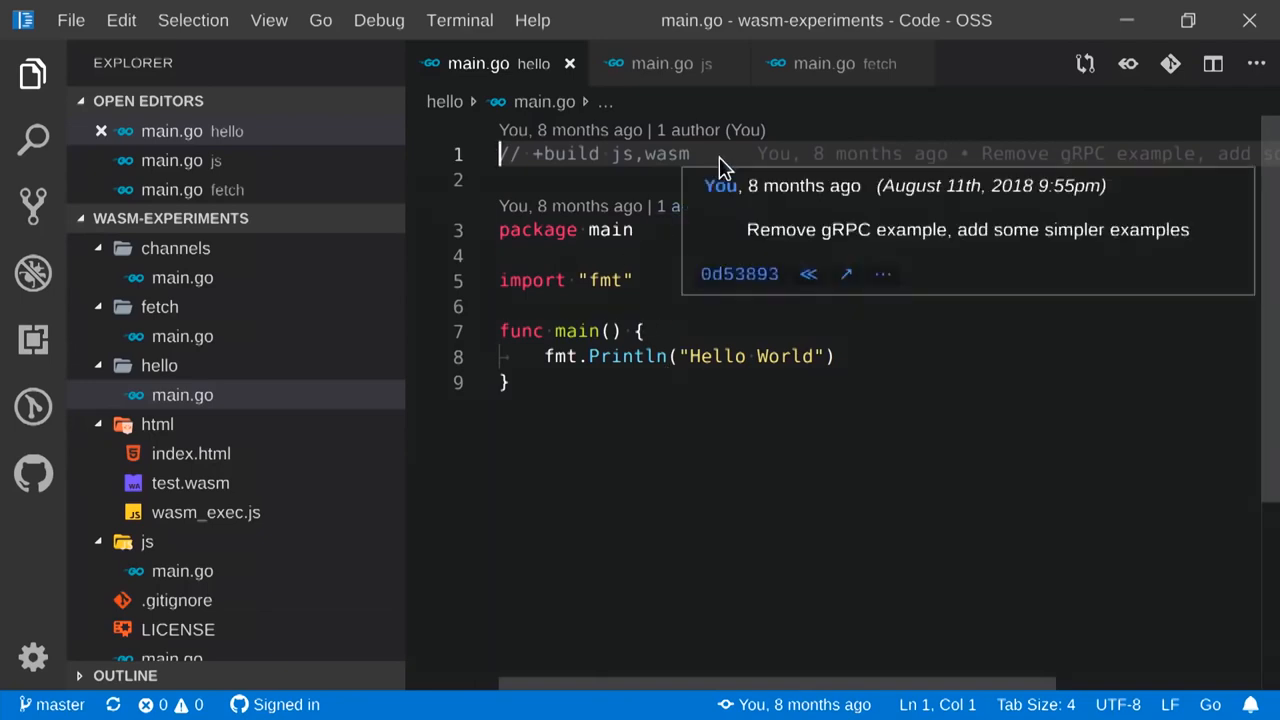
mouse_move(650, 184)
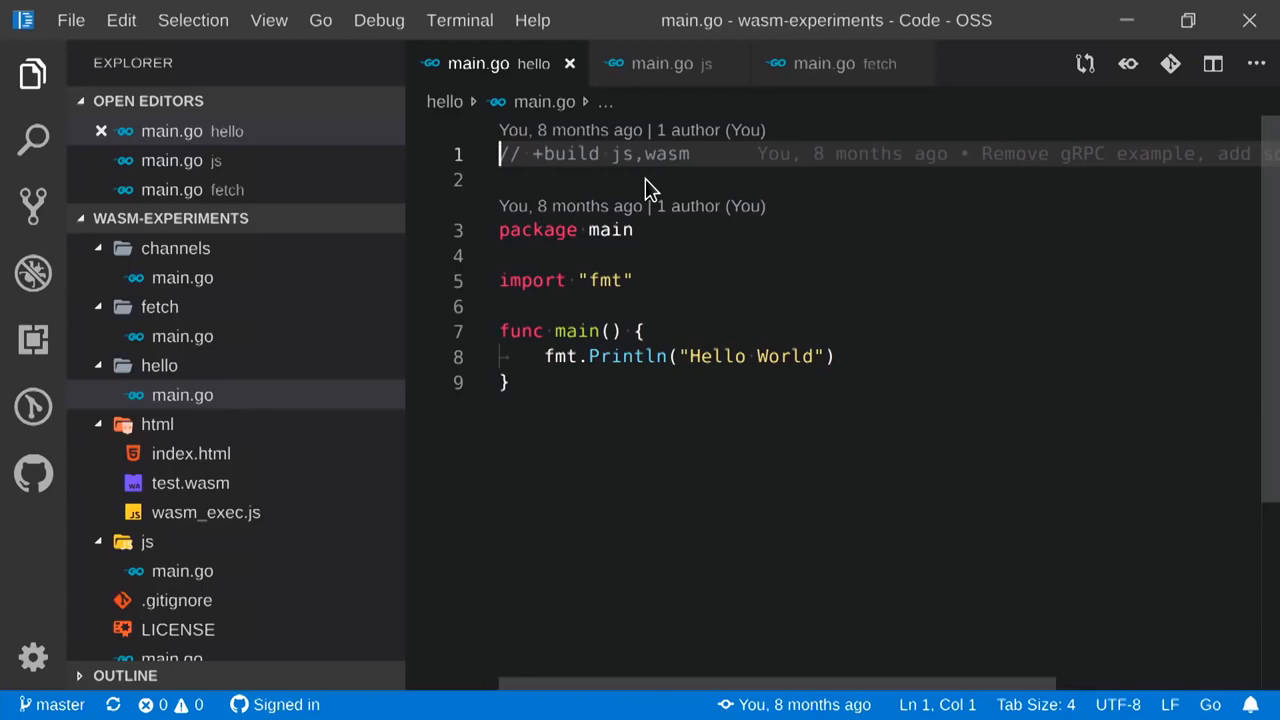
mouse_move(636, 178)
type("make hello")
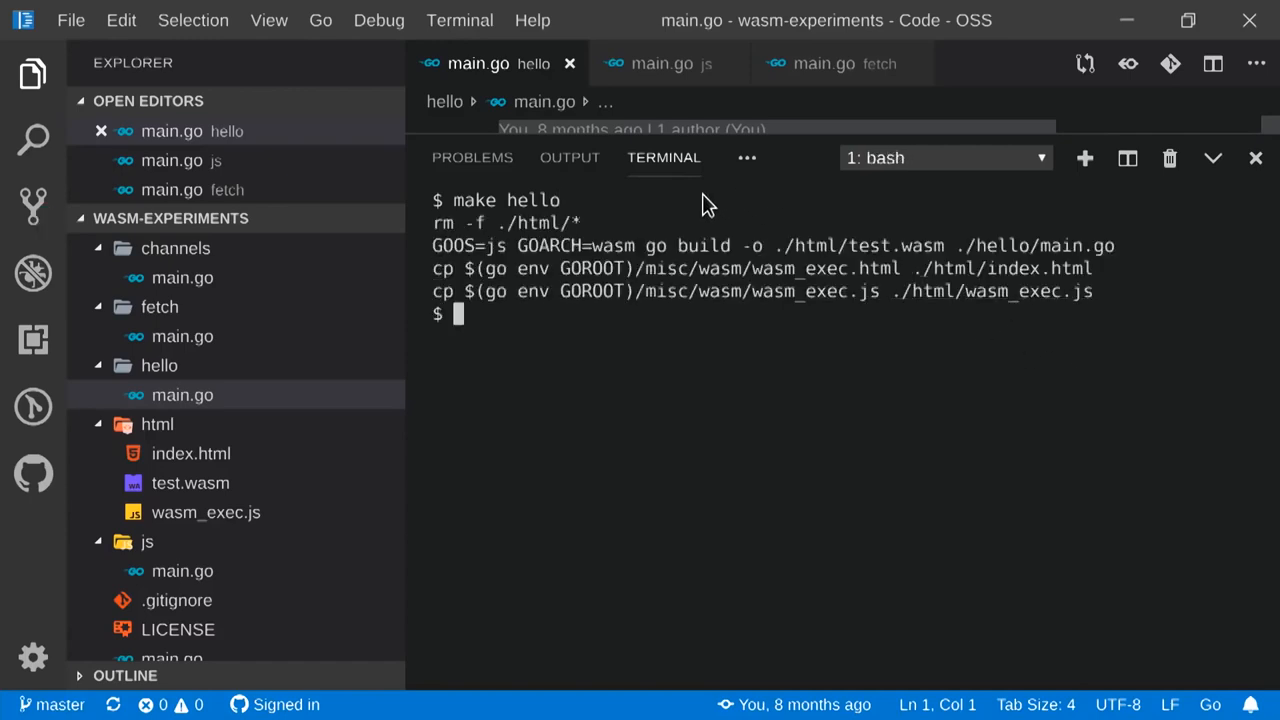
mouse_move(808, 258)
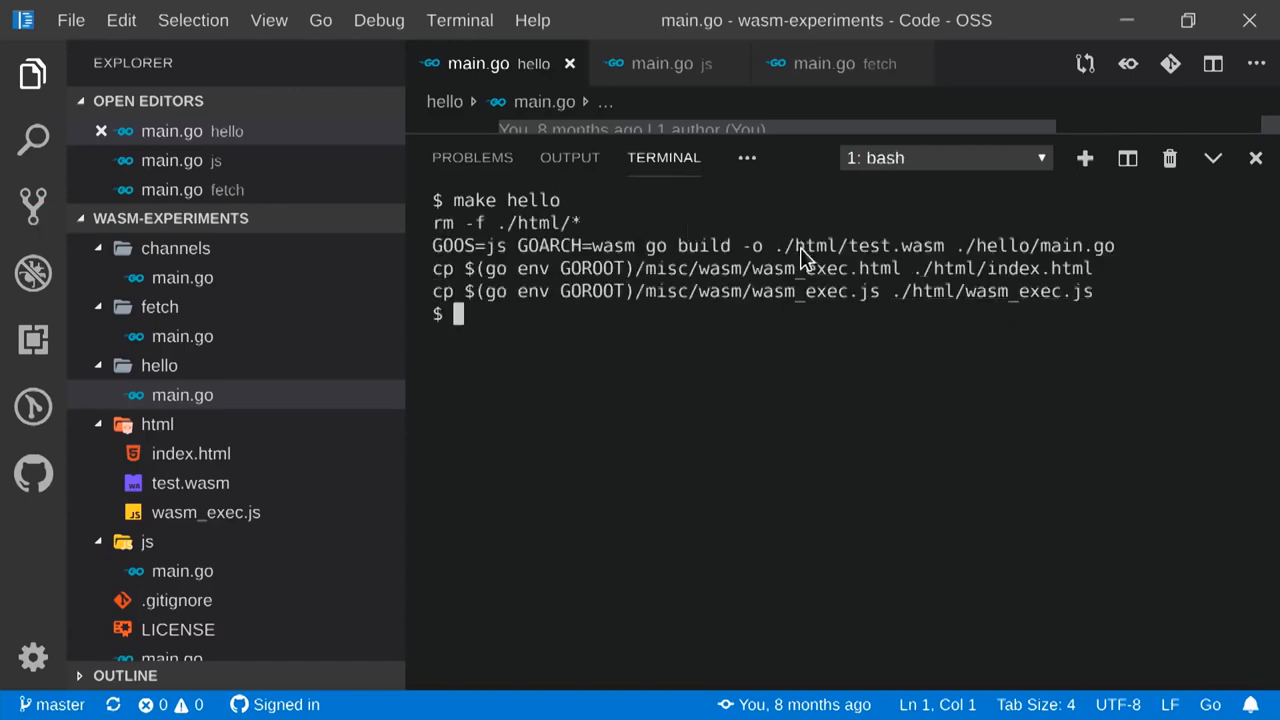
mouse_move(578, 262)
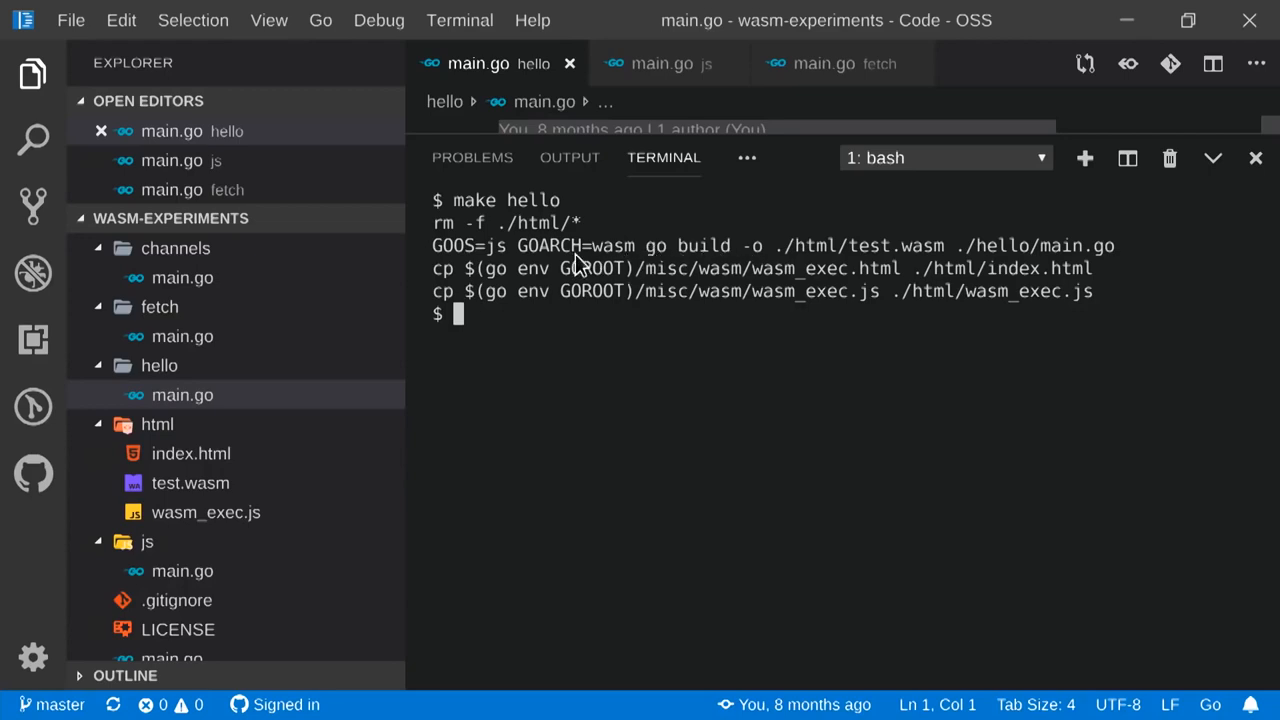
mouse_move(628, 272)
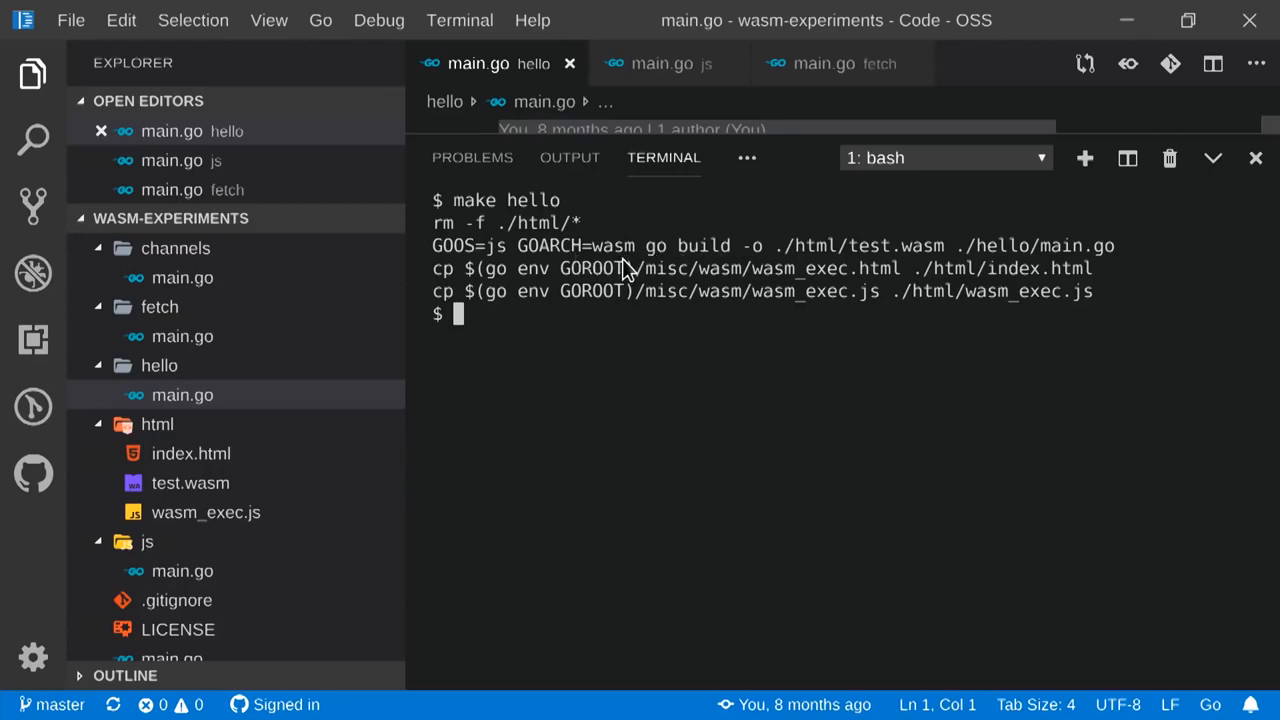
mouse_move(860, 268)
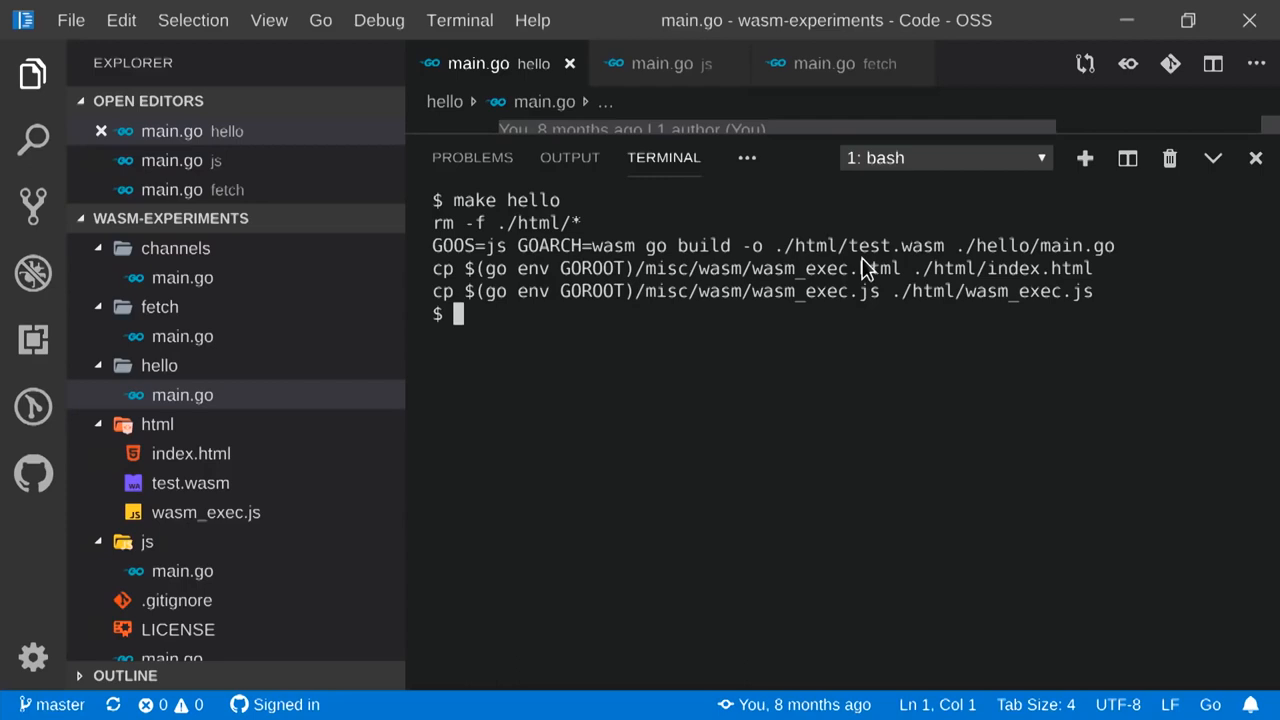
mouse_move(690, 300)
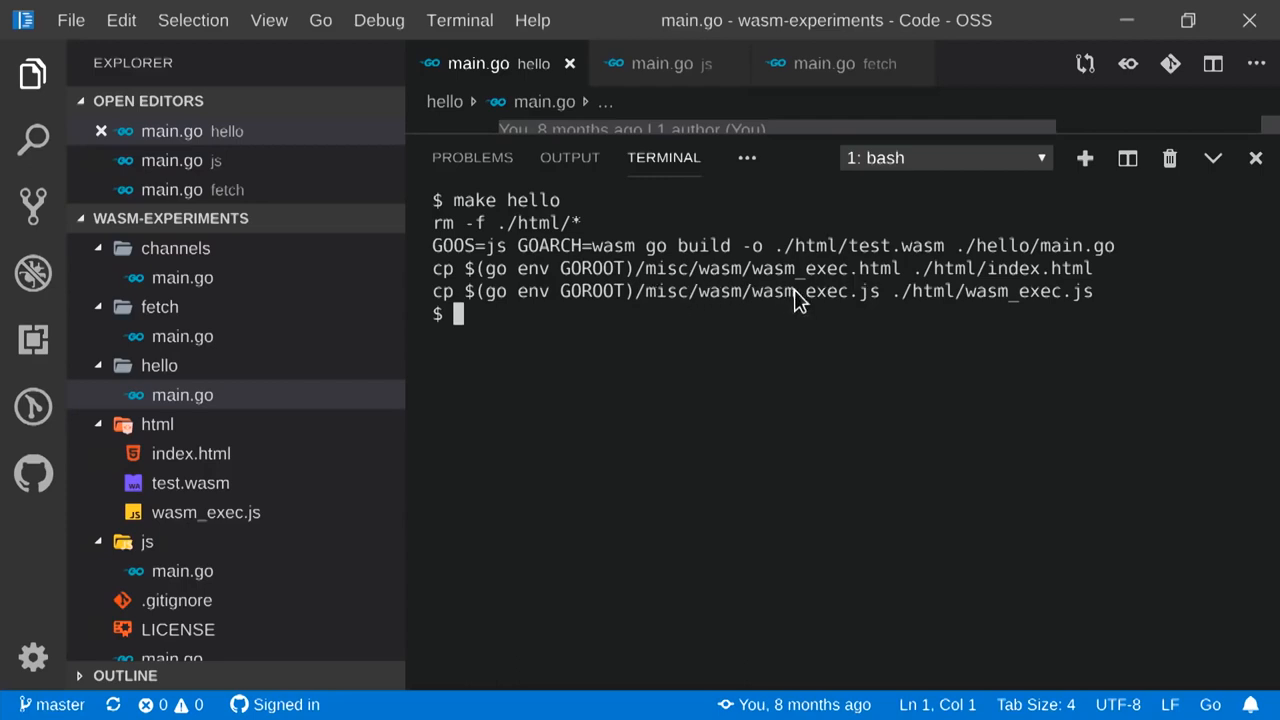
mouse_move(540, 262)
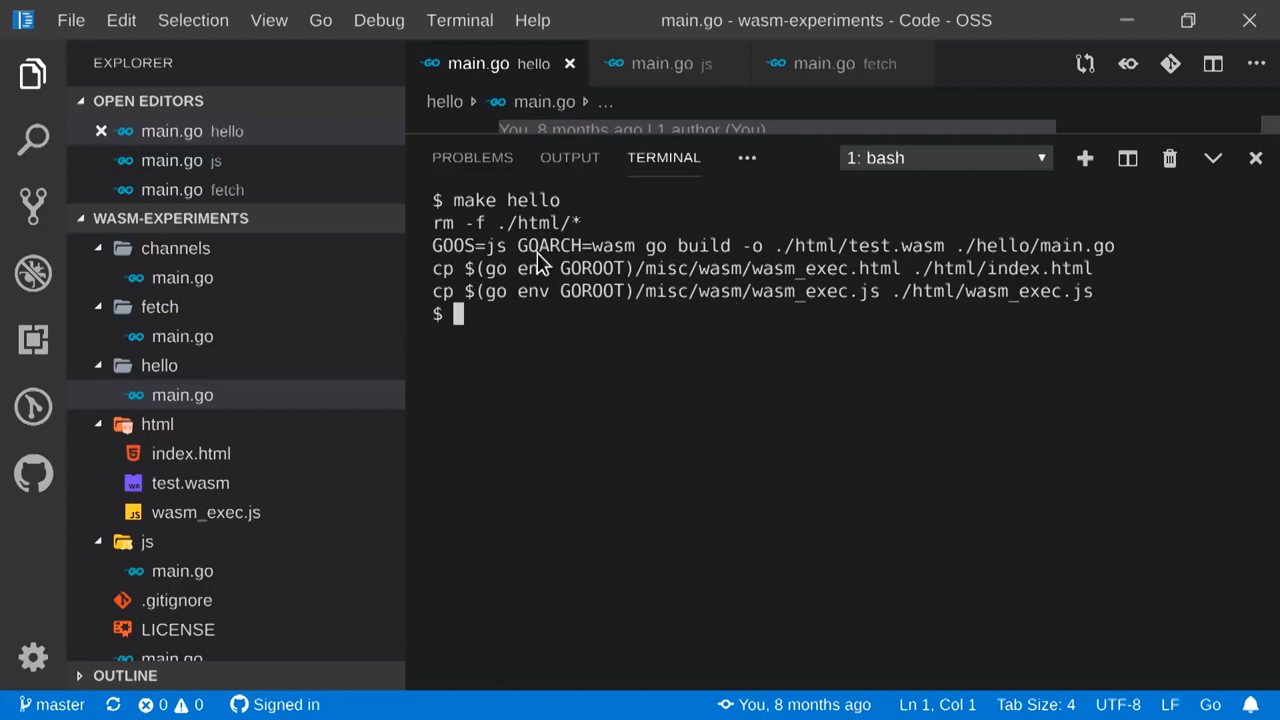
mouse_move(528, 288)
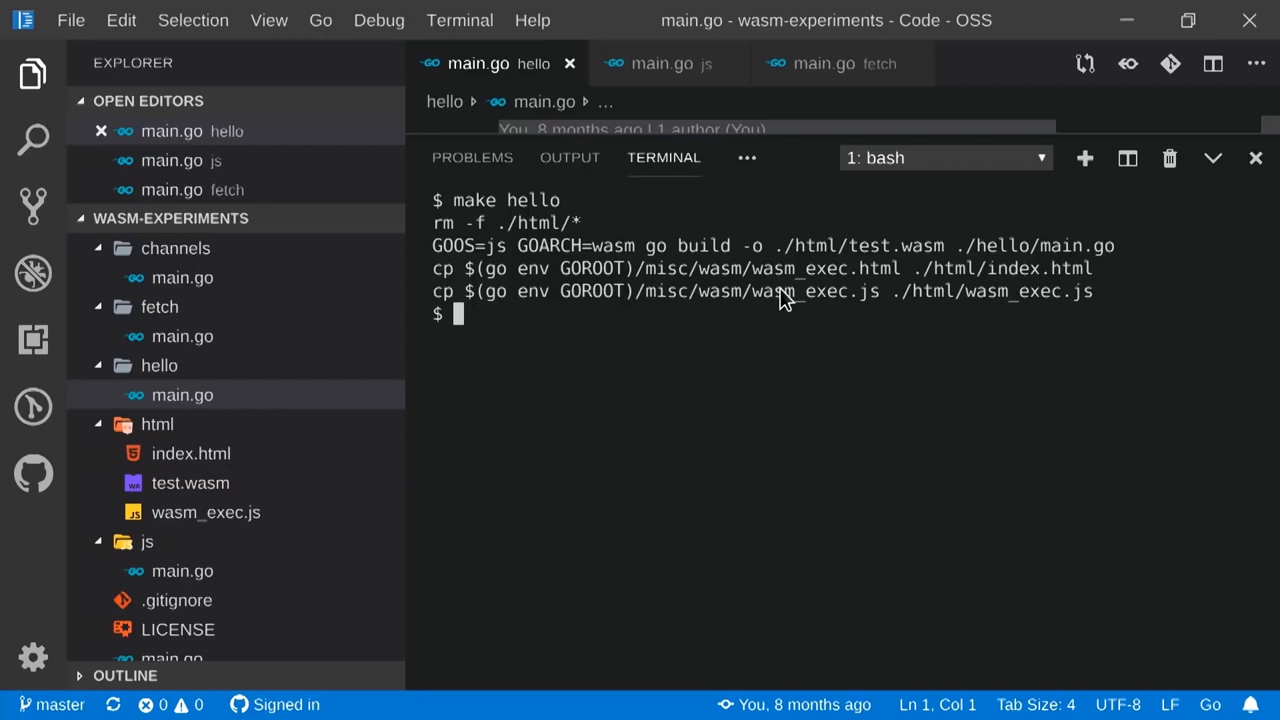
mouse_move(778, 332)
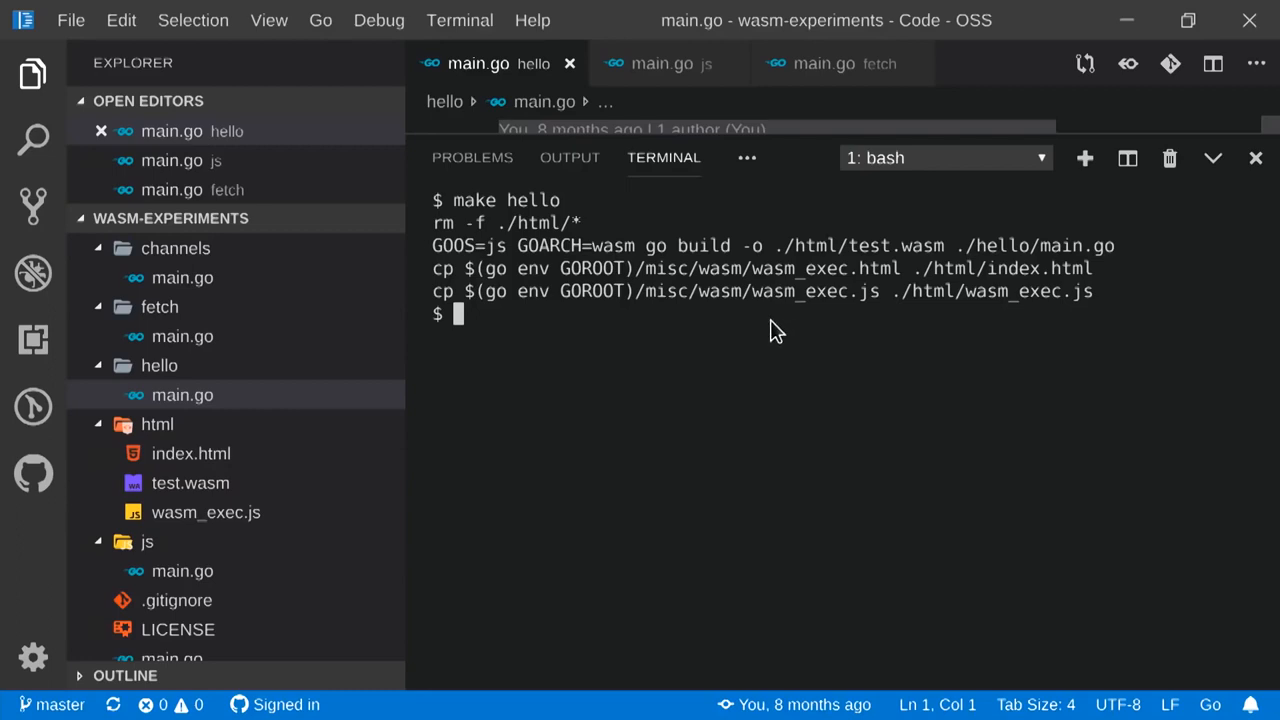
mouse_move(860, 318)
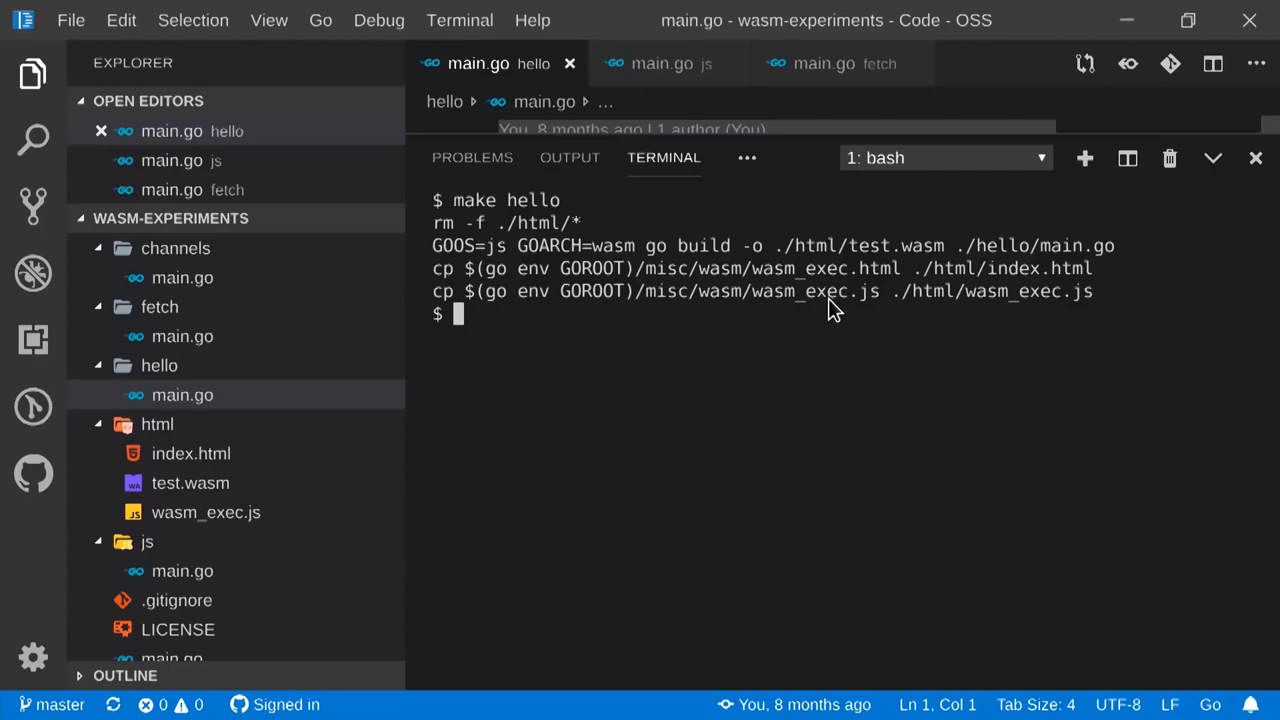
mouse_move(798, 324)
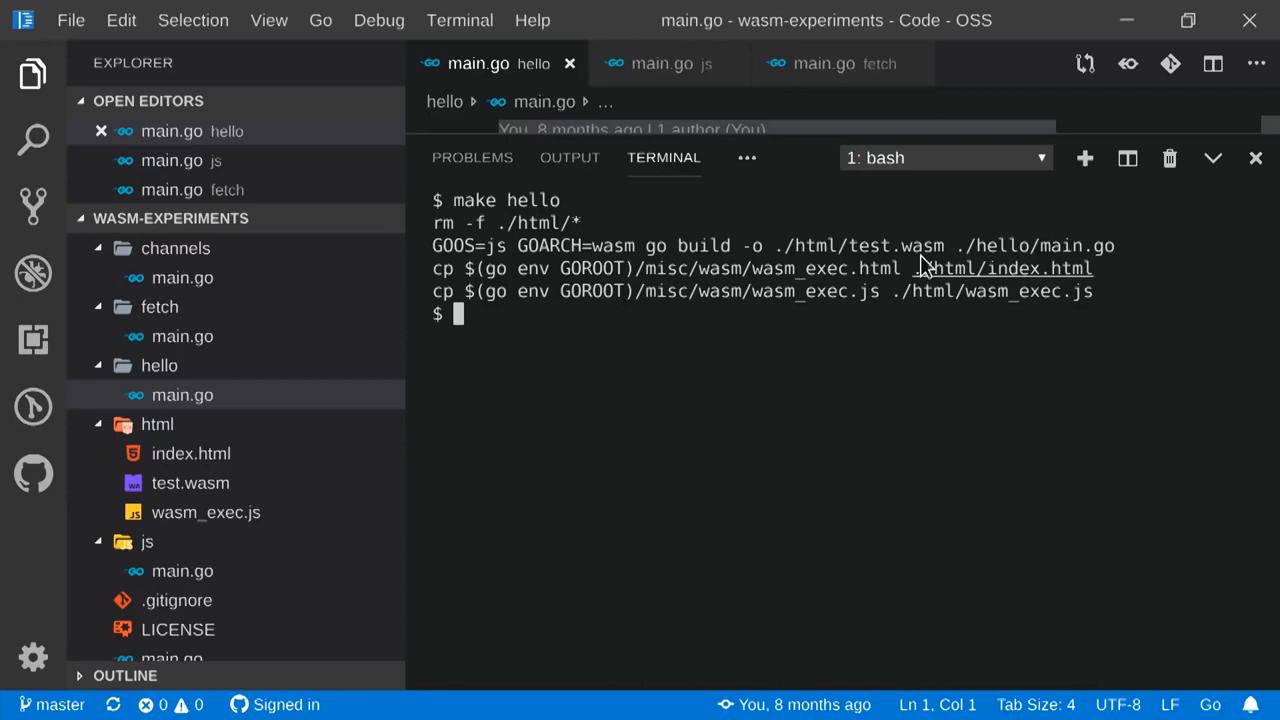
mouse_move(796, 280)
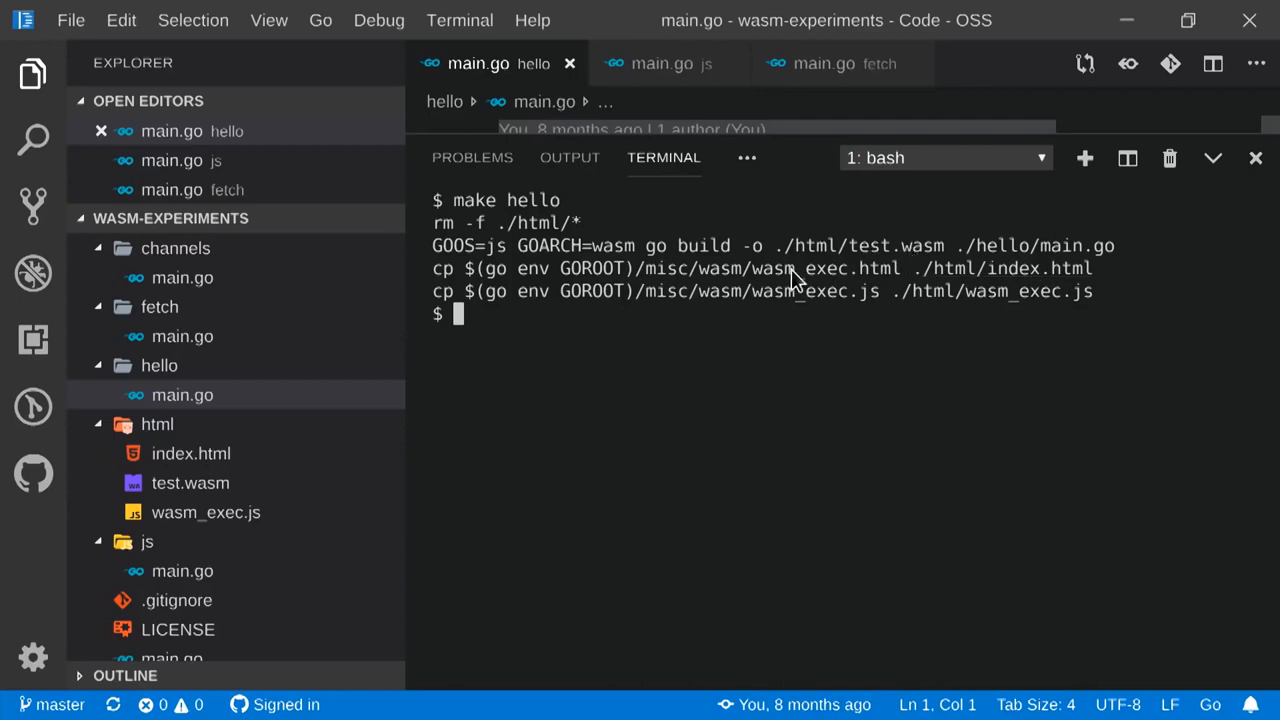
mouse_move(696, 310)
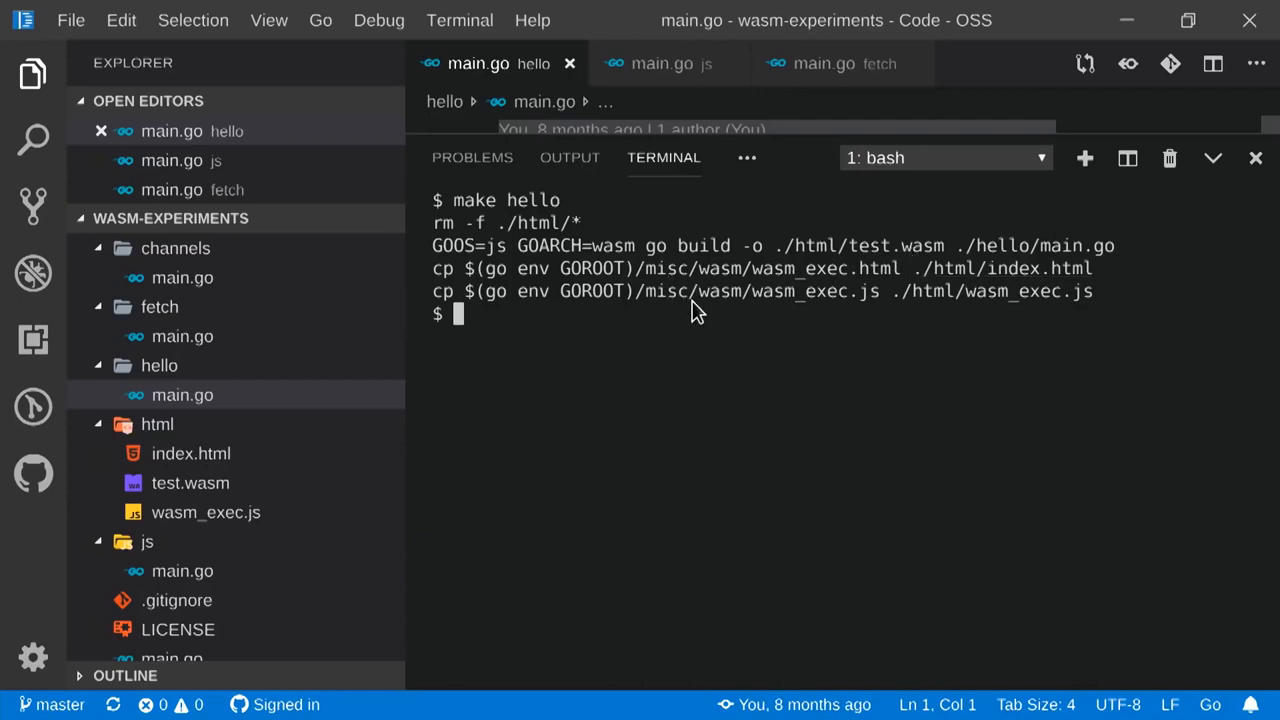
Run ls html to list index.html, test.wasm and wasm_exec.js build output.
type("ls")
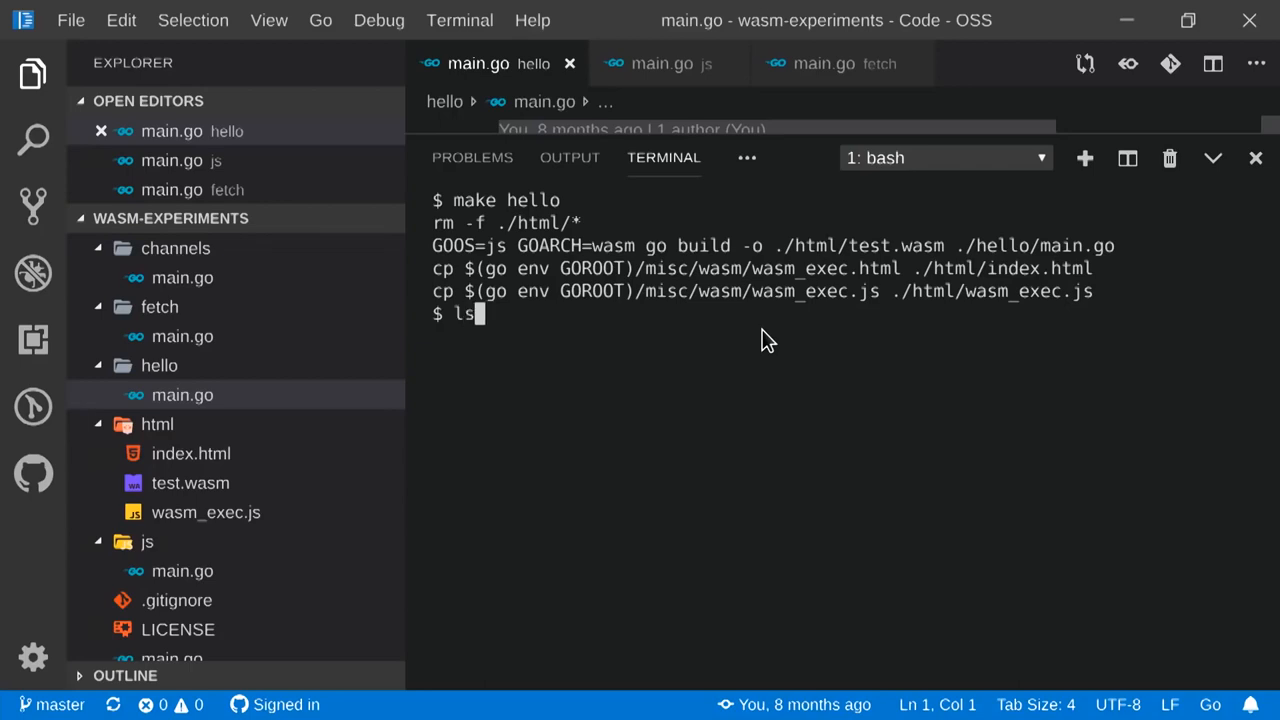
type("html")
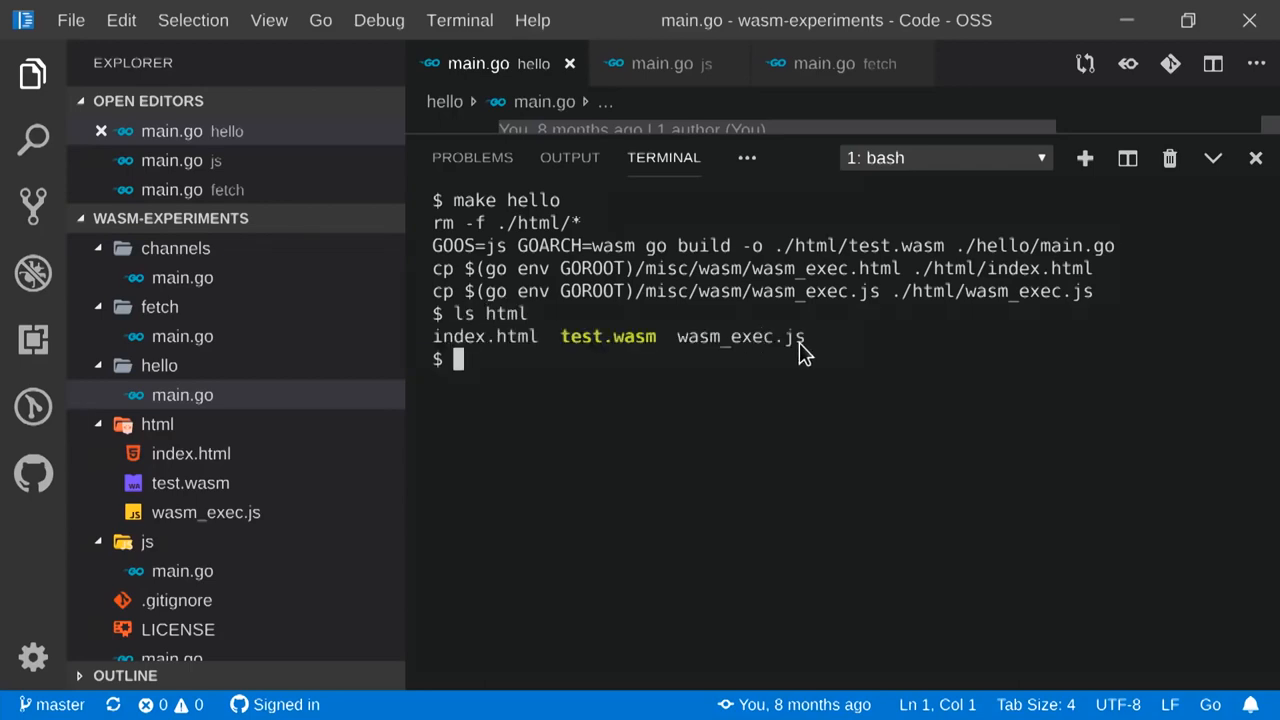
mouse_move(752, 374)
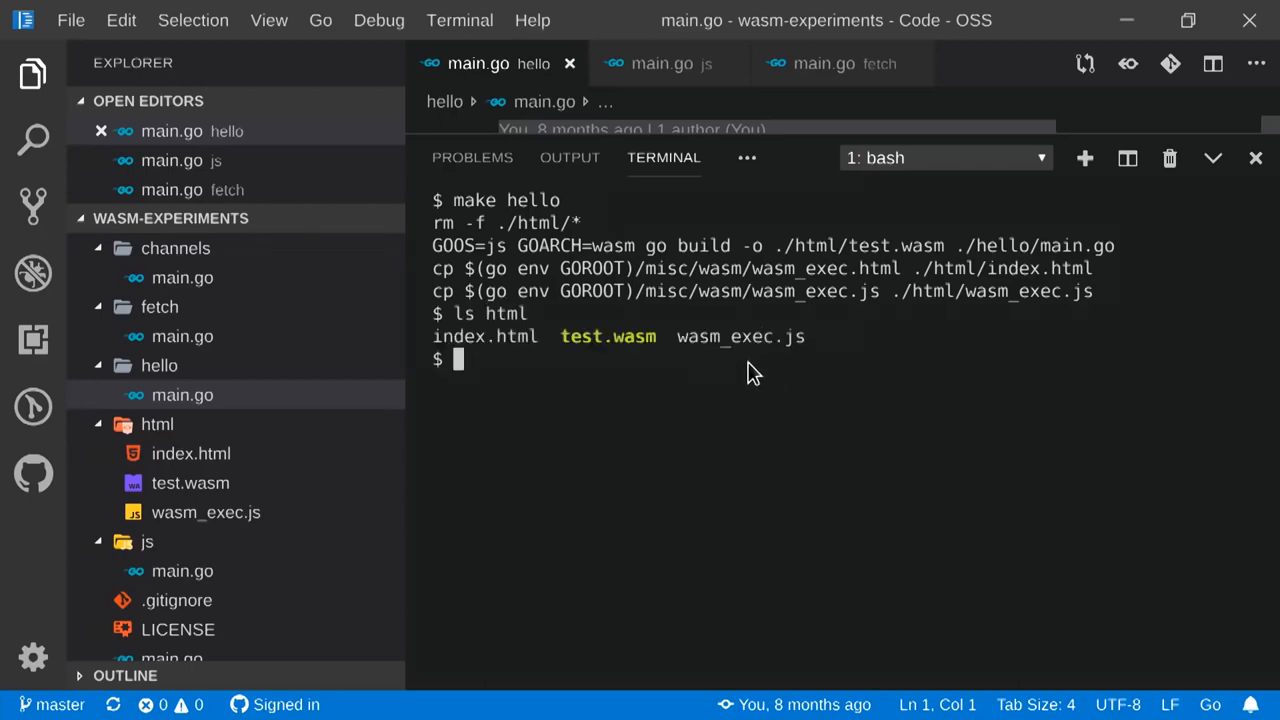
scroll("down", 3)
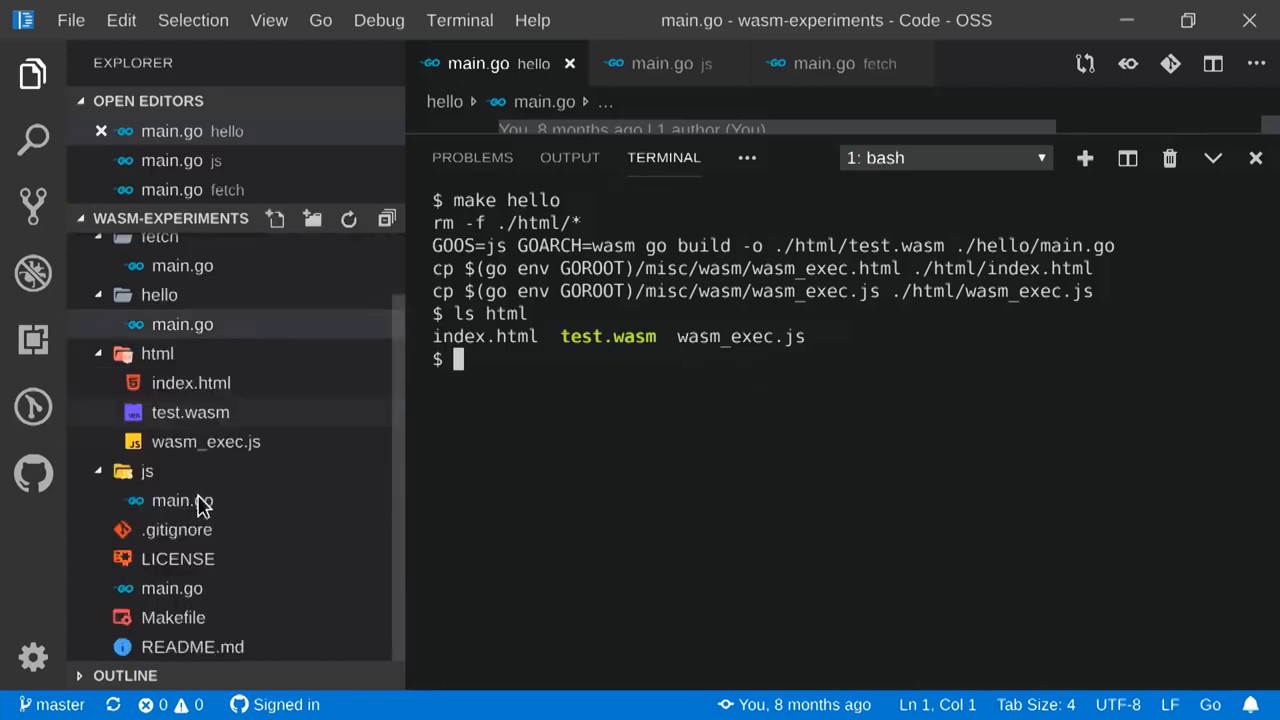
type("mak")
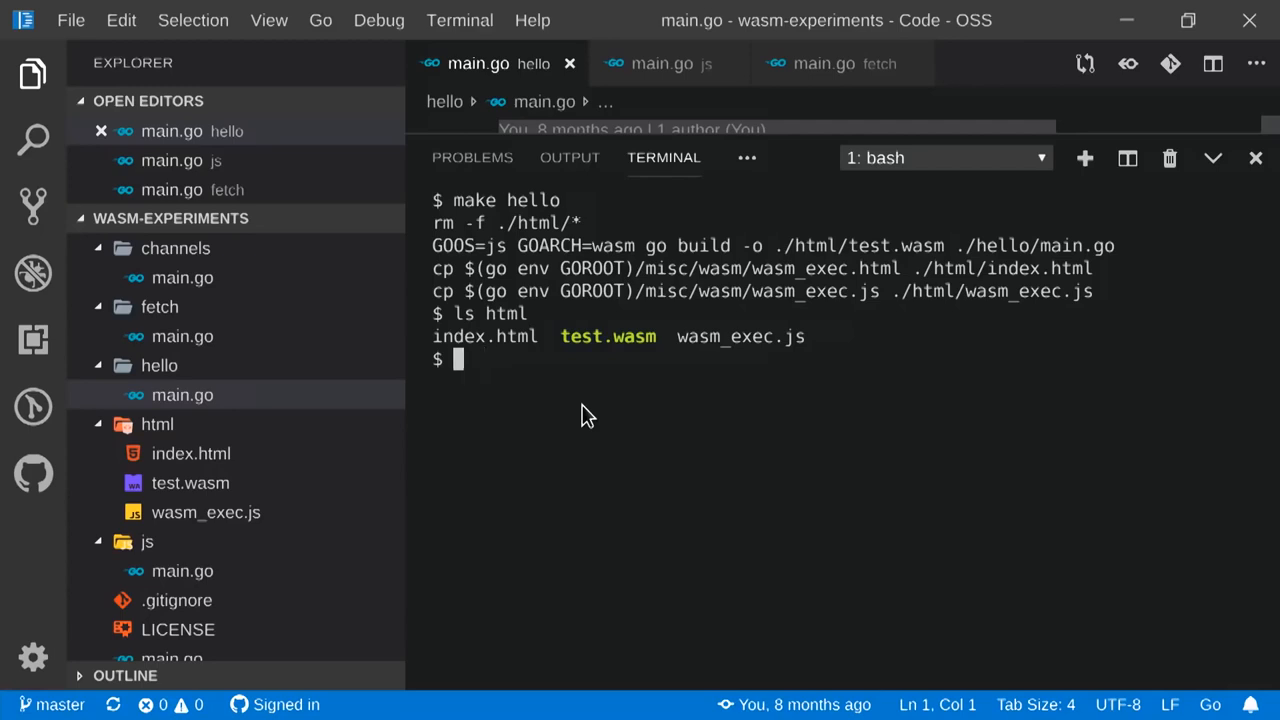
Run make serve to start the Go server on localhost:8080 and switch to Firefox.
type("make serve")
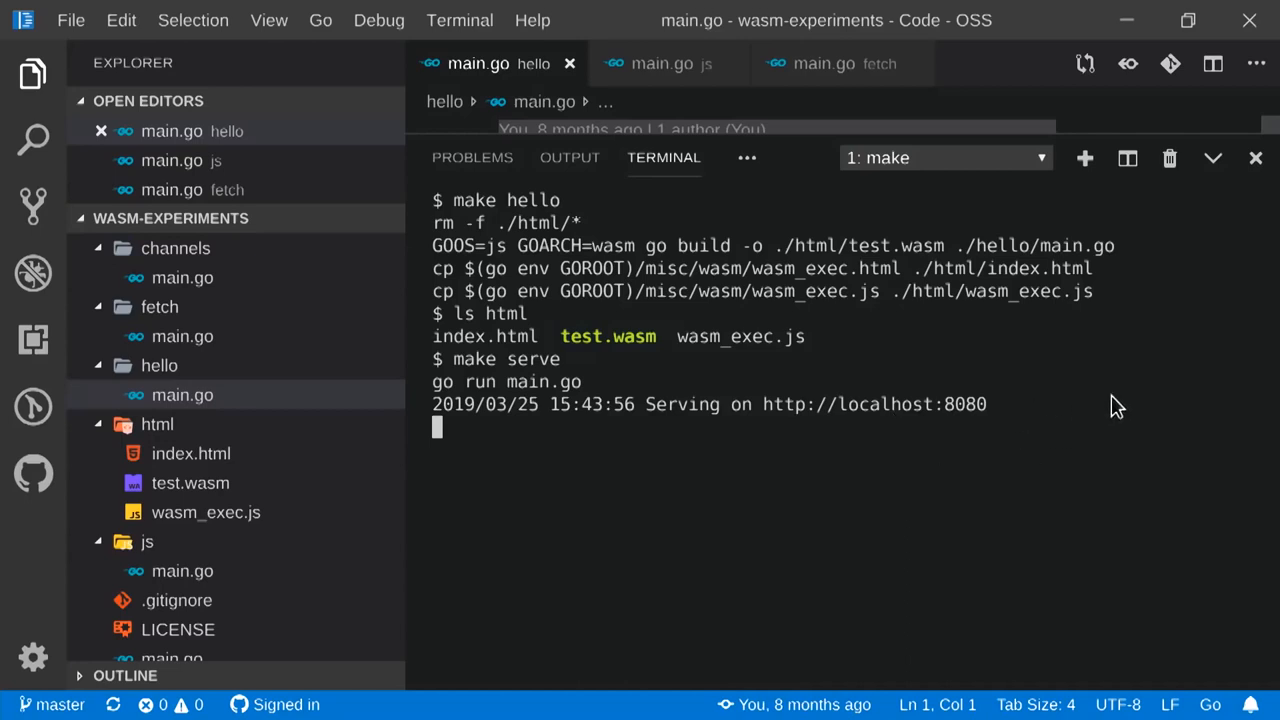
key("alt+tab")
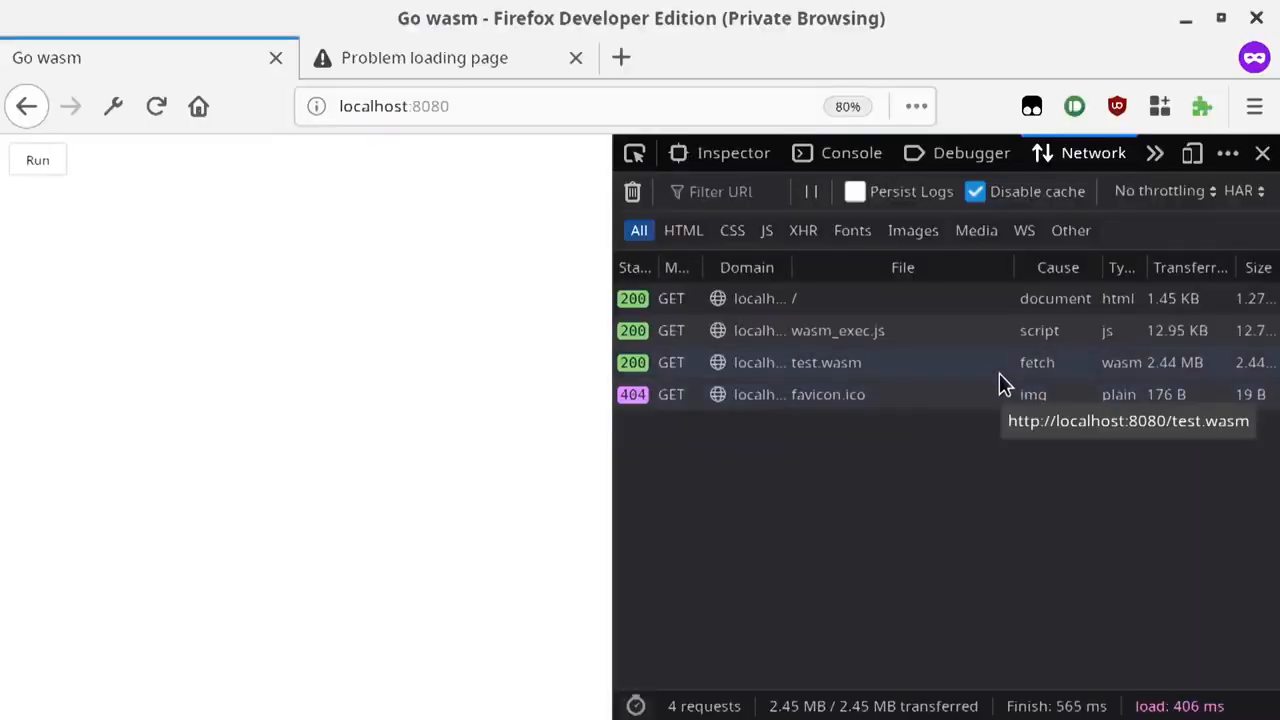
mouse_move(1004, 380)
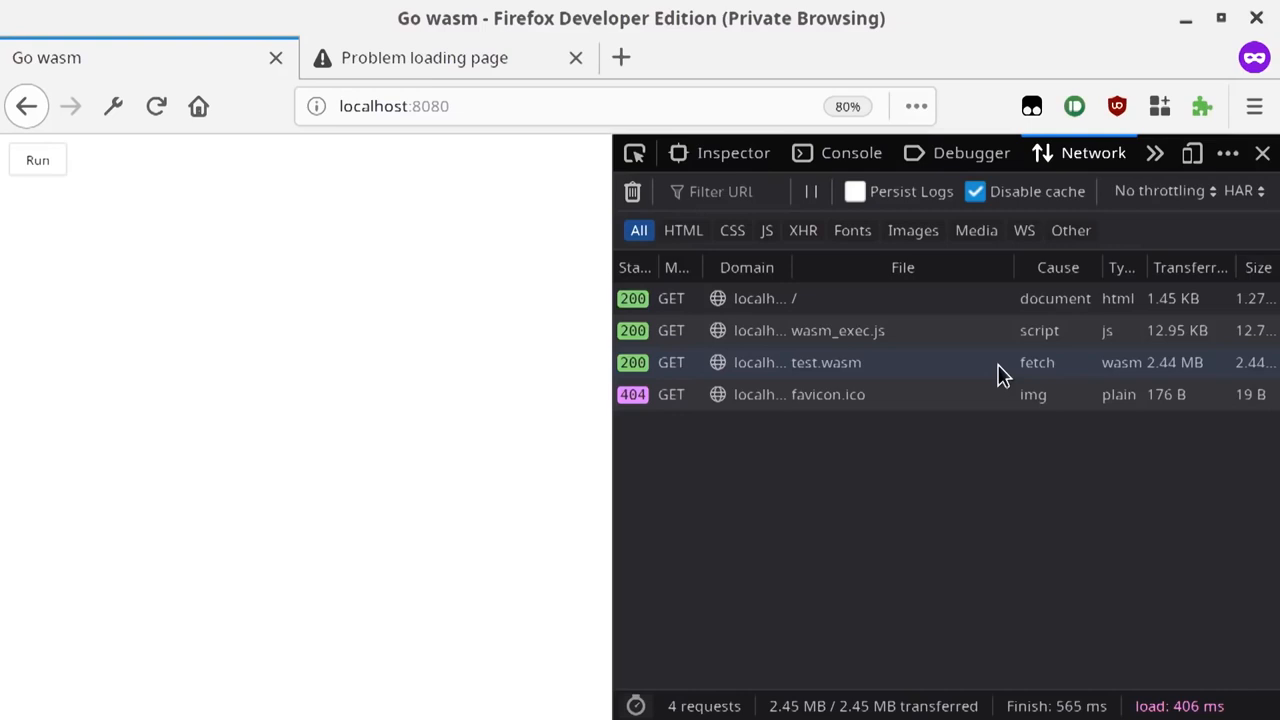
mouse_move(568, 310)
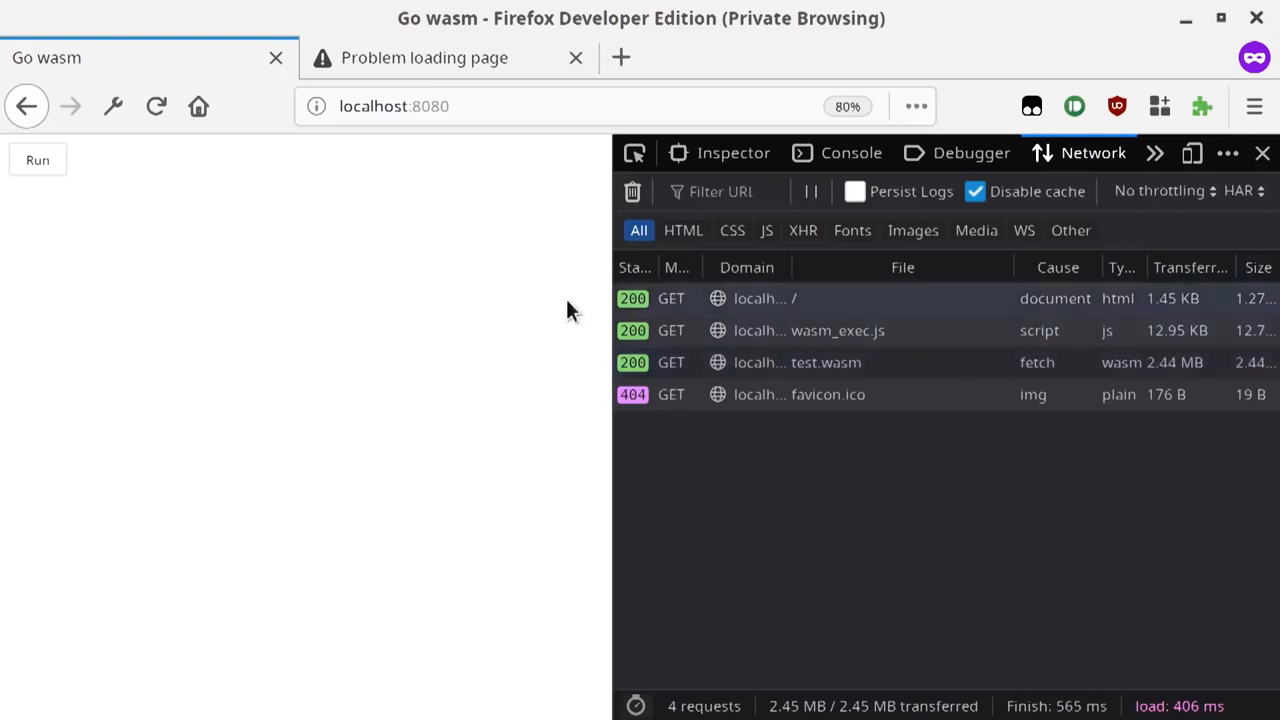
mouse_move(84, 192)
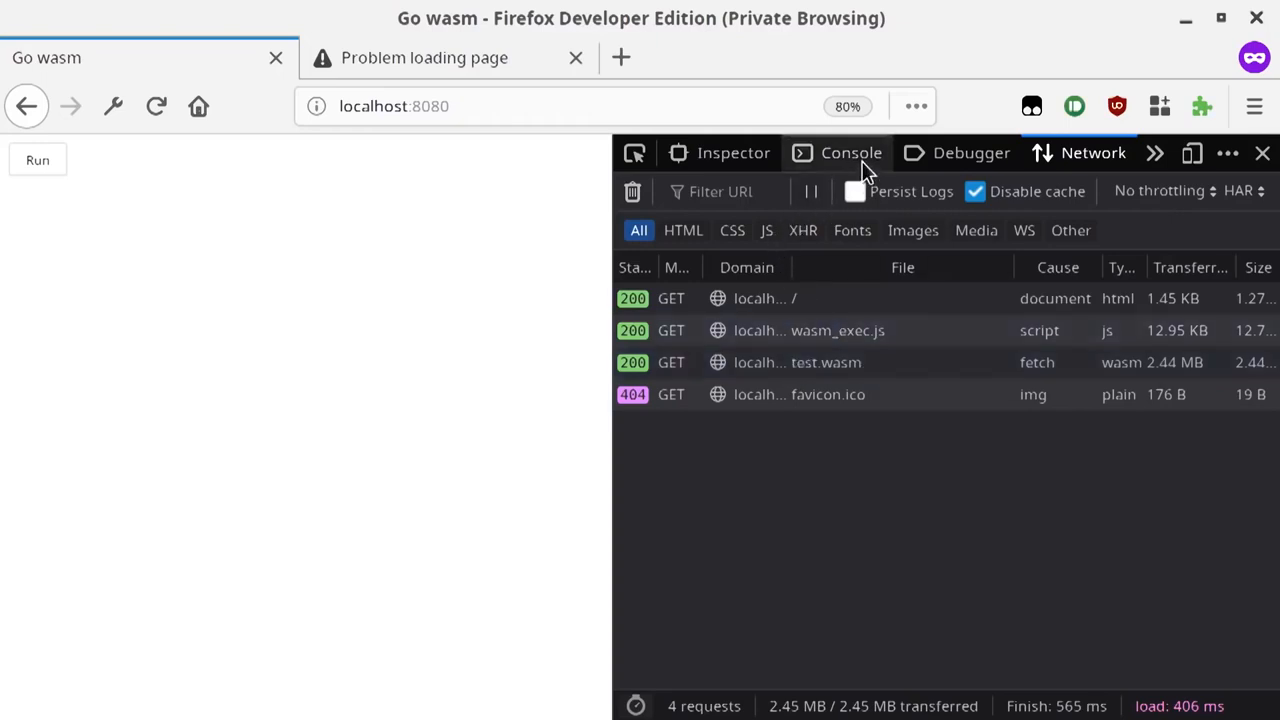
mouse_move(852, 152)
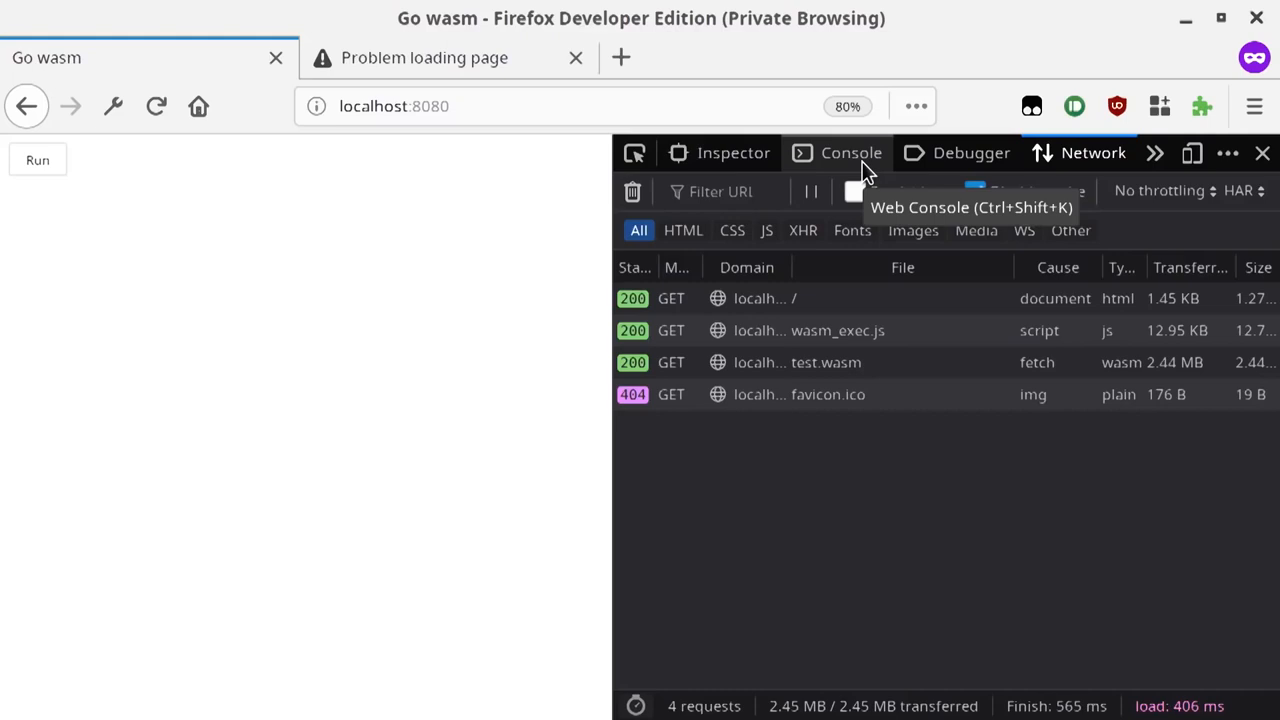
mouse_move(860, 164)
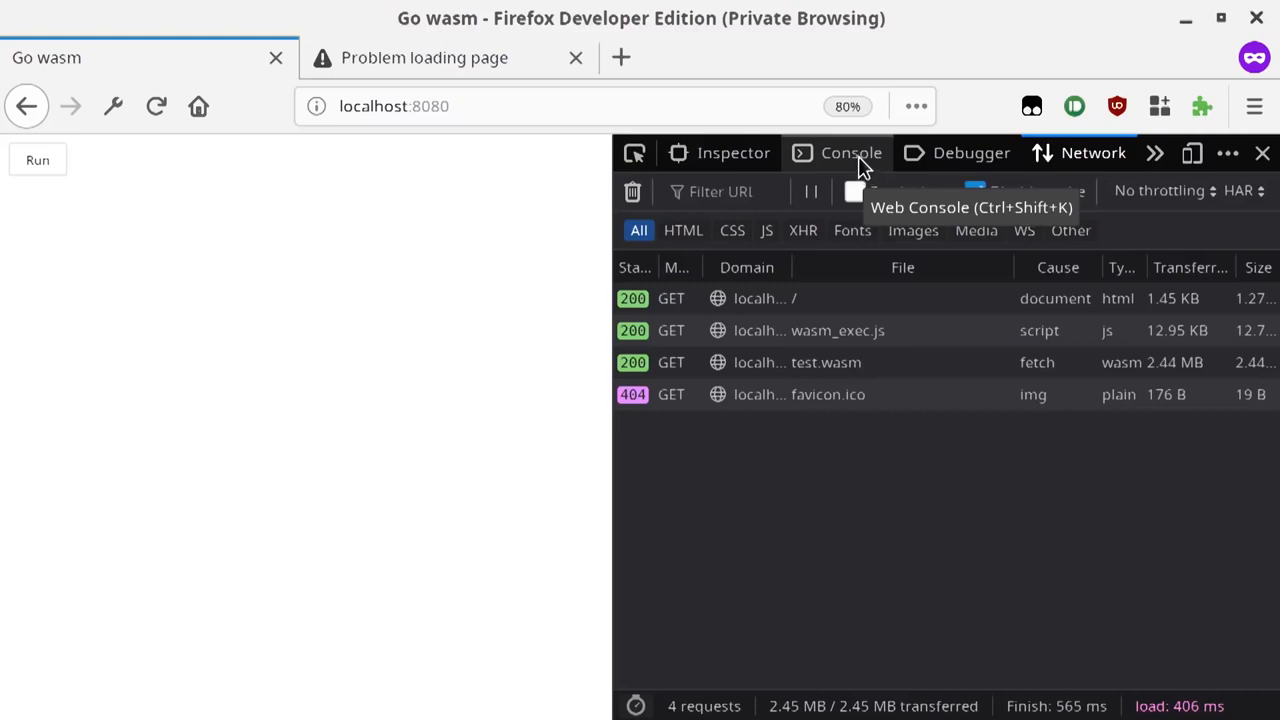
Run the wasm program from the Console tab so Hello World is printed, then return to the editor.
left_click(852, 152)
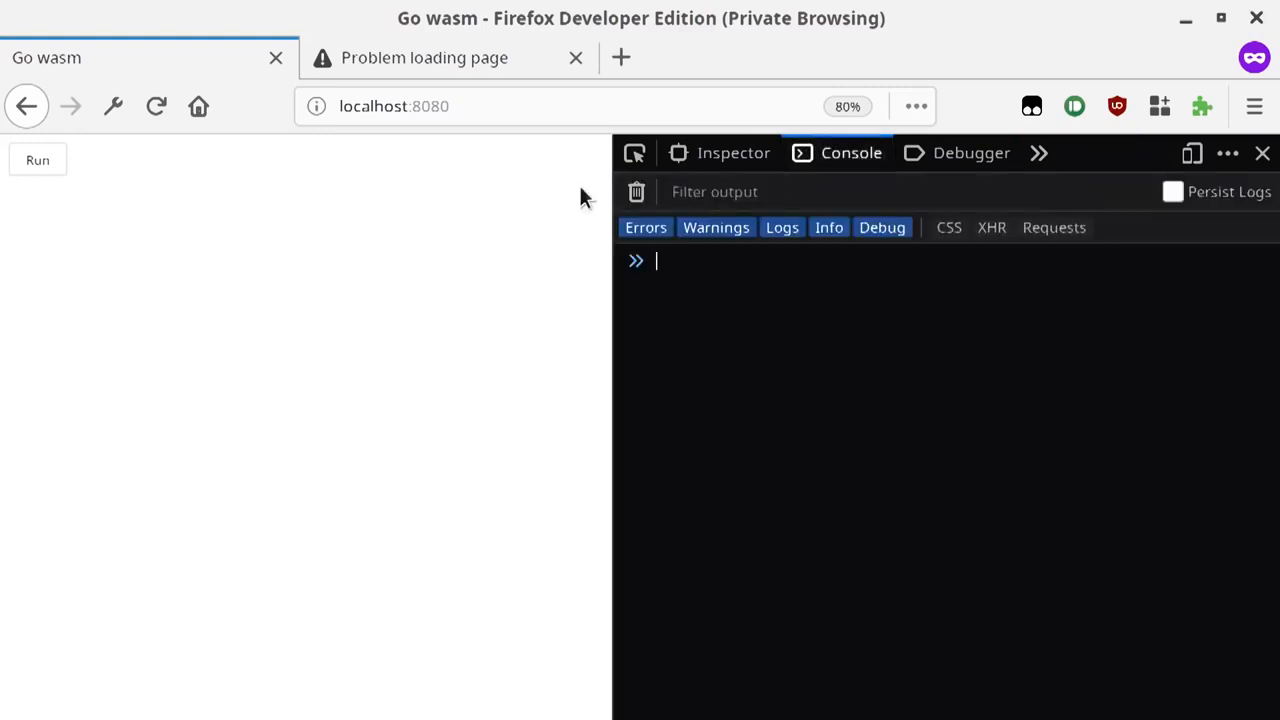
mouse_move(38, 160)
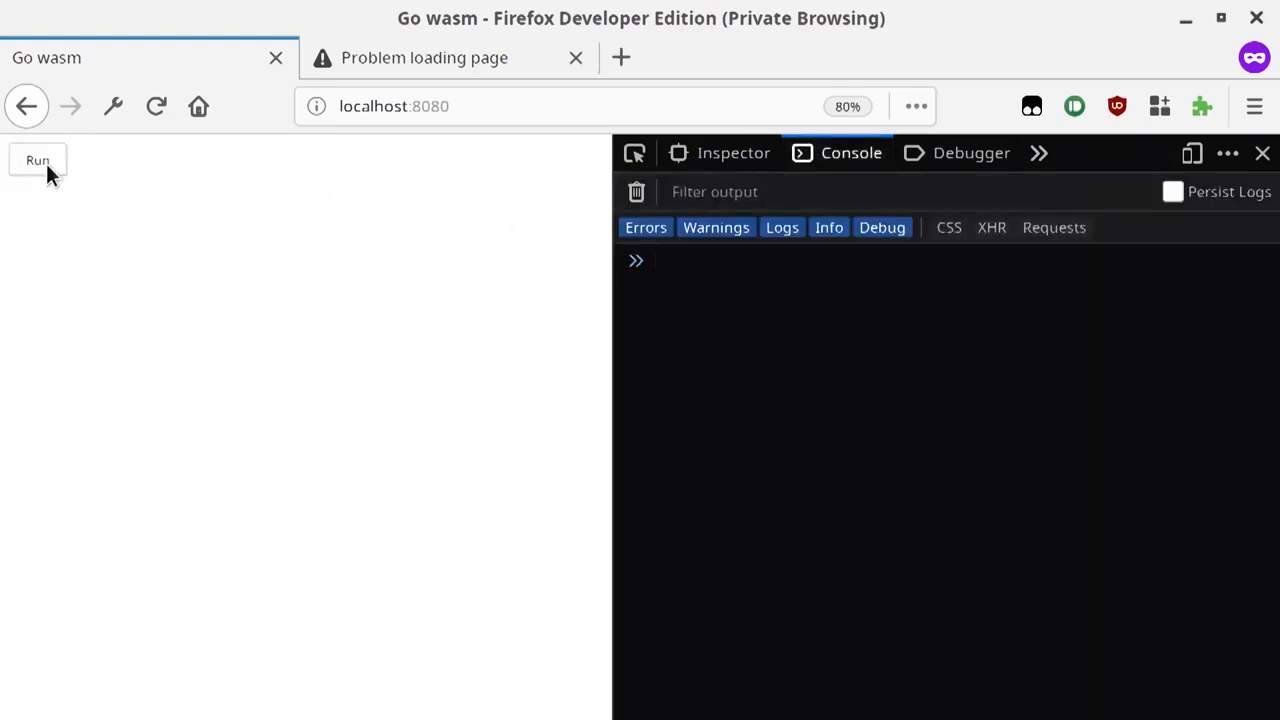
left_click(38, 160)
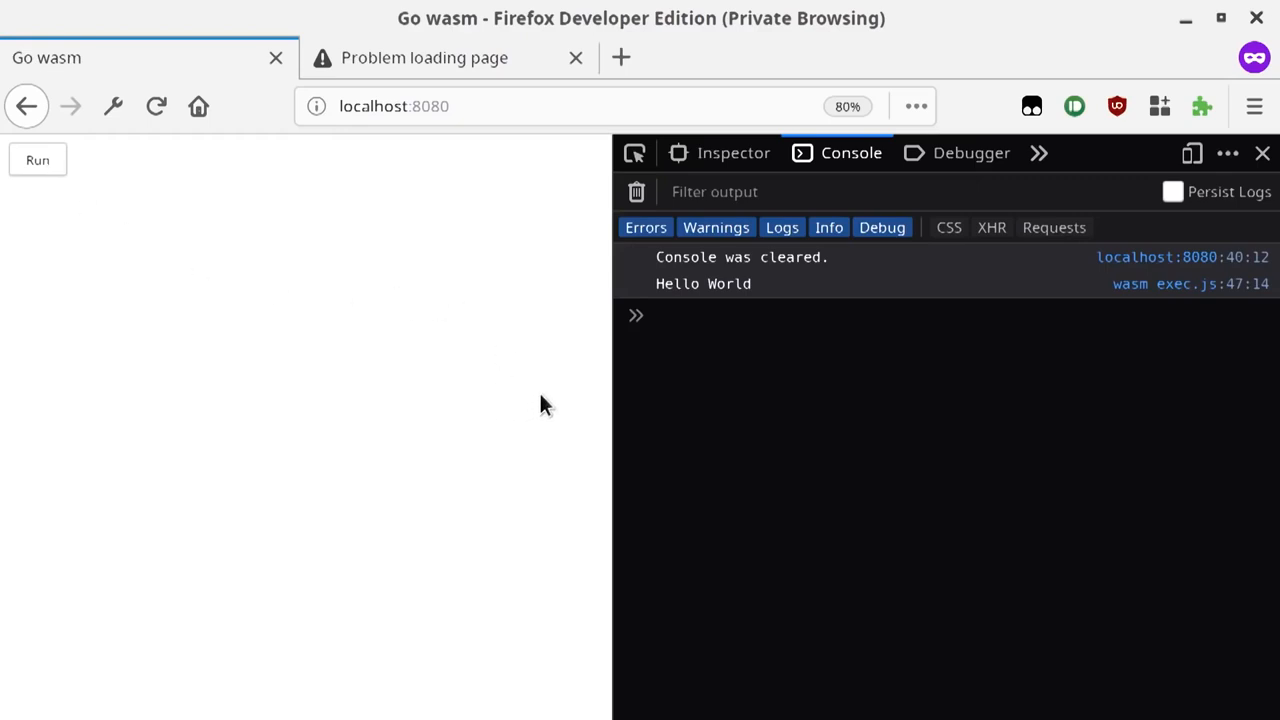
key("alt+Tab")
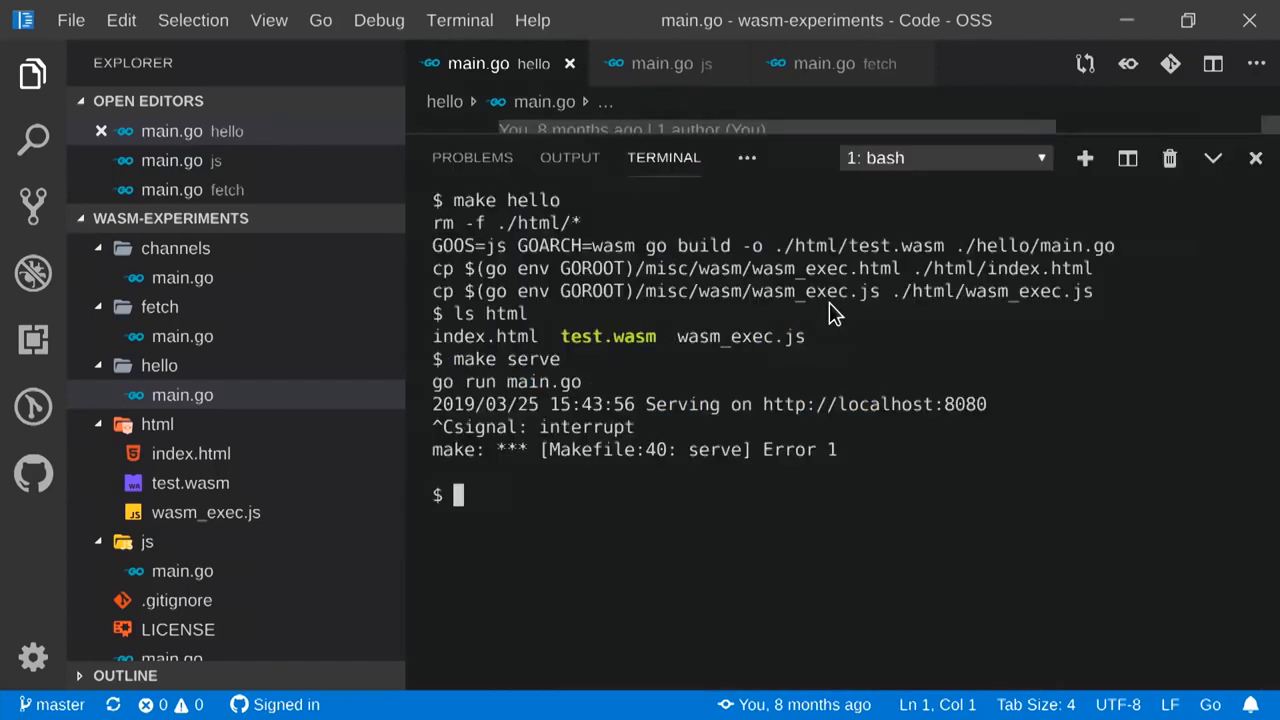
Rebuild with 'make tinygo target=hello' via Docker, then run make serve again.
type("make tingo")
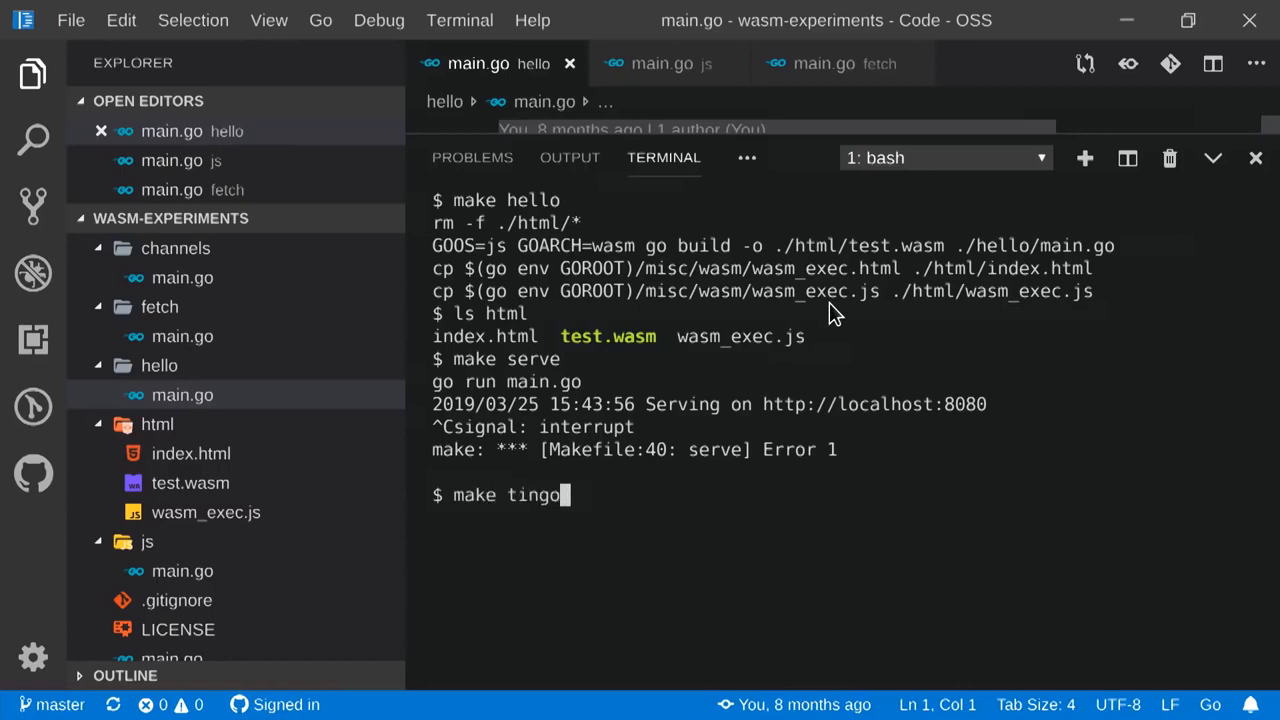
type("ygo target=")
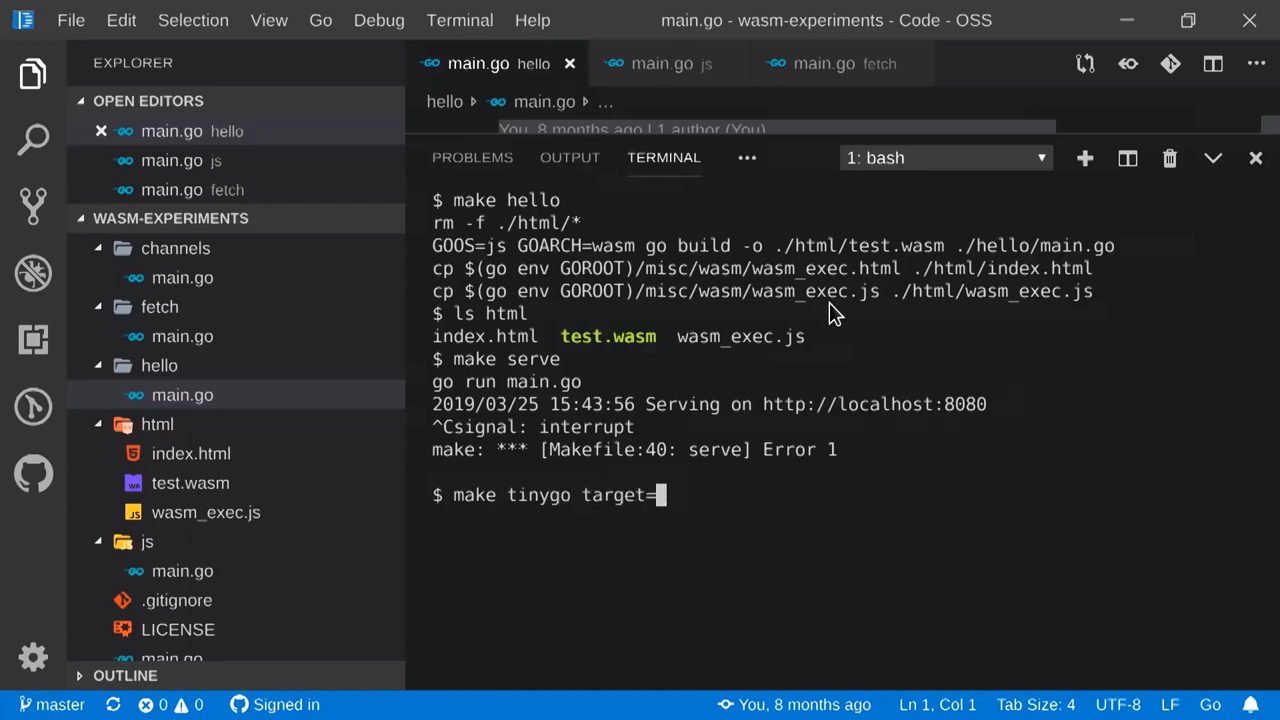
type("hello")
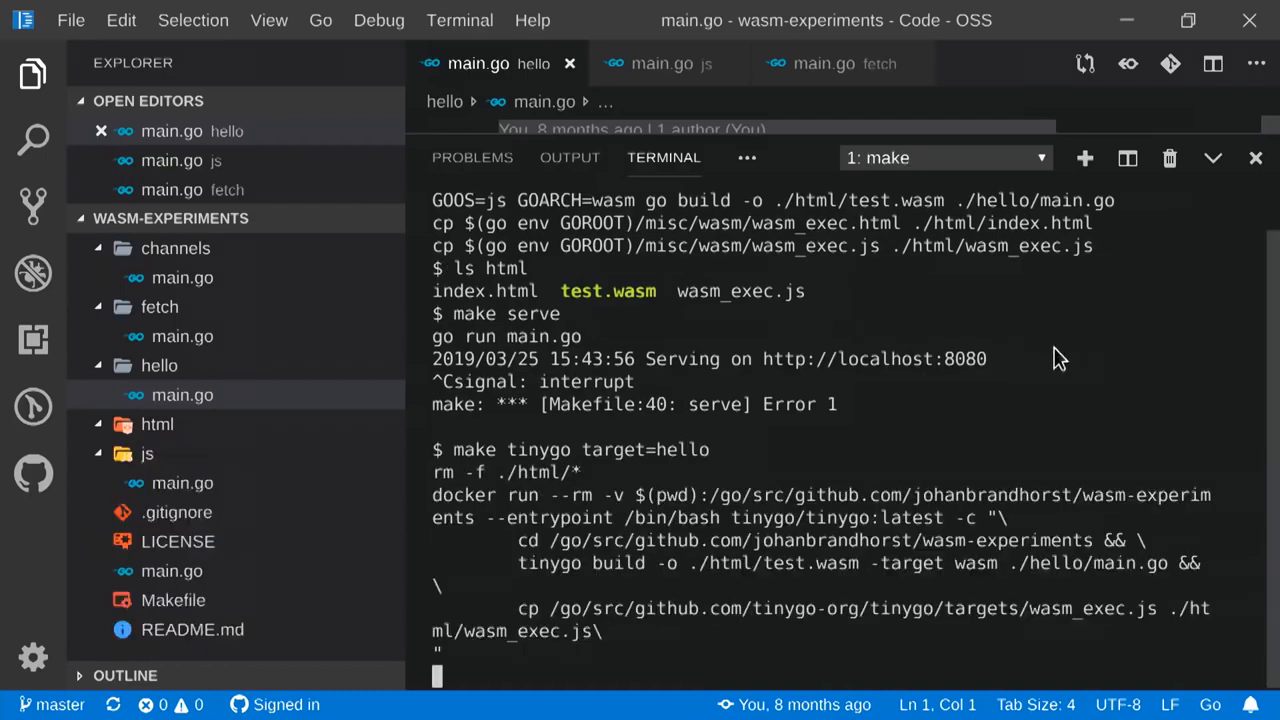
mouse_move(1142, 372)
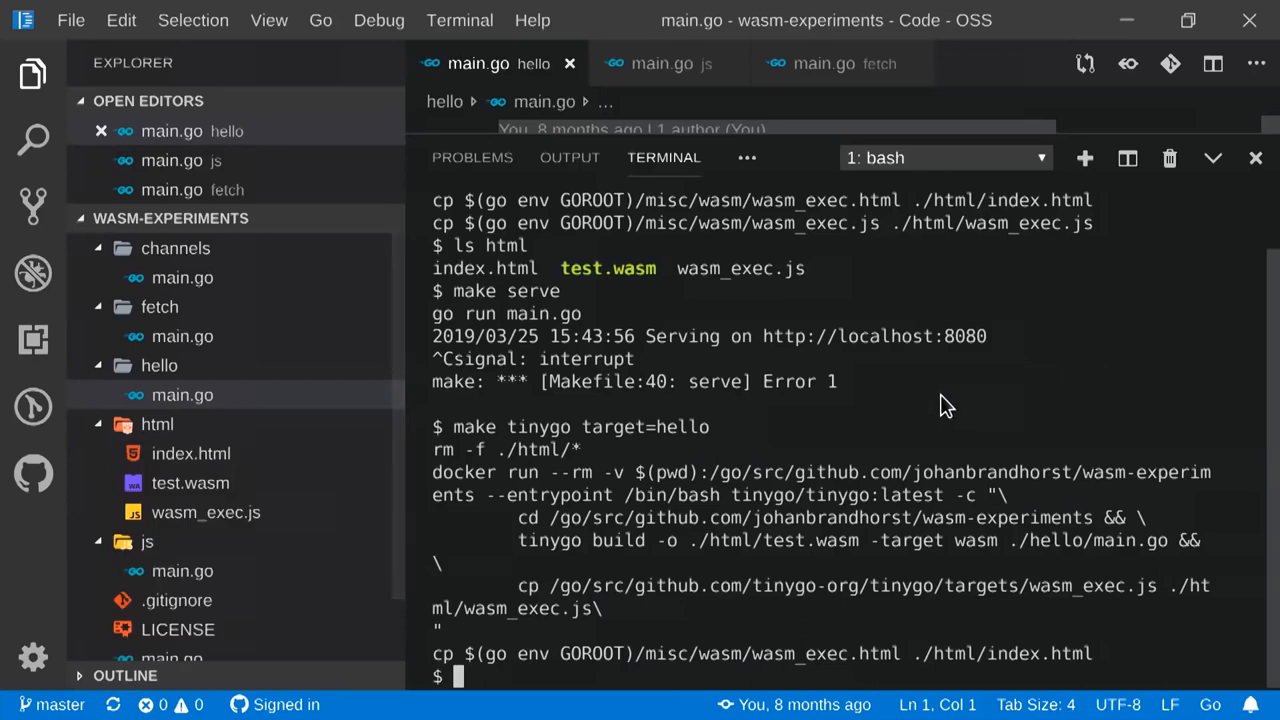
mouse_move(948, 448)
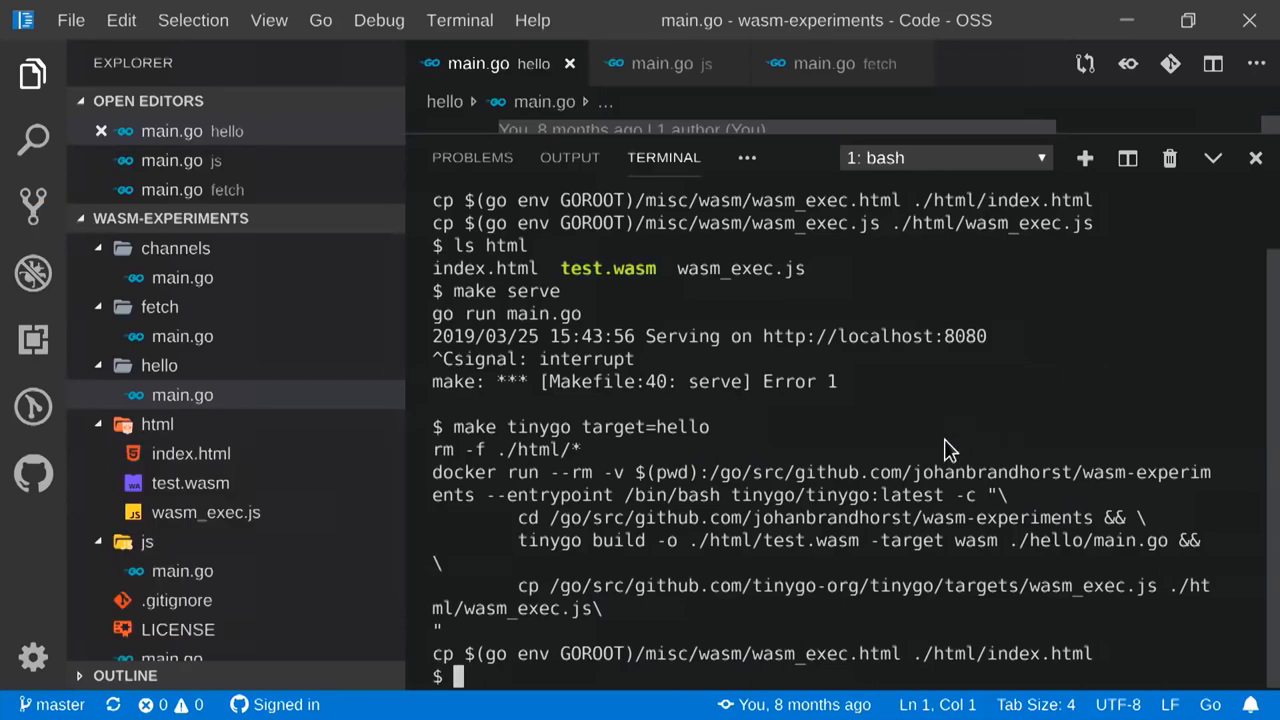
mouse_move(832, 464)
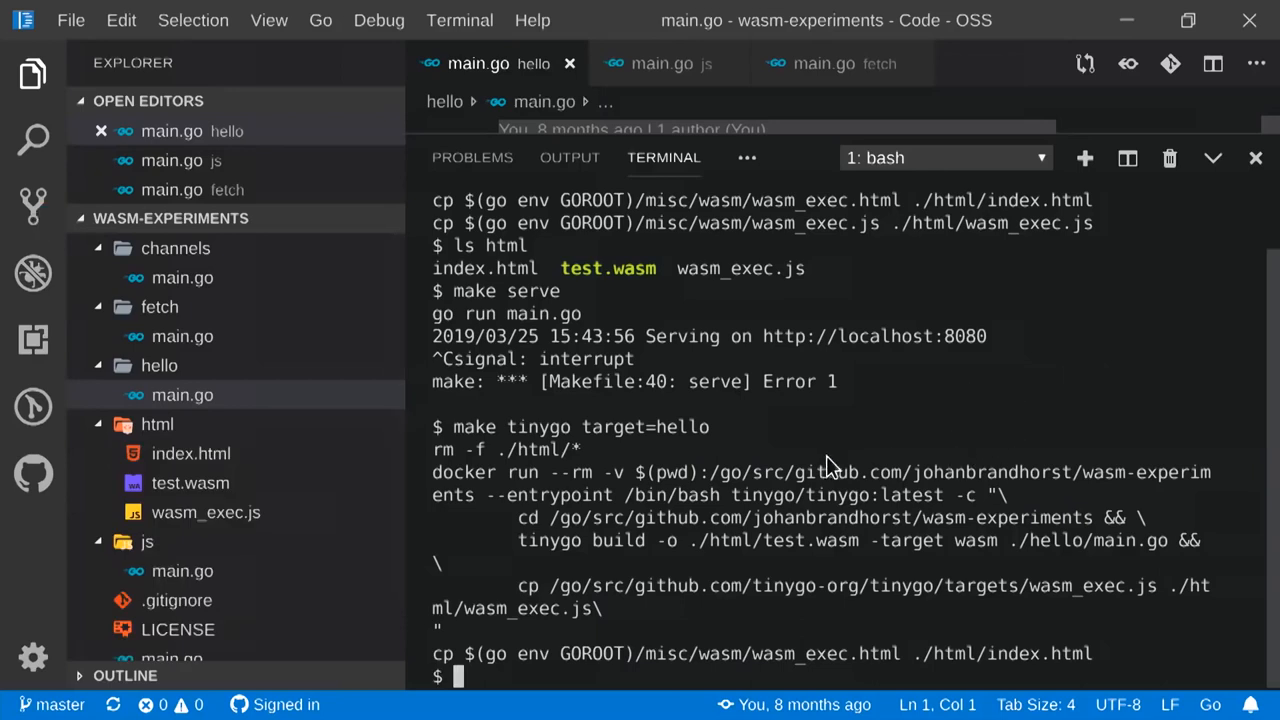
mouse_move(1000, 532)
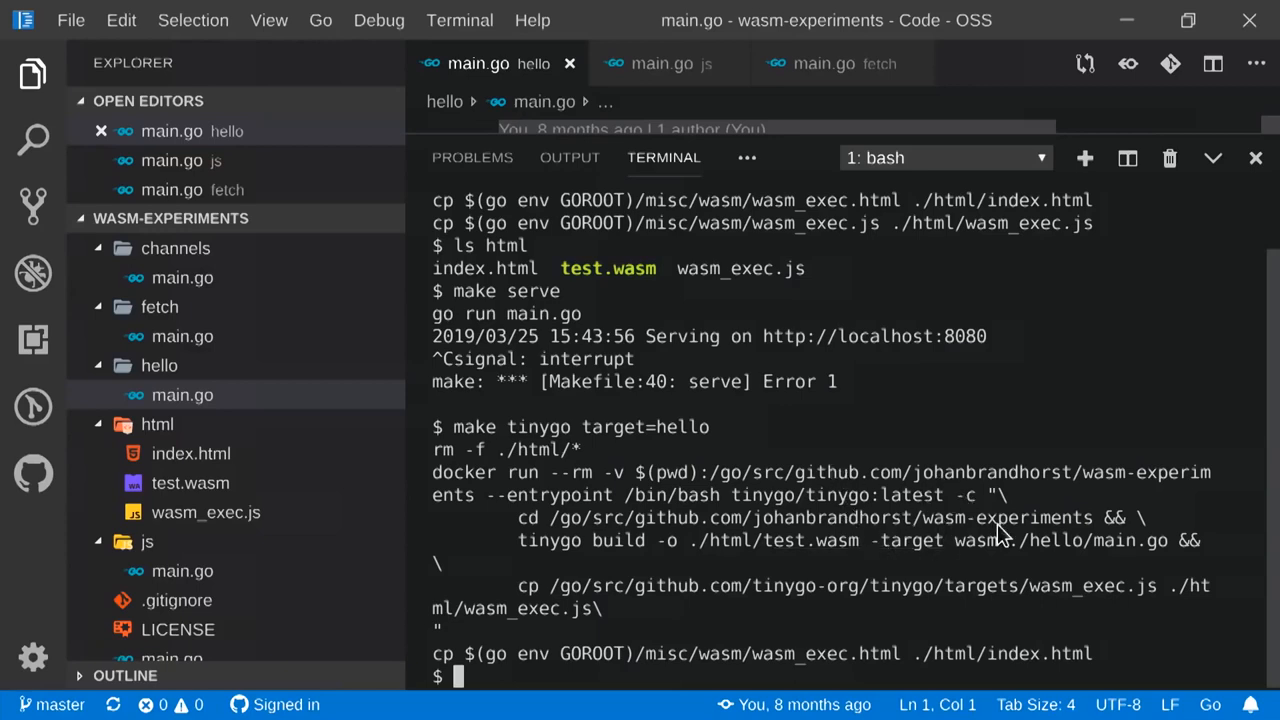
mouse_move(1102, 600)
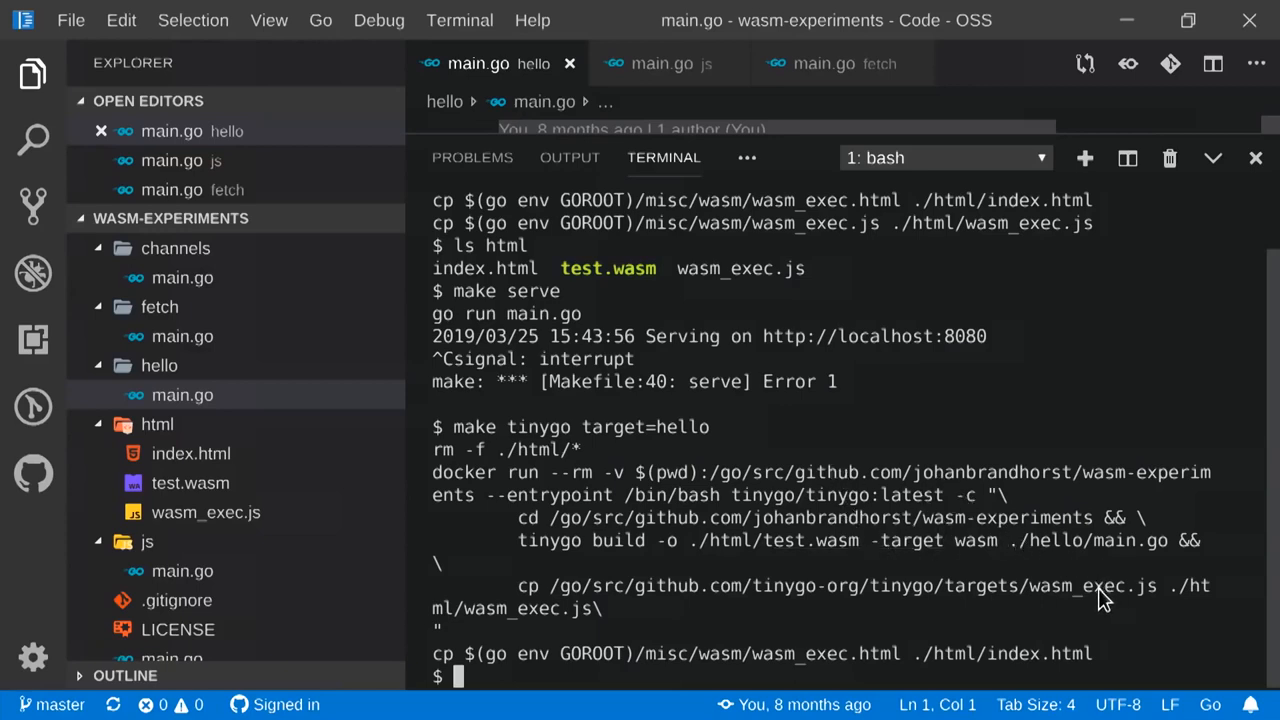
mouse_move(890, 600)
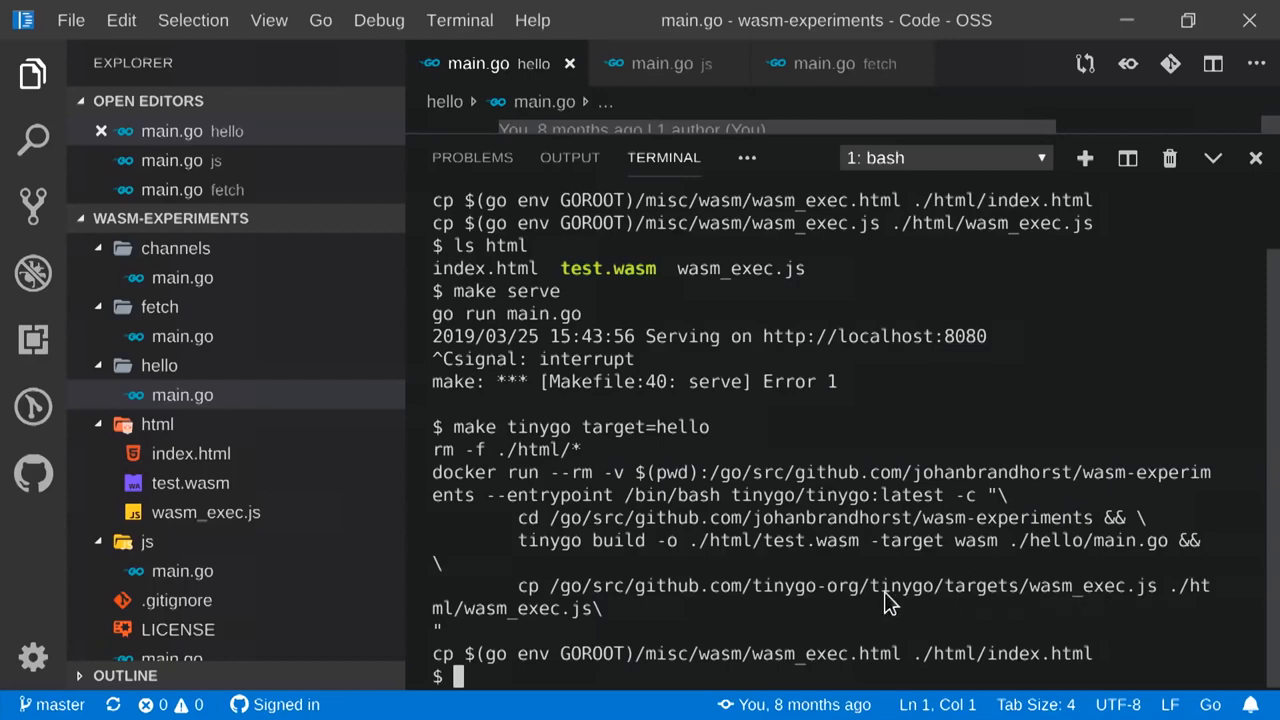
mouse_move(848, 658)
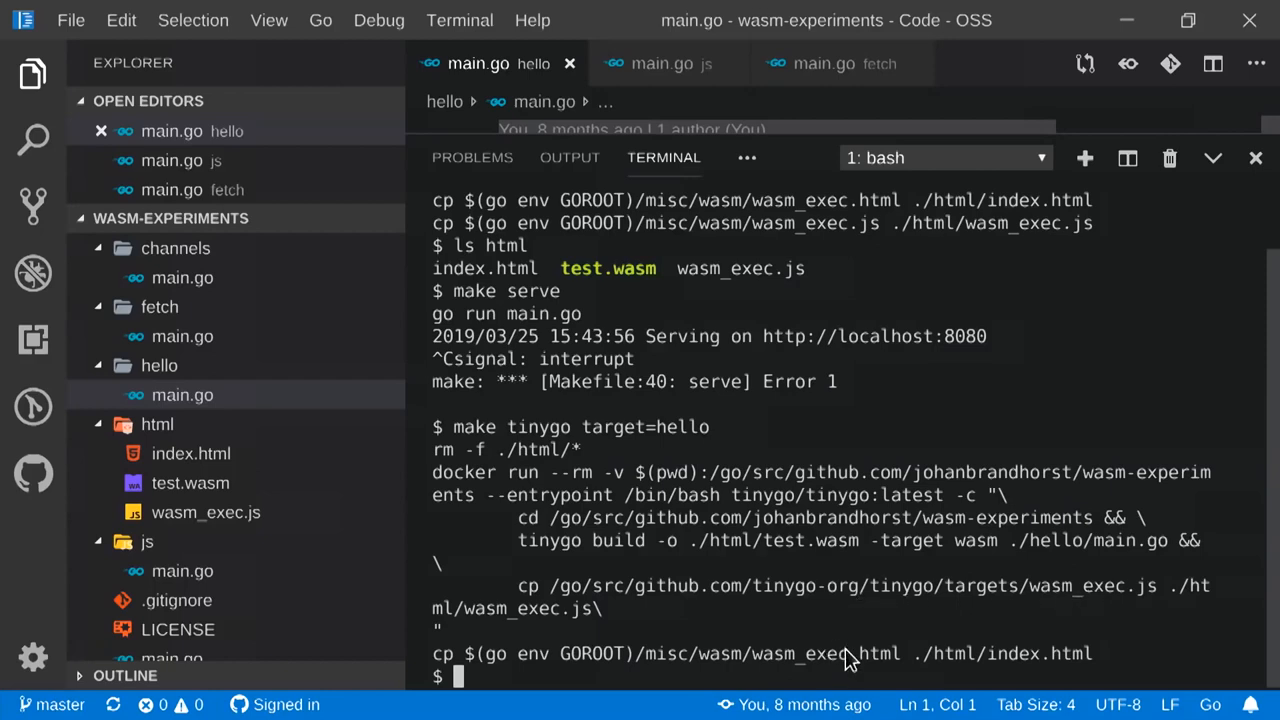
mouse_move(876, 568)
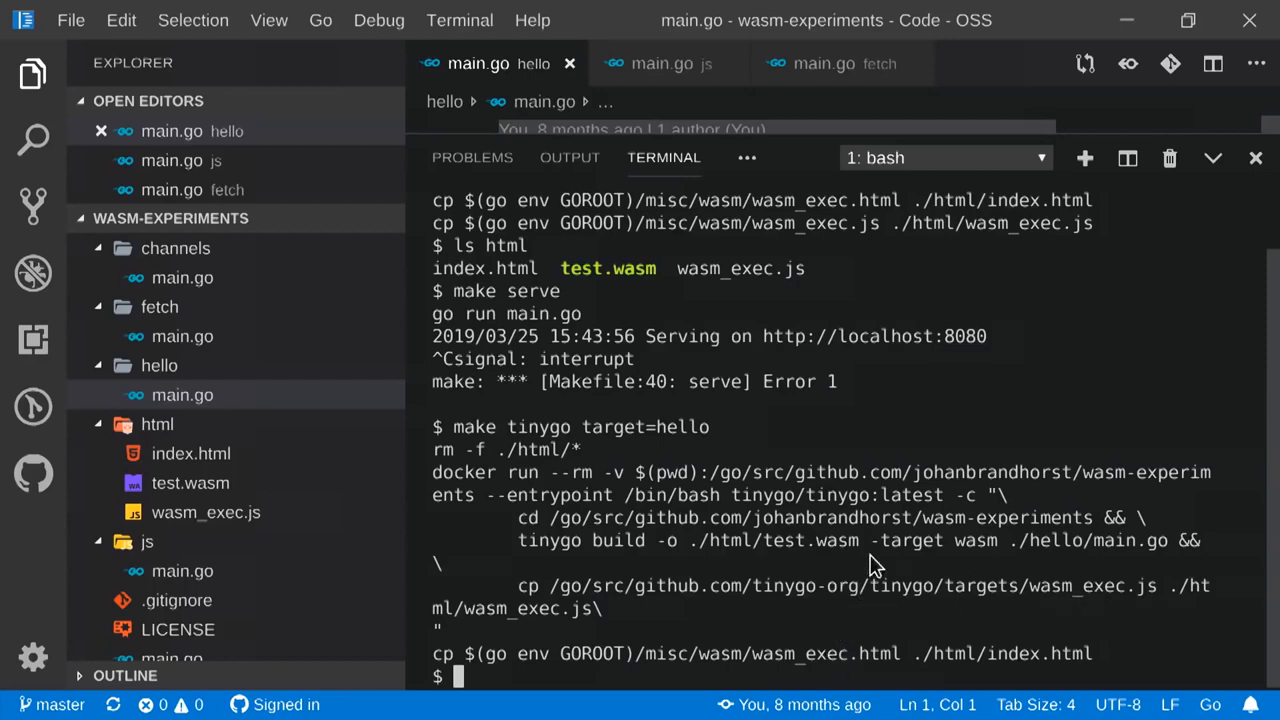
type("make serve")
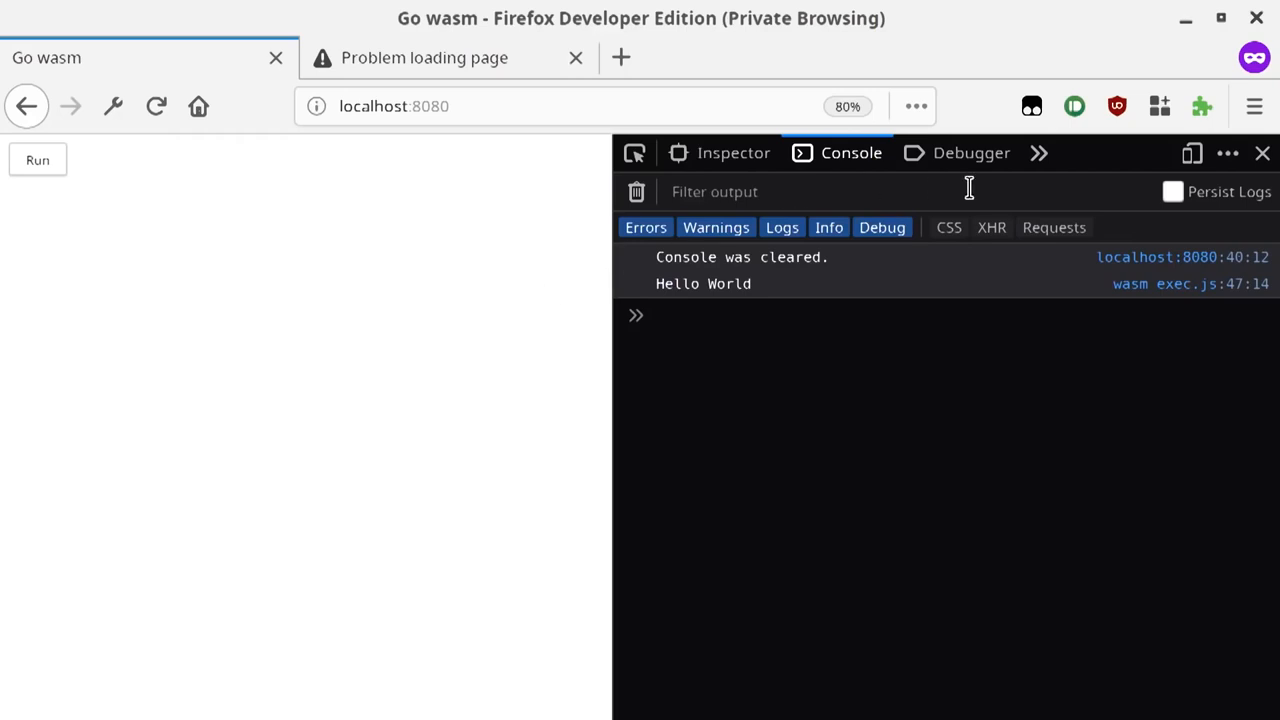
Show Network requests with the 62.53 KB TinyGo test.wasm, then run it to print Hello World.
left_click(1038, 152)
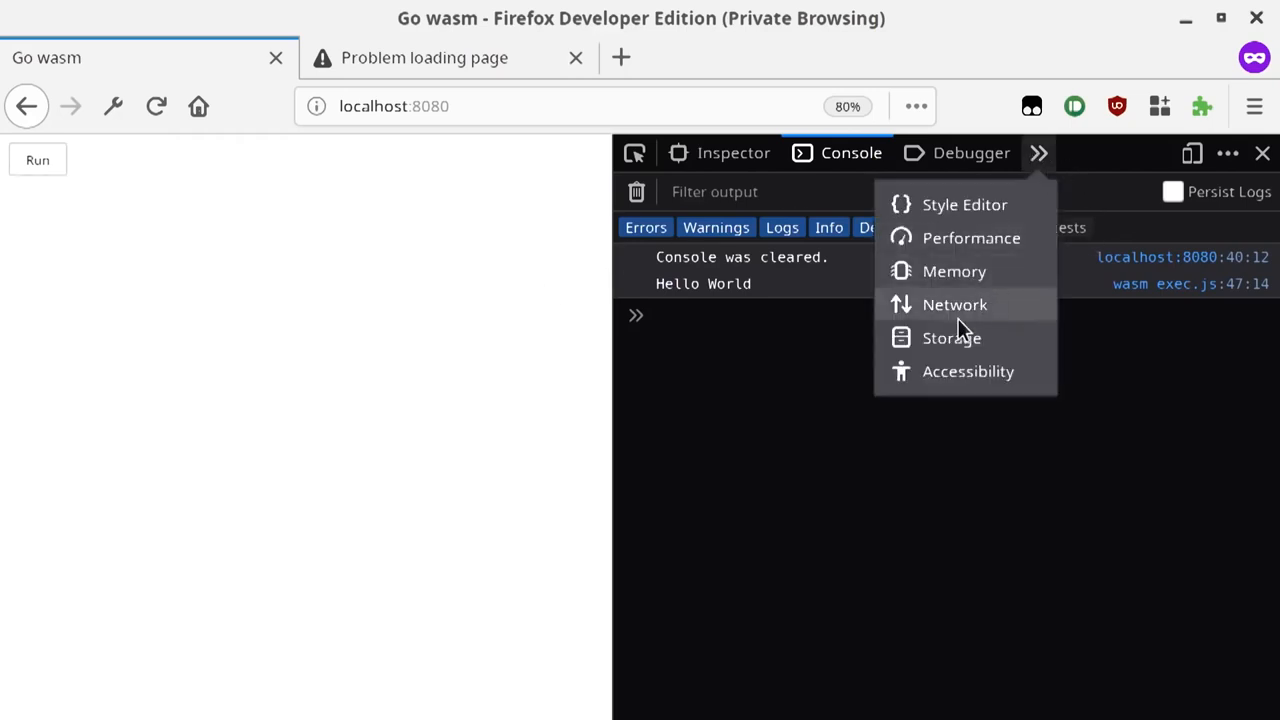
left_click(954, 304)
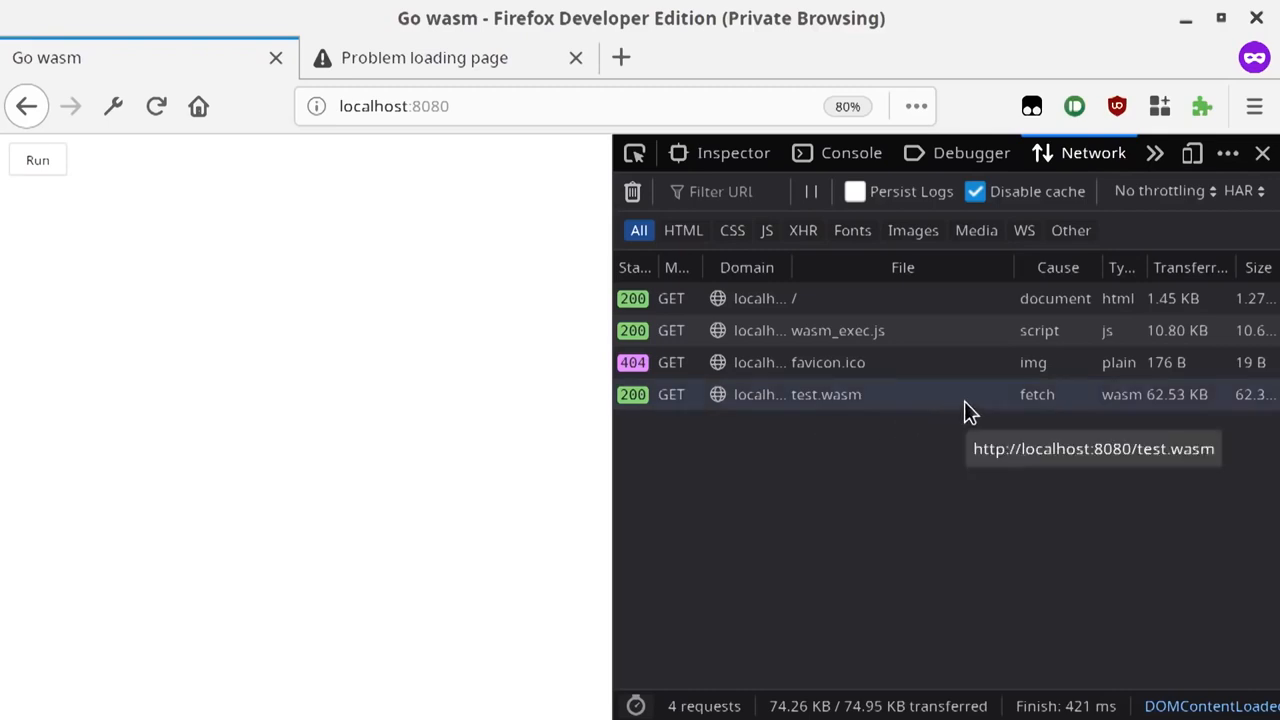
mouse_move(398, 244)
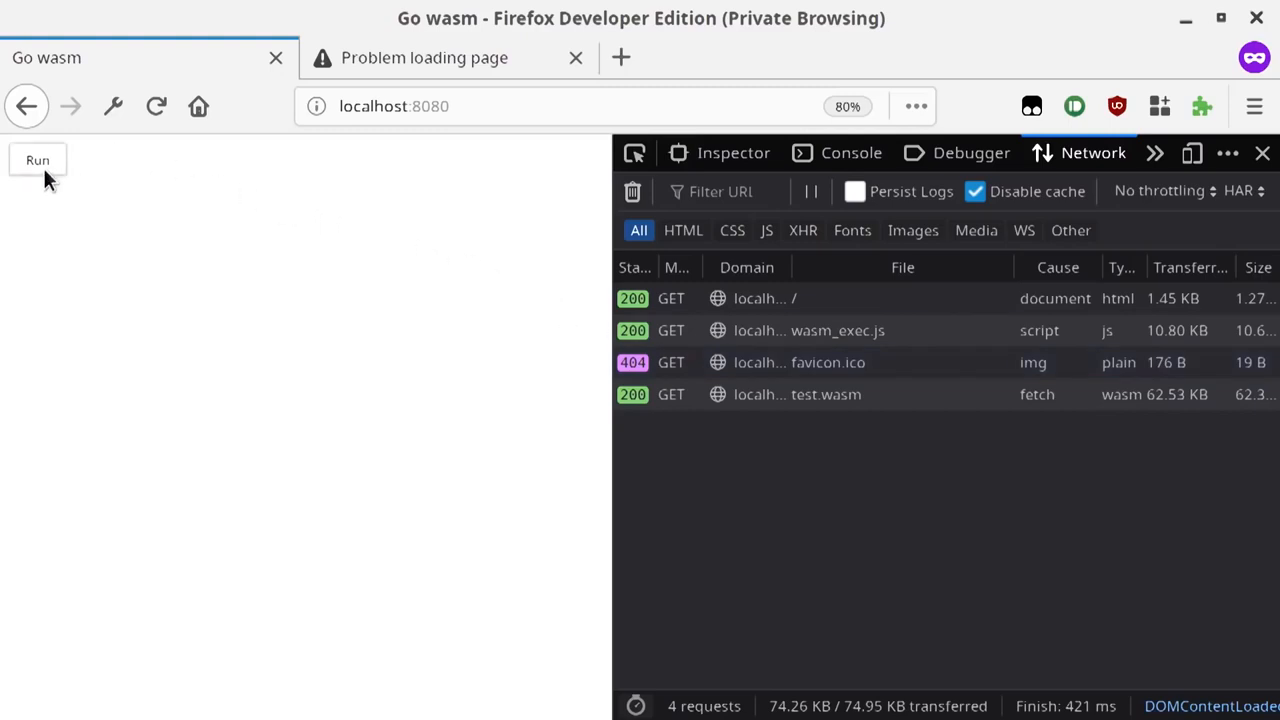
mouse_move(456, 268)
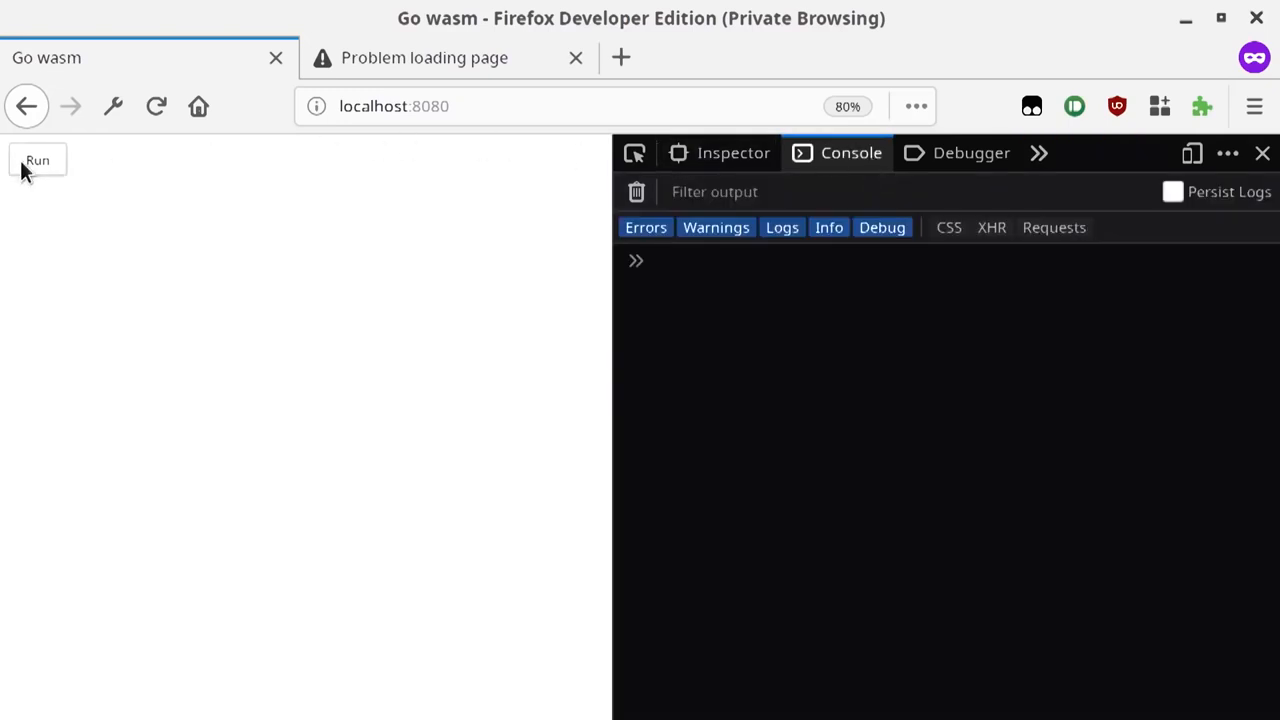
left_click(36, 160)
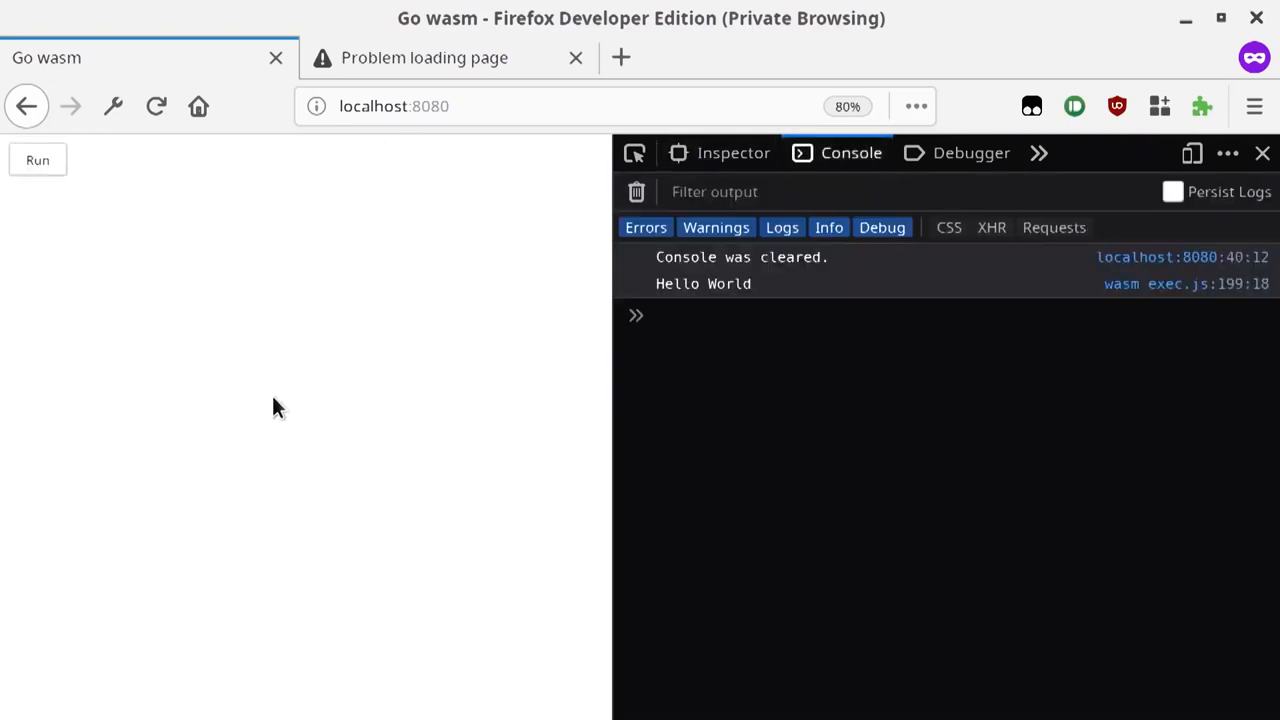
mouse_move(344, 472)
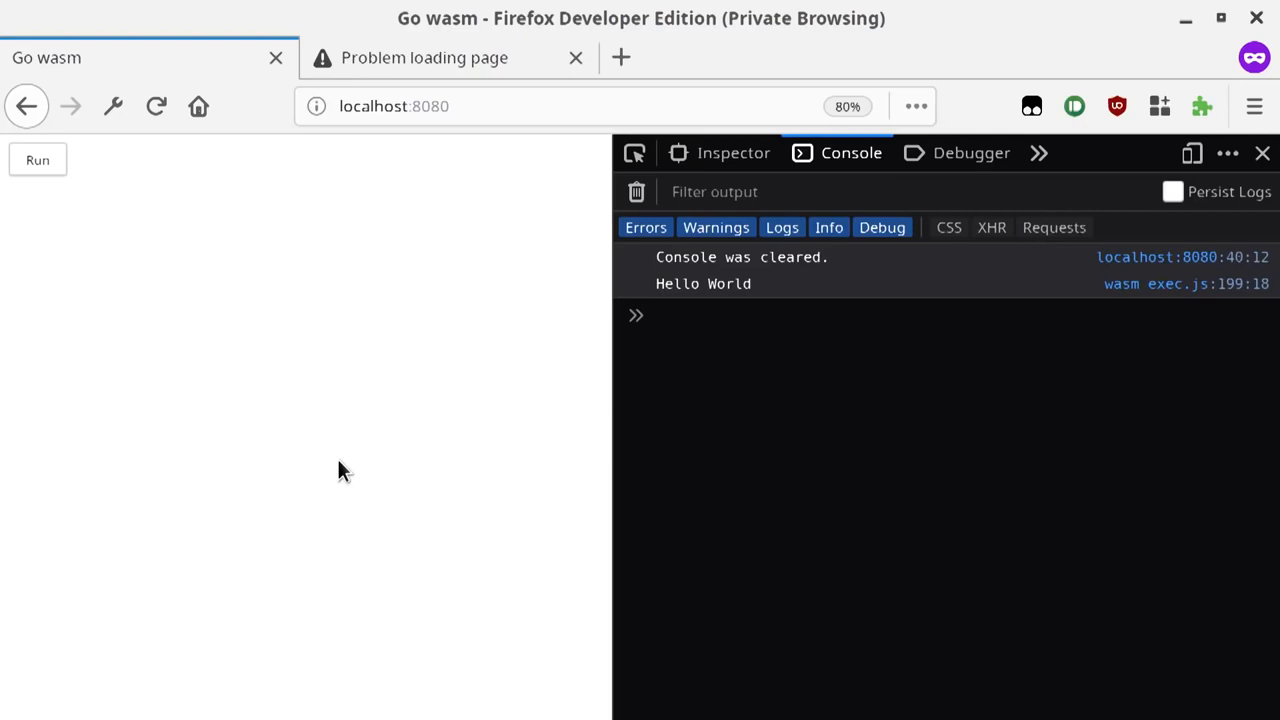
mouse_move(428, 458)
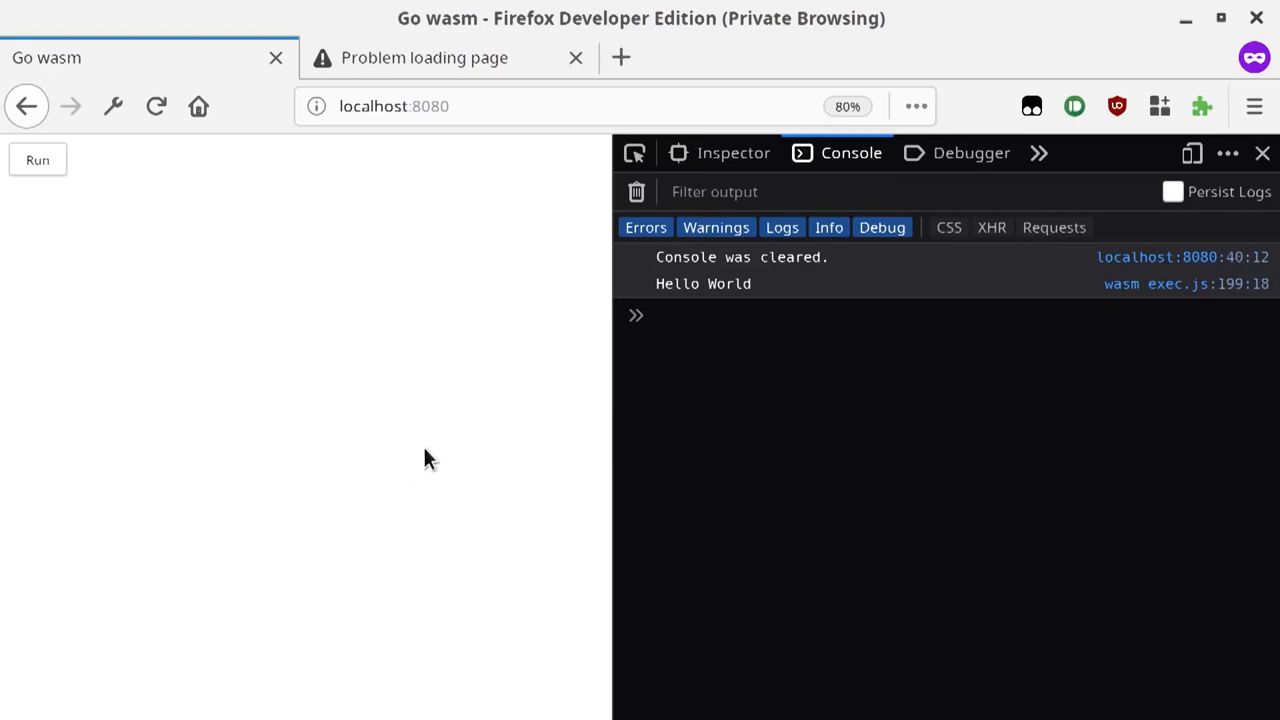
mouse_move(824, 436)
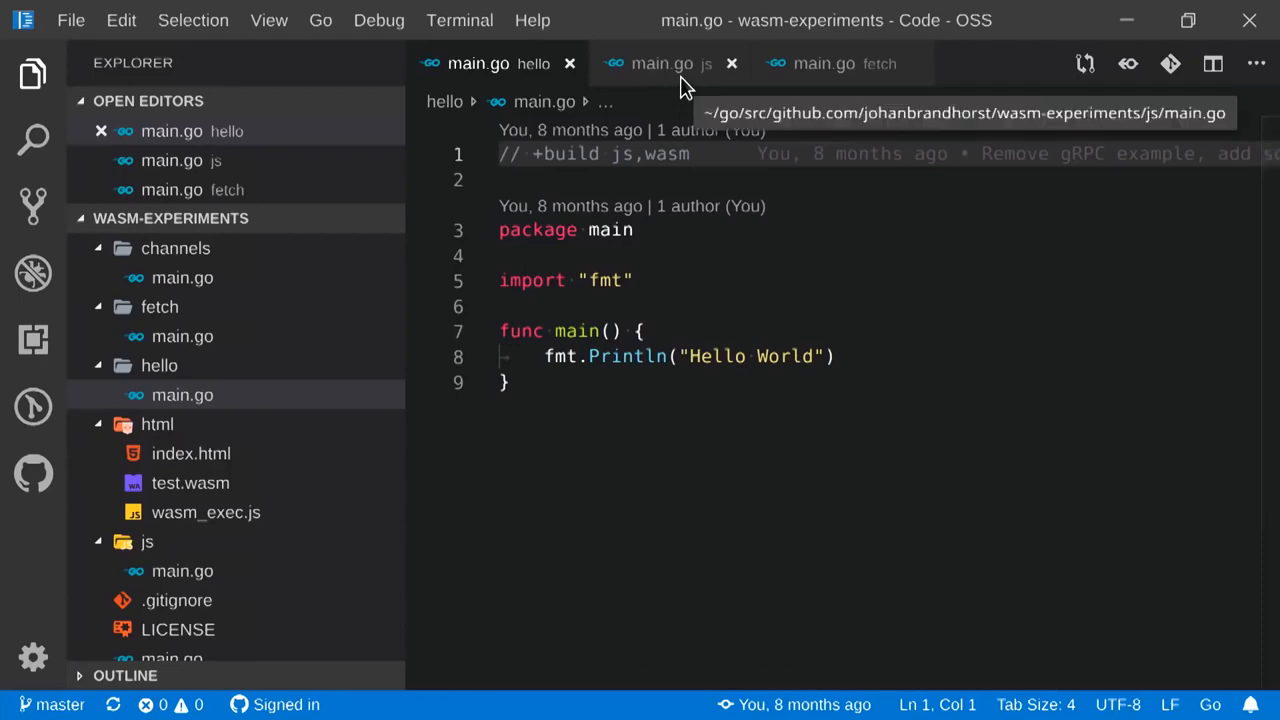
left_click(660, 62)
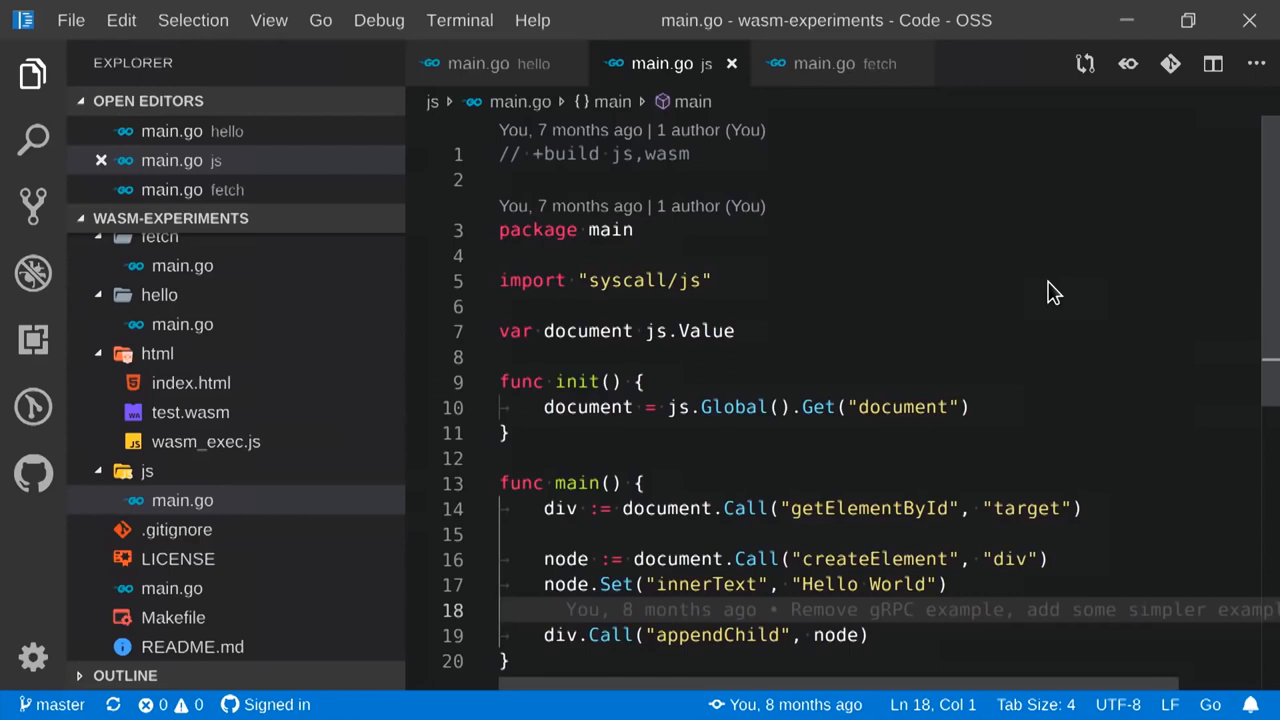
mouse_move(1080, 290)
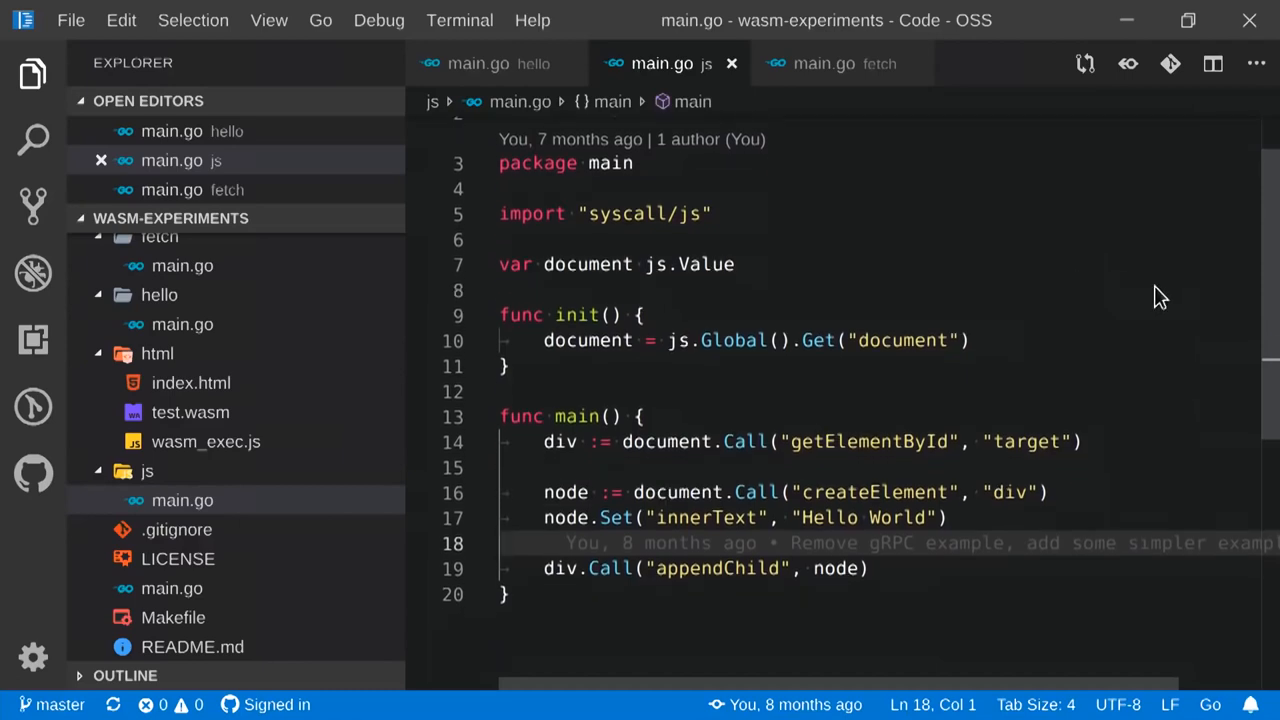
mouse_move(1004, 264)
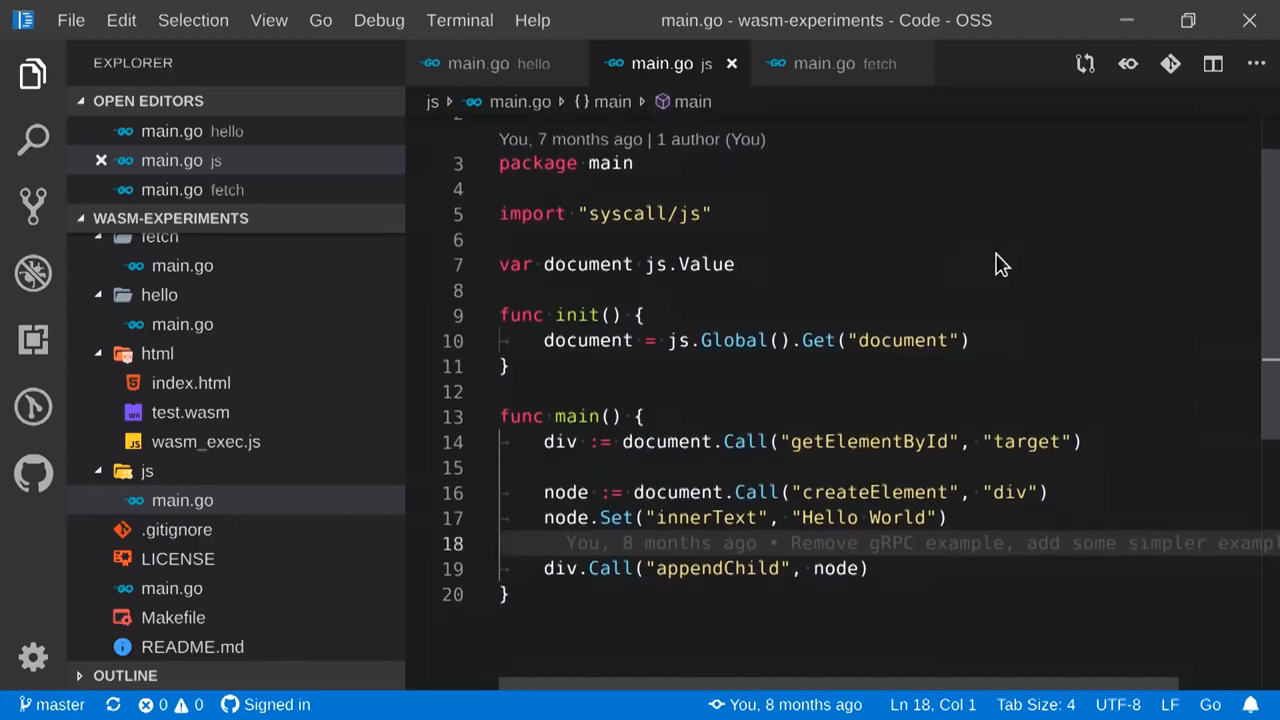
mouse_move(760, 250)
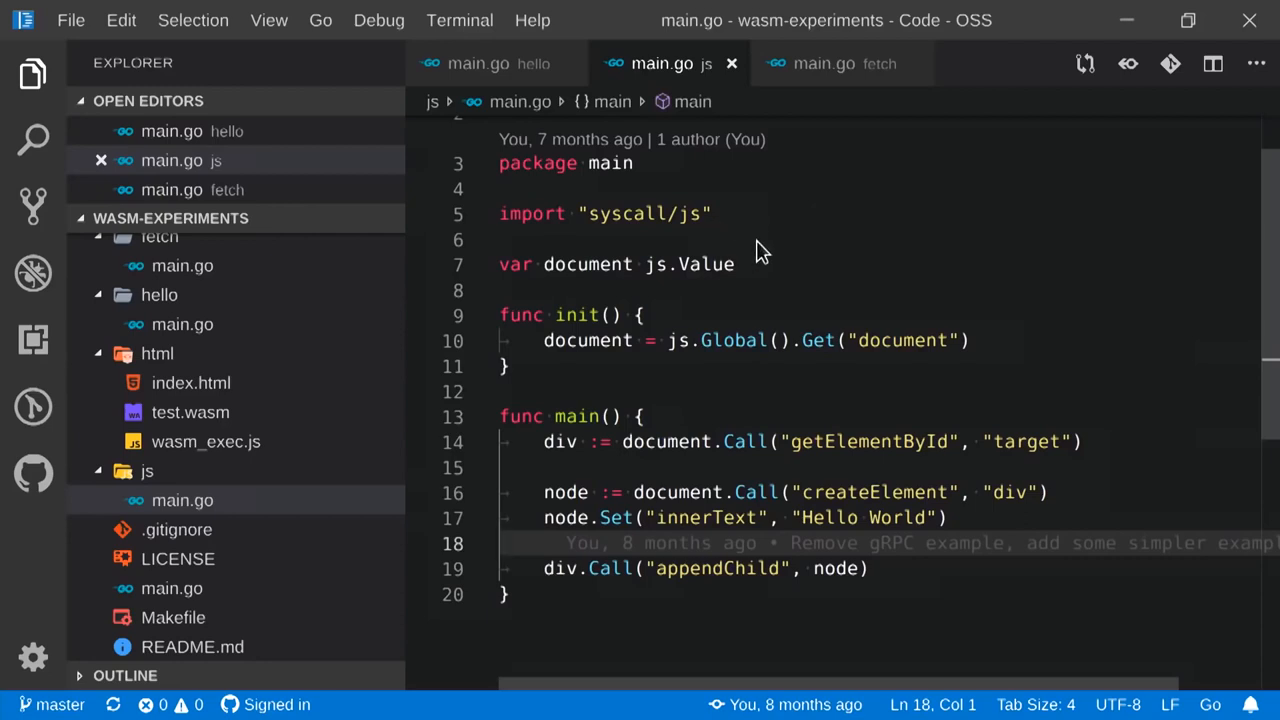
mouse_move(958, 280)
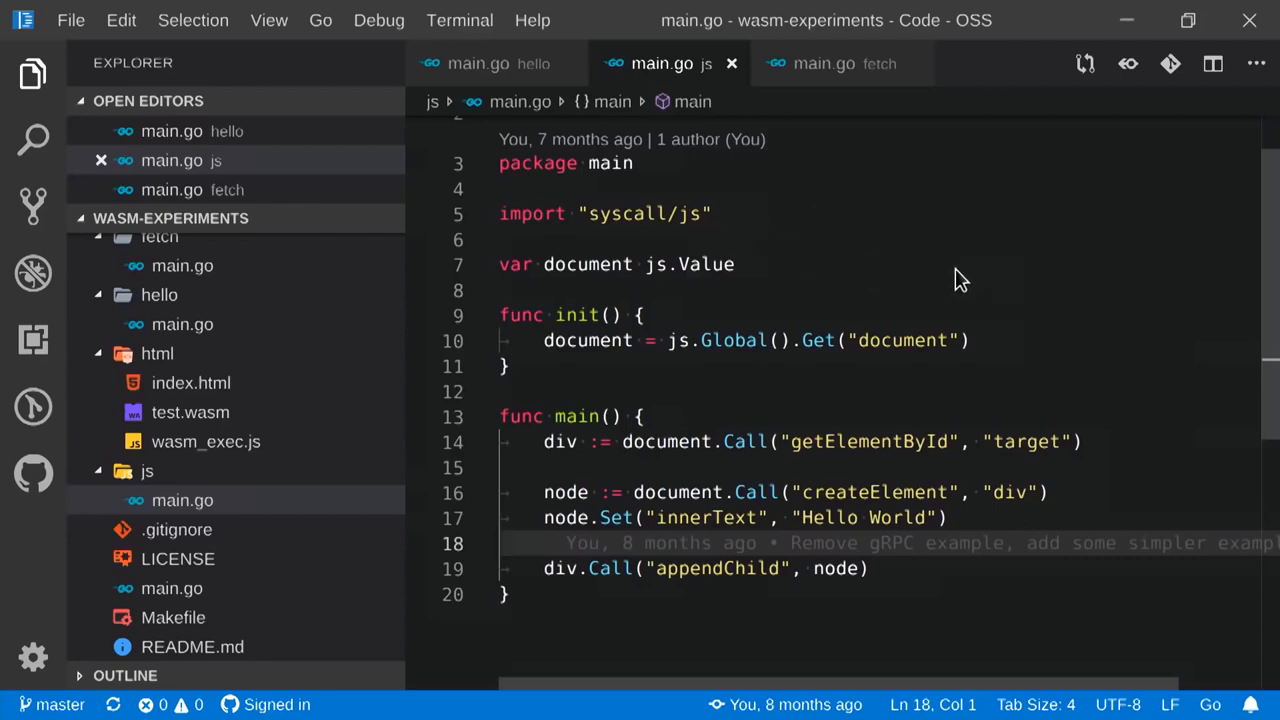
mouse_move(1096, 312)
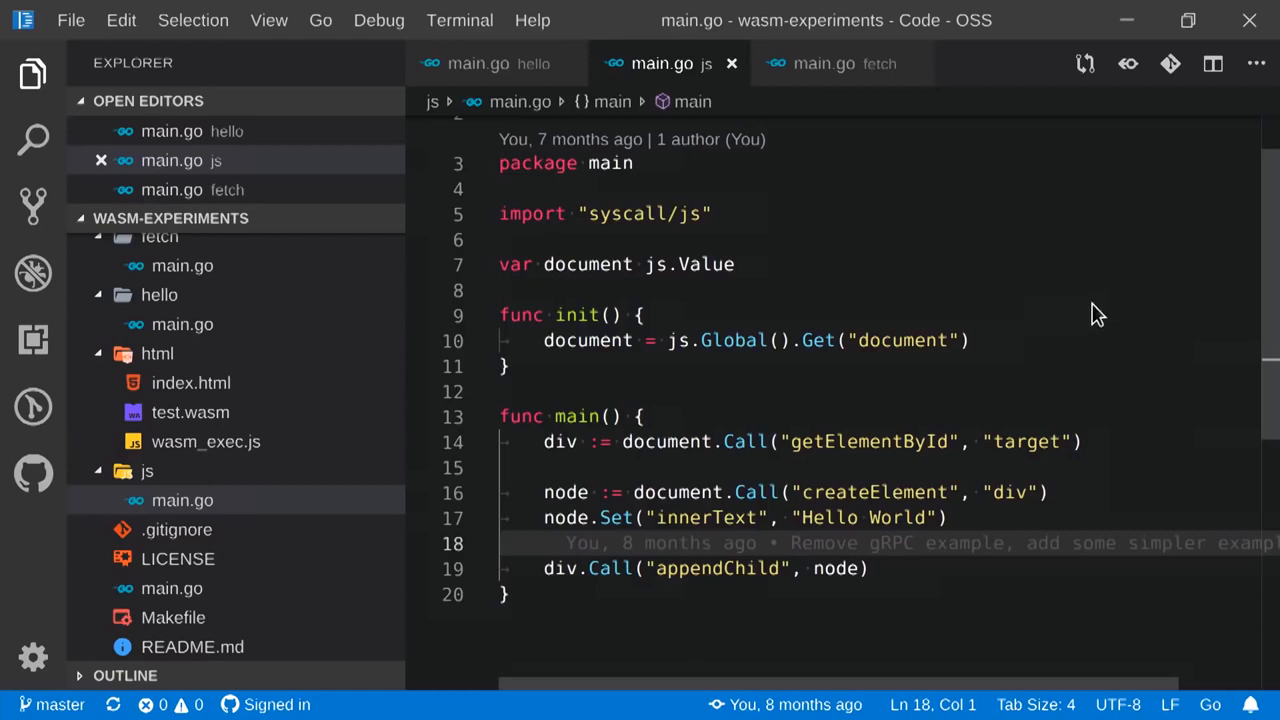
mouse_move(1000, 356)
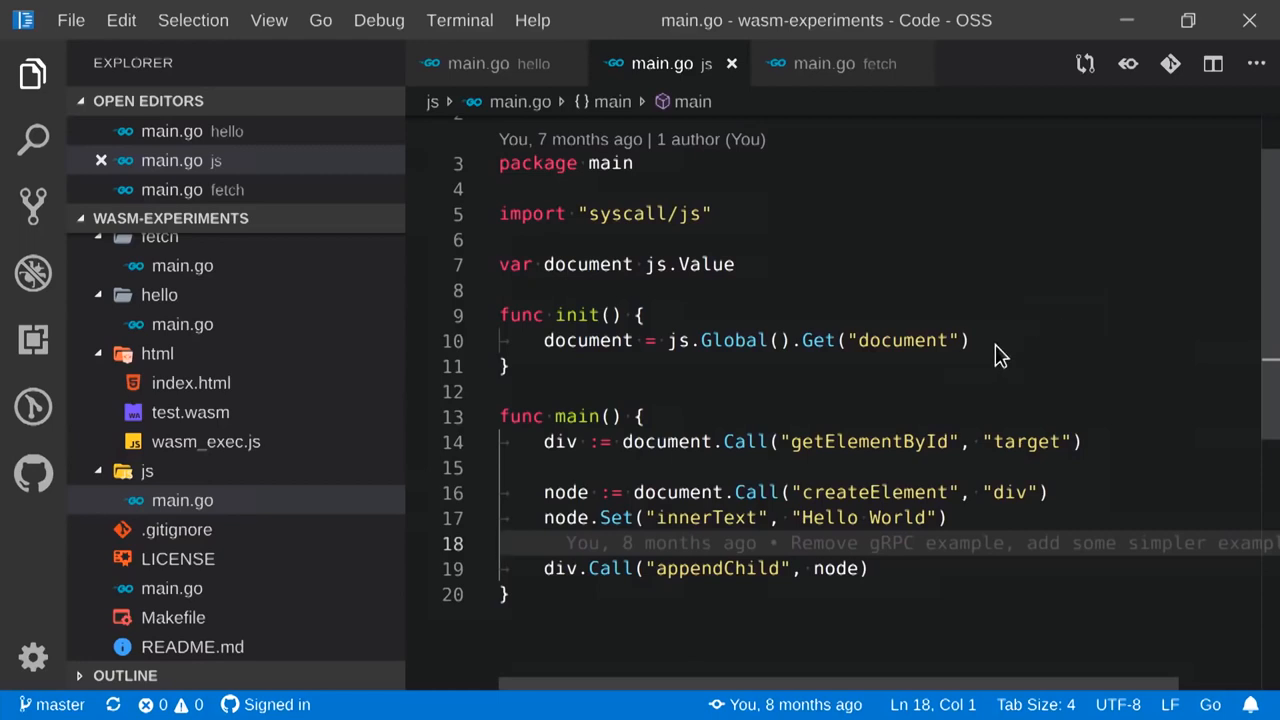
mouse_move(1030, 364)
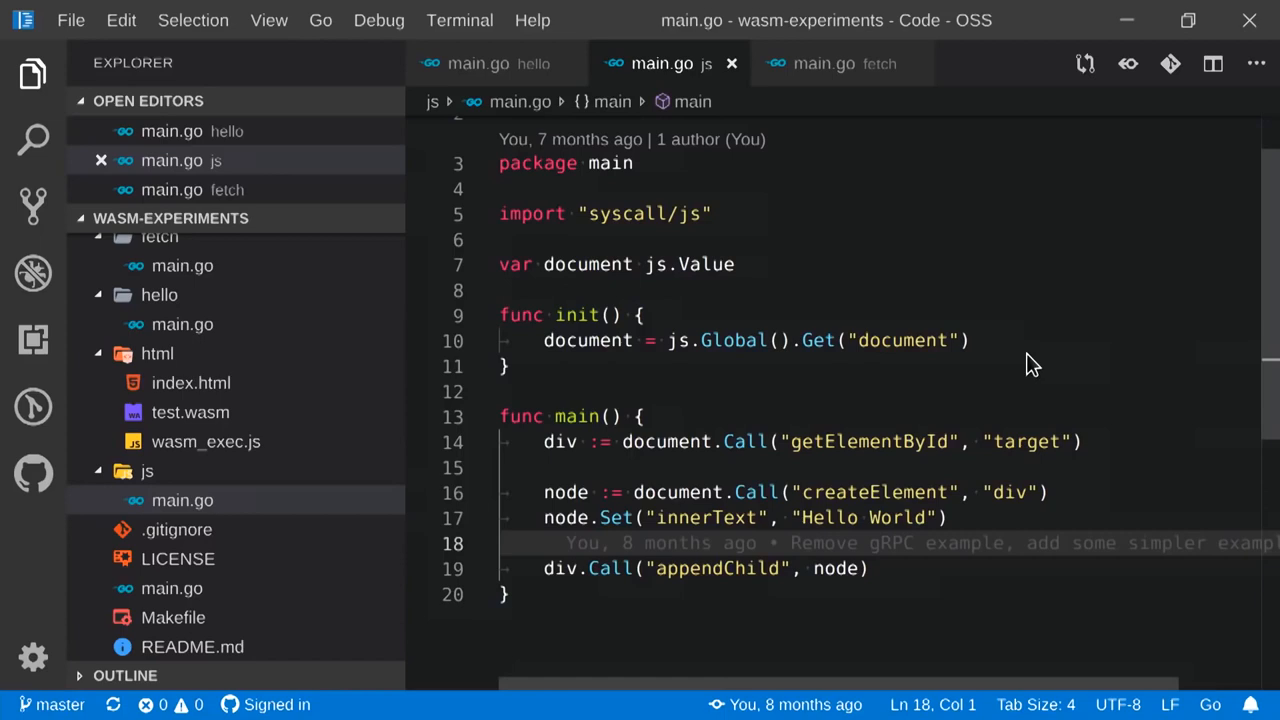
mouse_move(1044, 366)
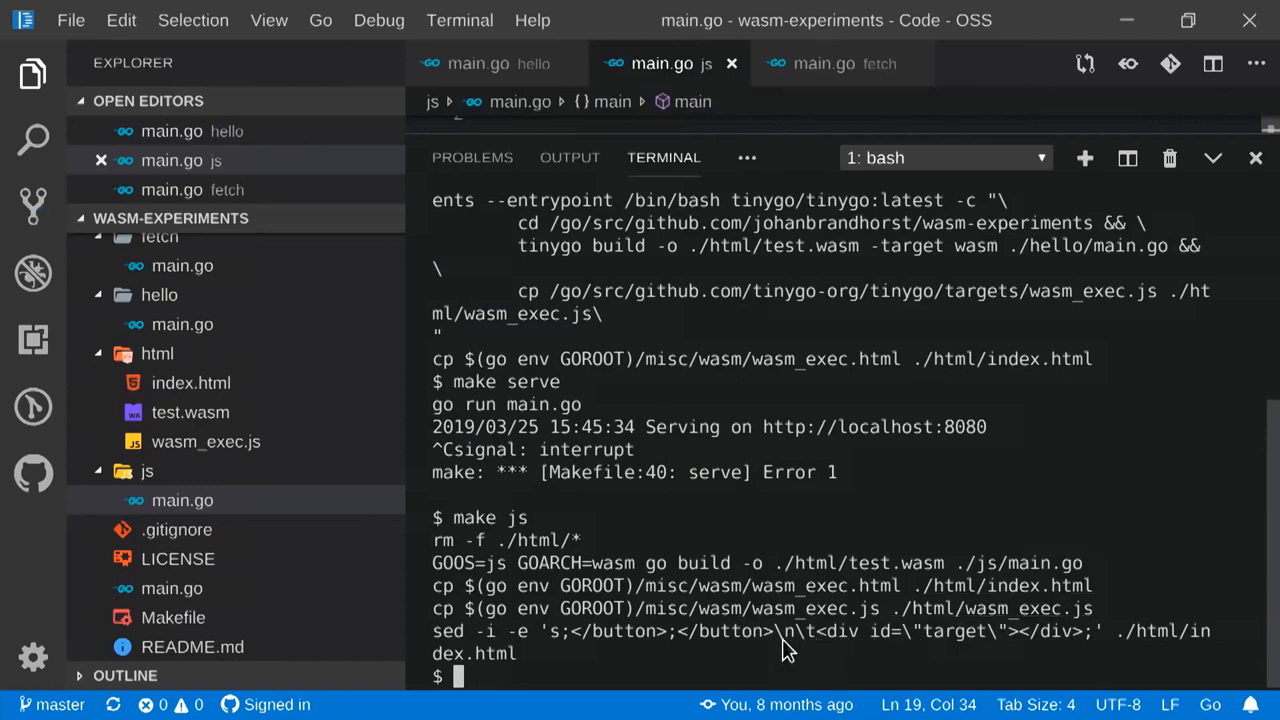
mouse_move(938, 650)
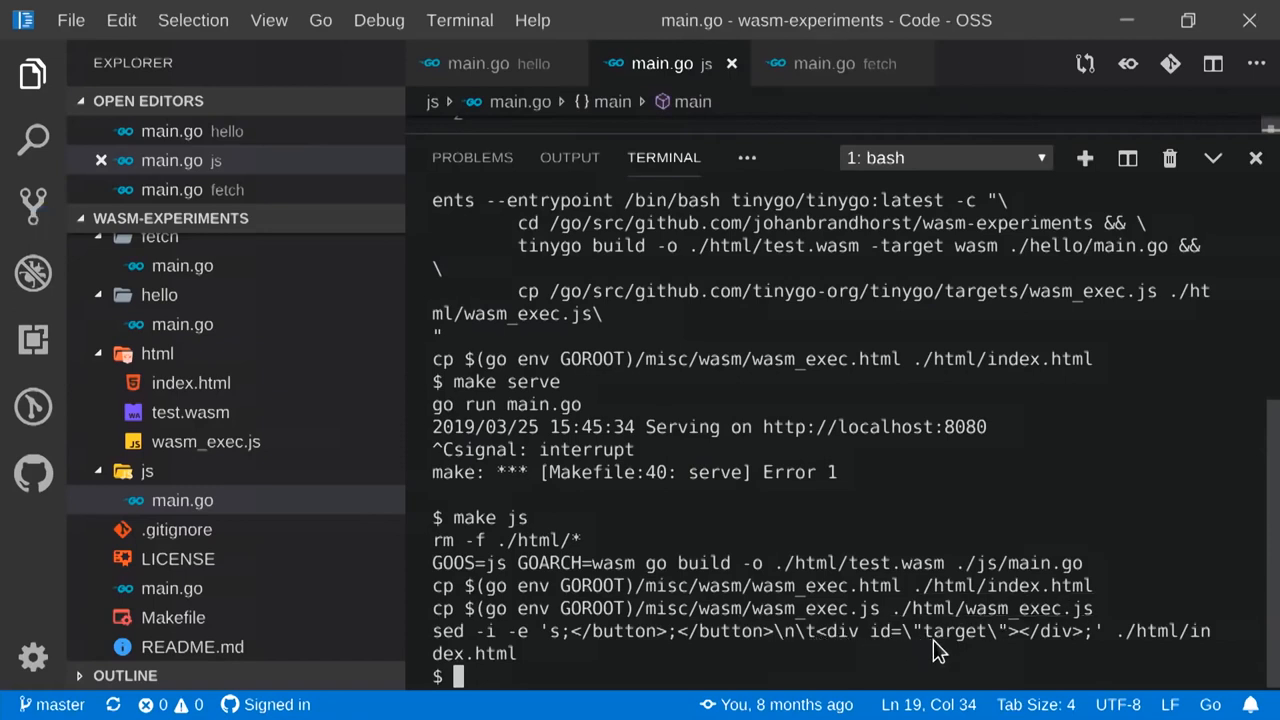
mouse_move(1036, 644)
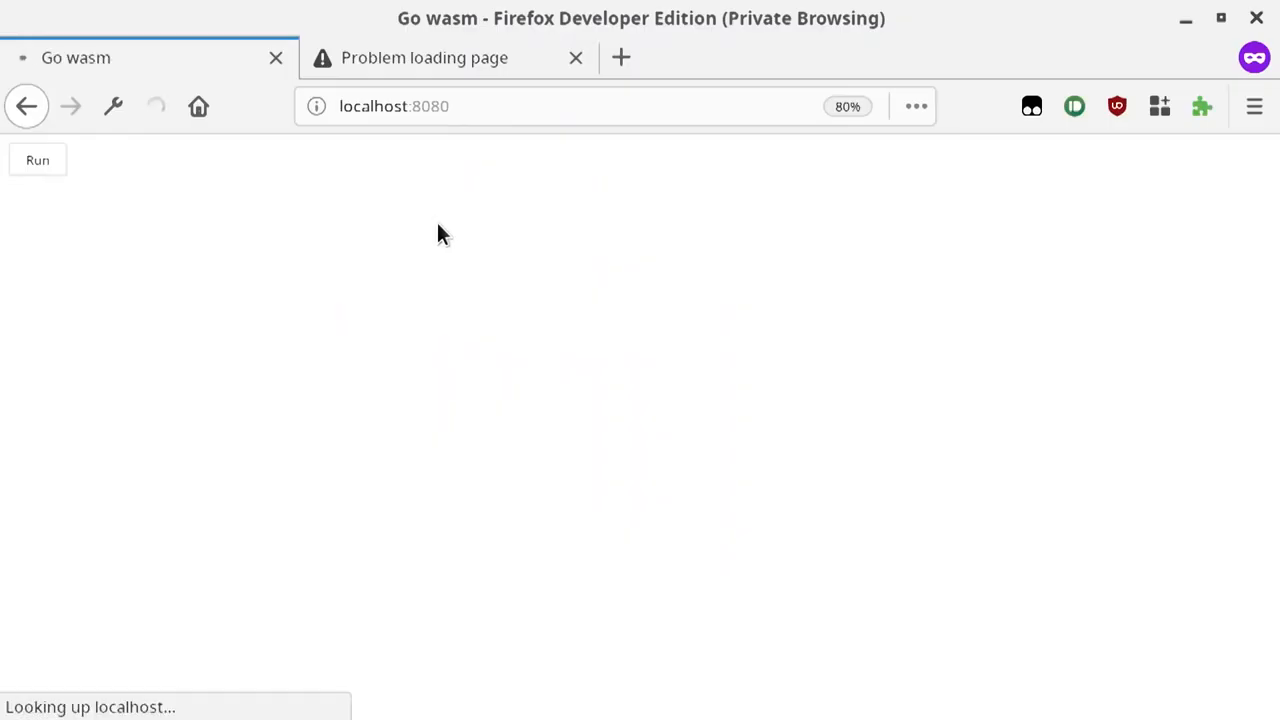
Run the rebuilt js example so Hello World renders on the localhost:8080 page.
left_click(36, 160)
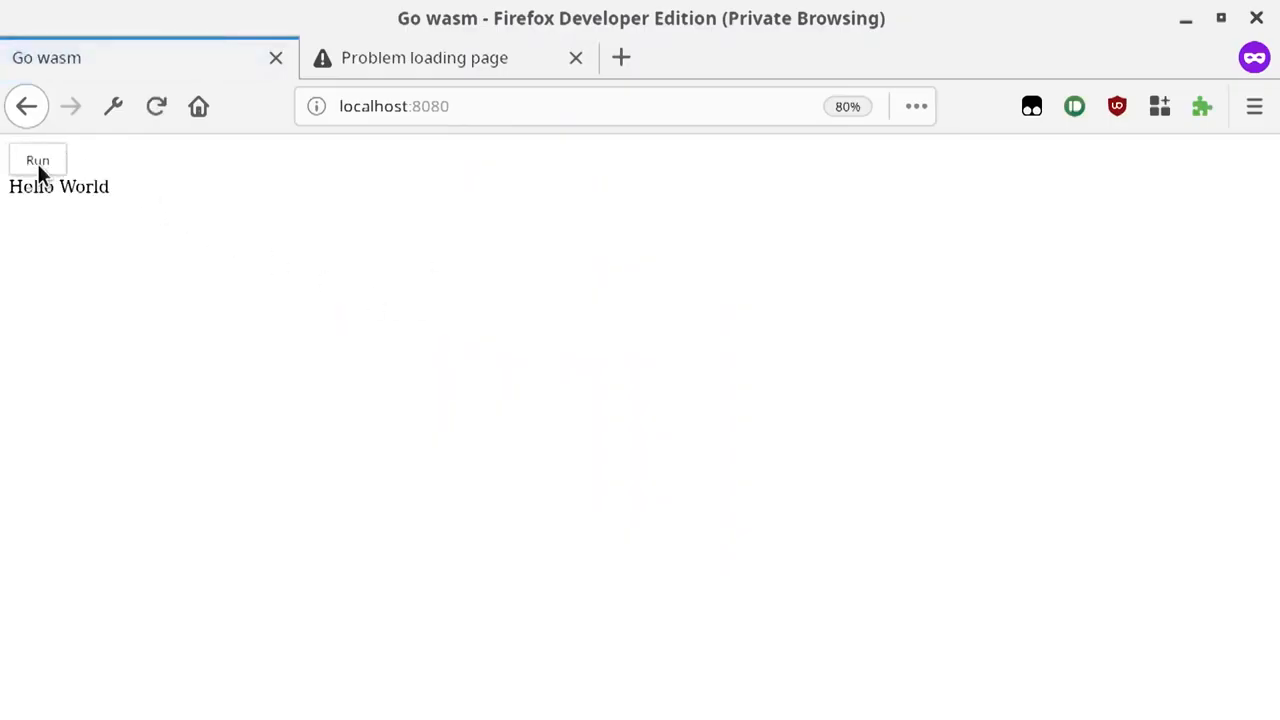
mouse_move(258, 252)
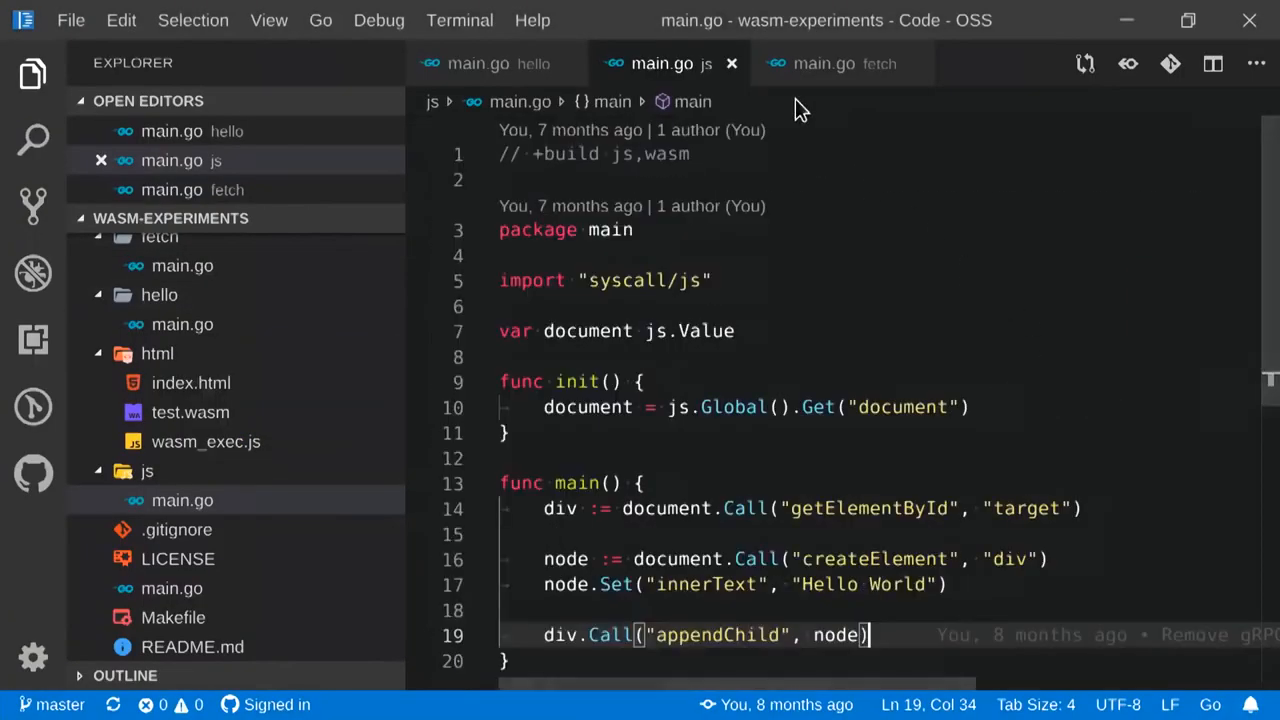
Review fetch/main.go's httpbin POST code, build it to wasm and run make serve.
left_click(824, 62)
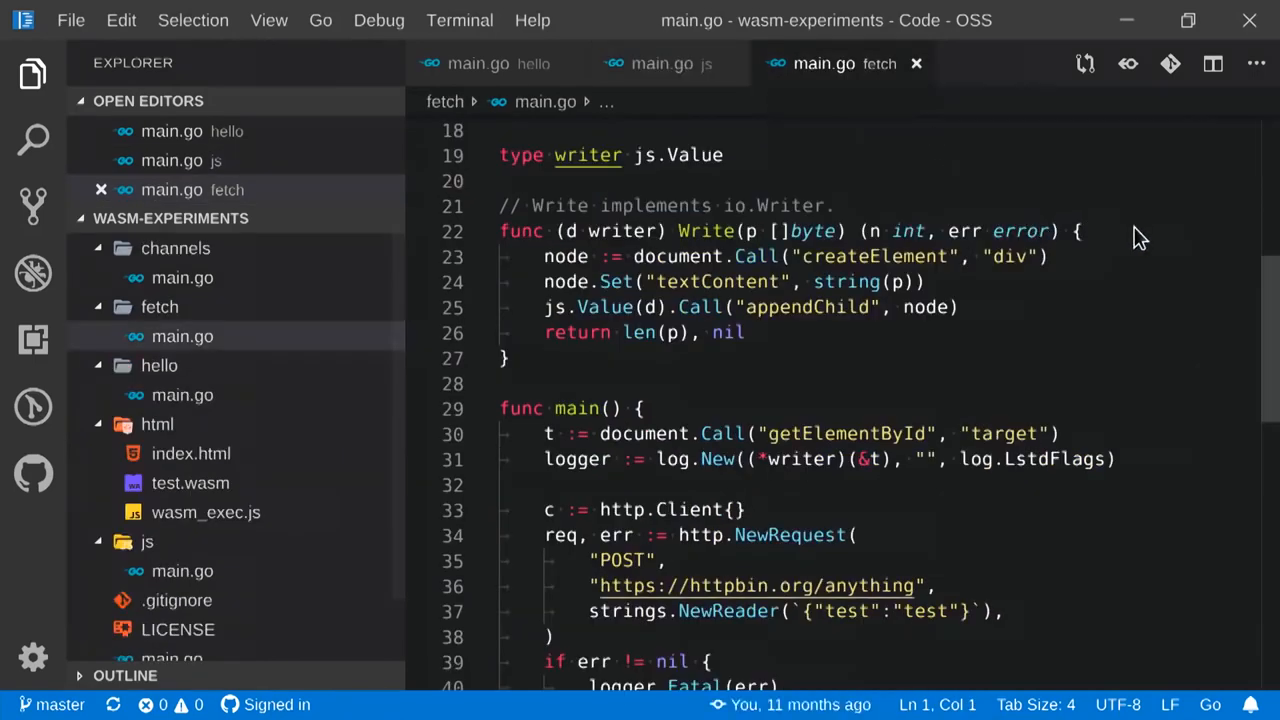
scroll("down", 3)
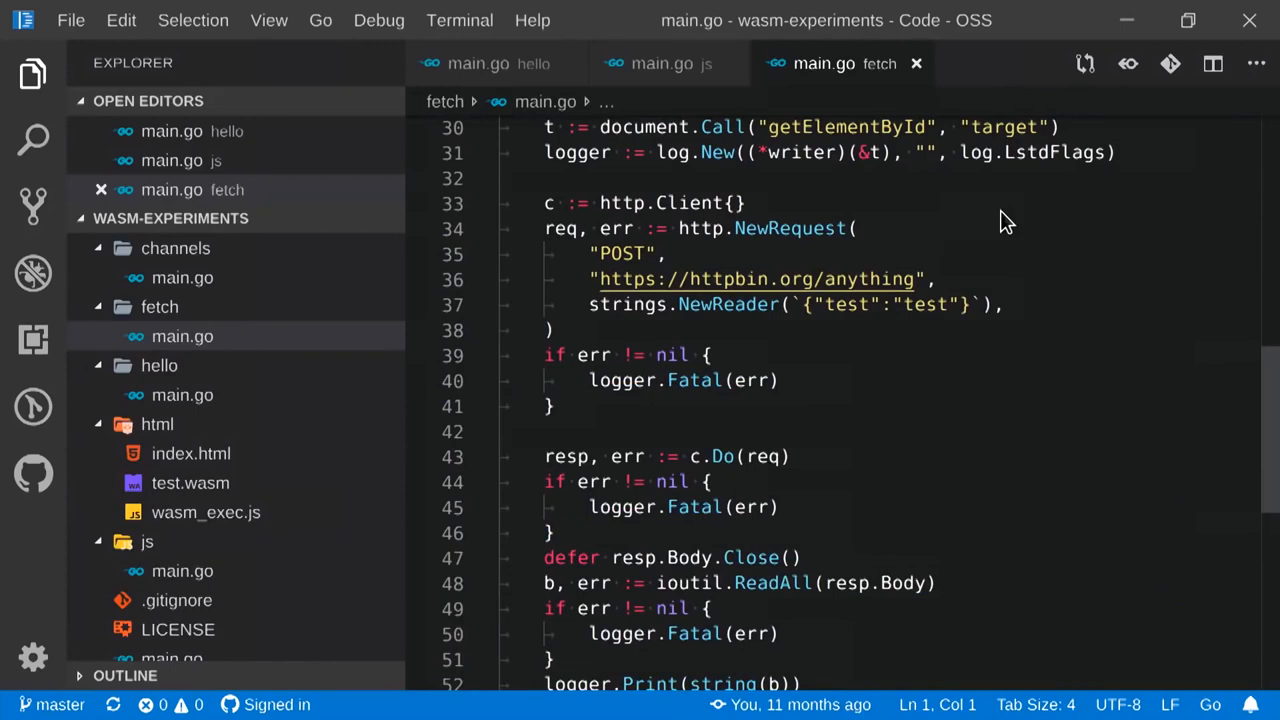
mouse_move(1024, 220)
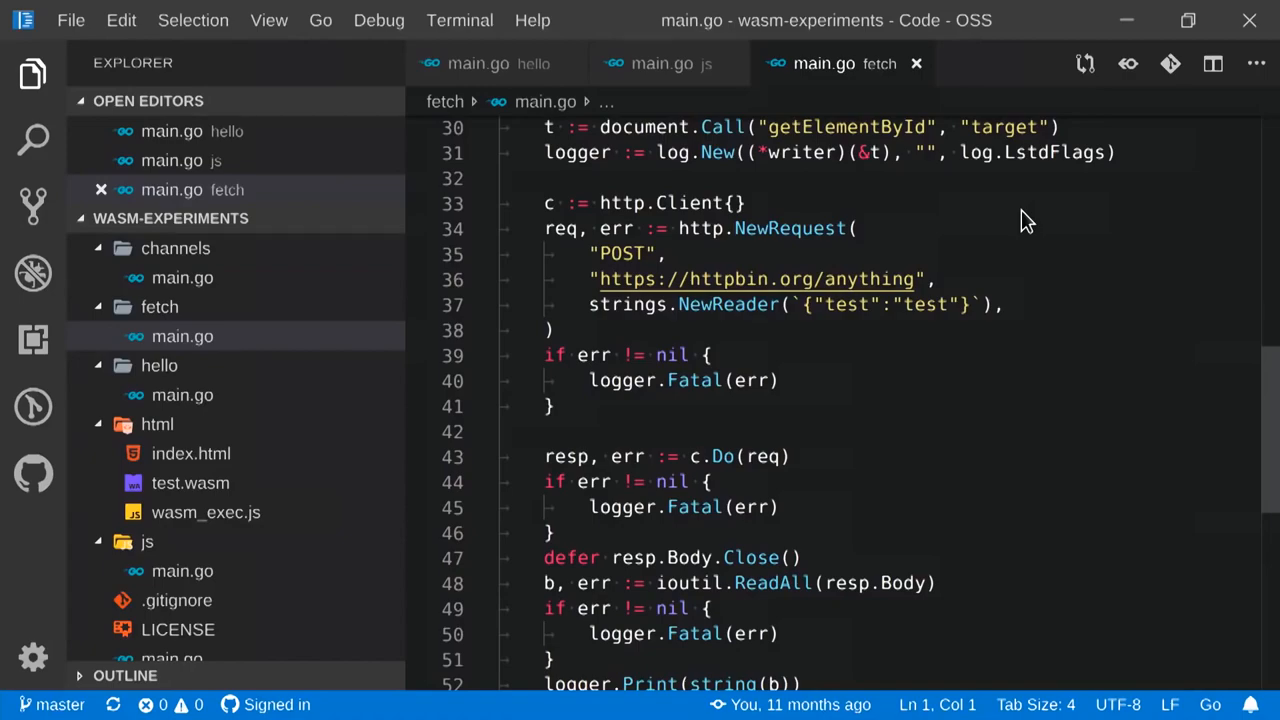
scroll("down", 3)
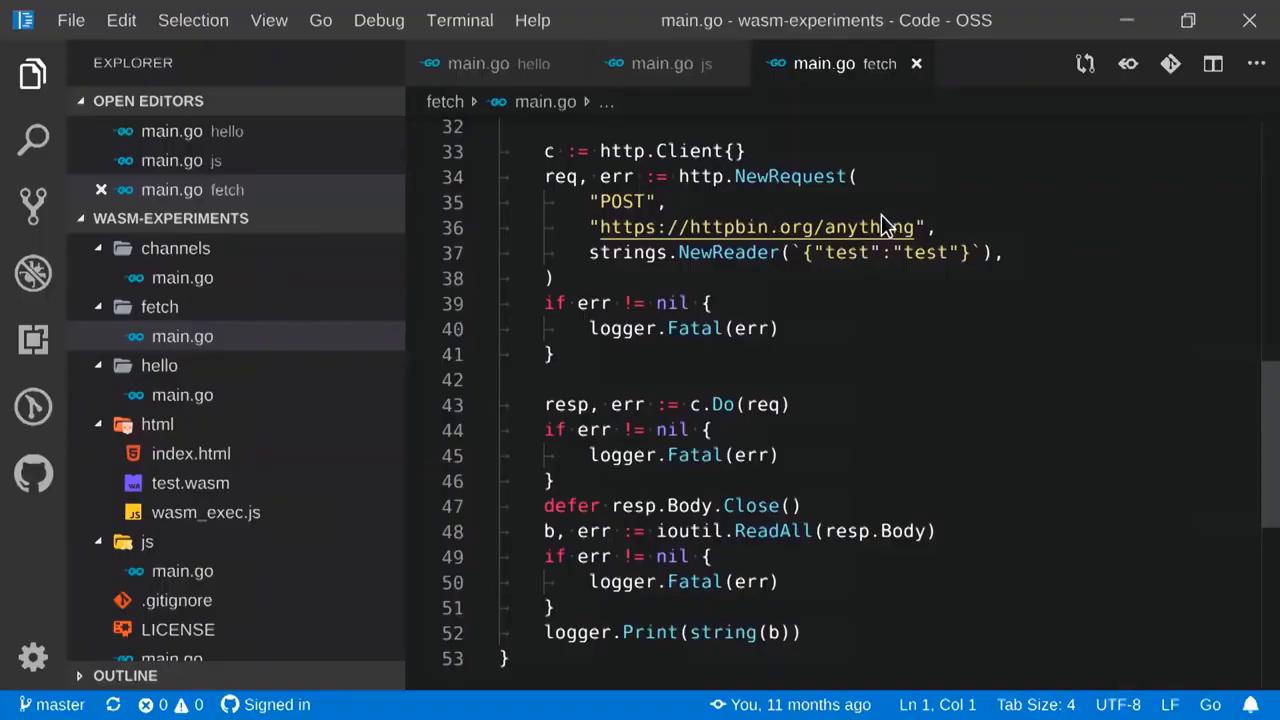
mouse_move(998, 340)
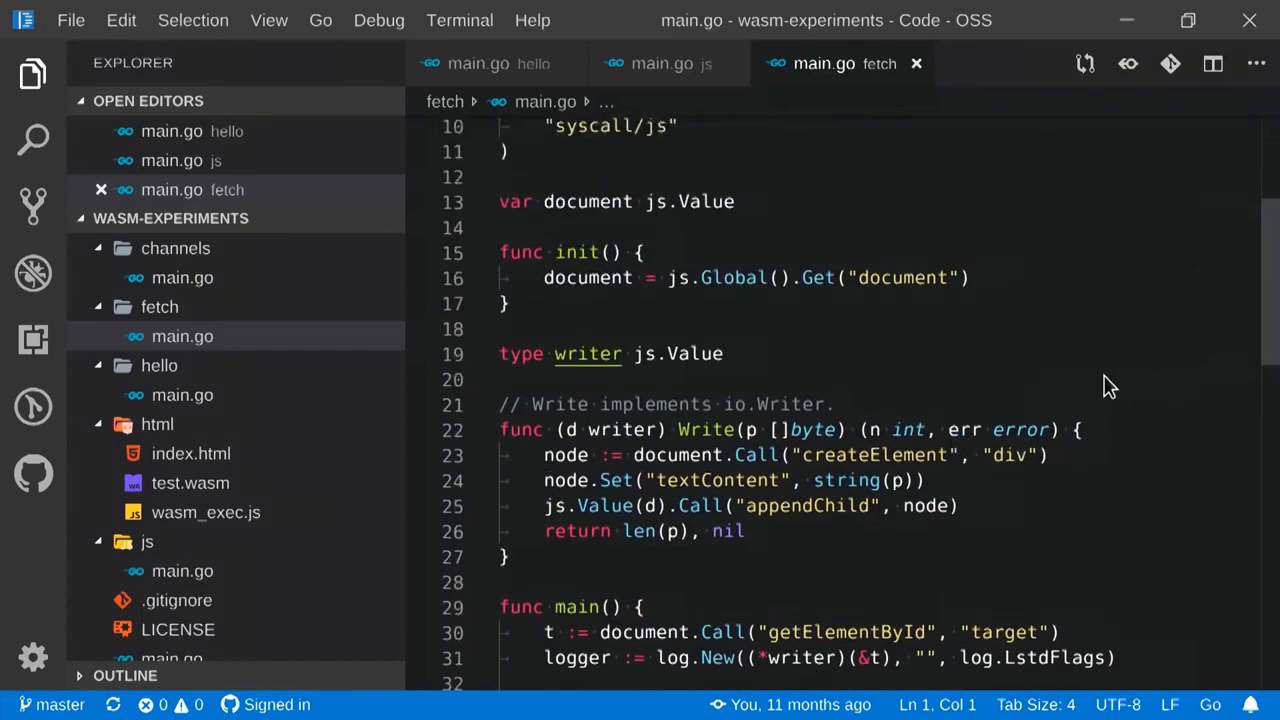
mouse_move(1032, 332)
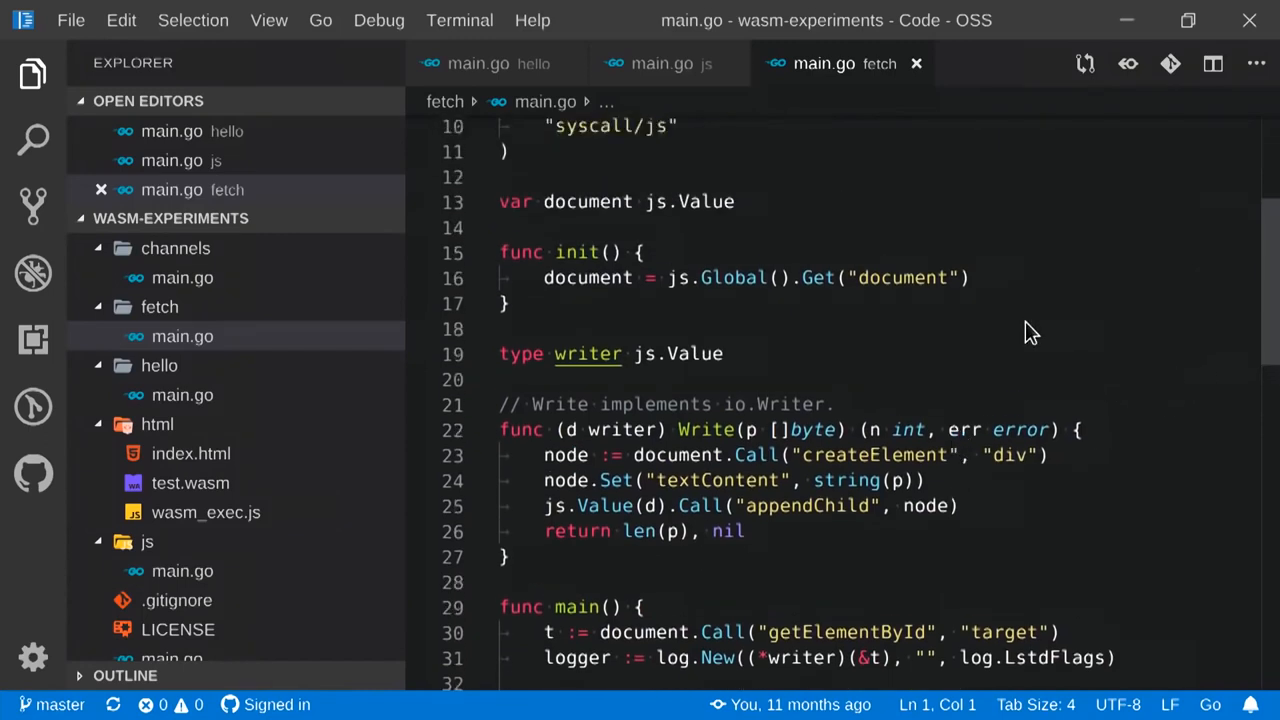
mouse_move(1070, 344)
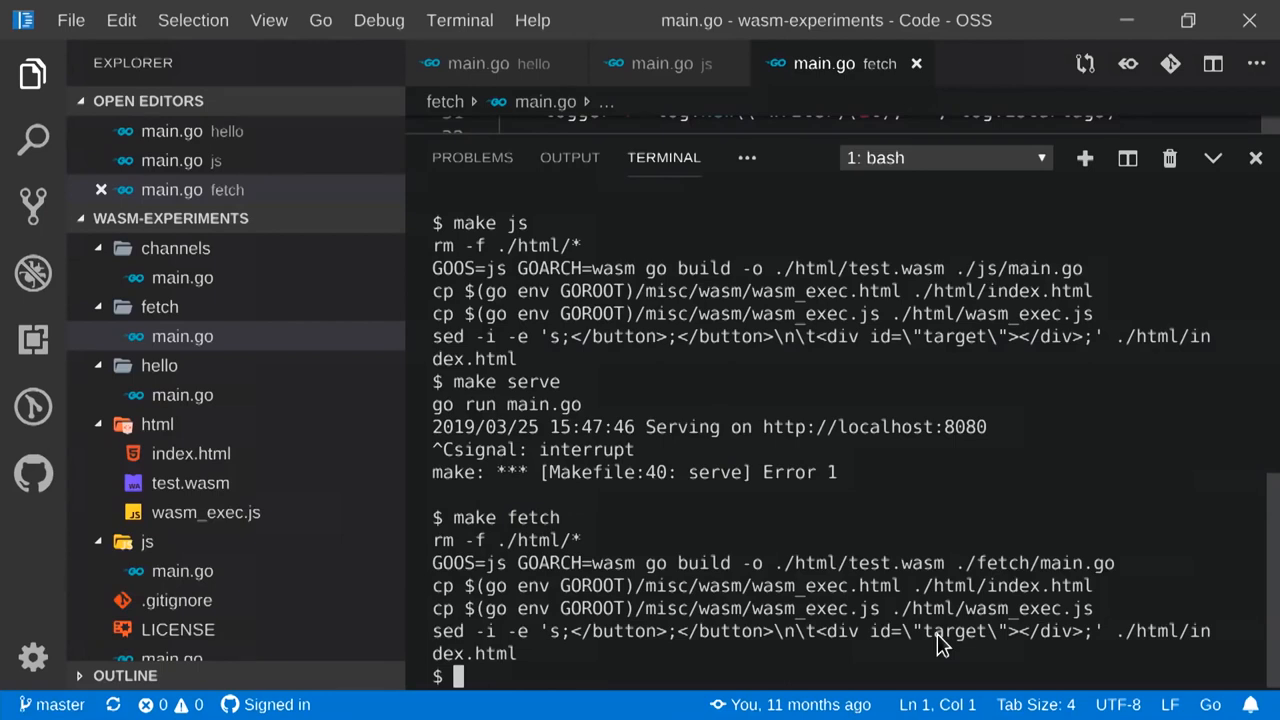
type("make serve")
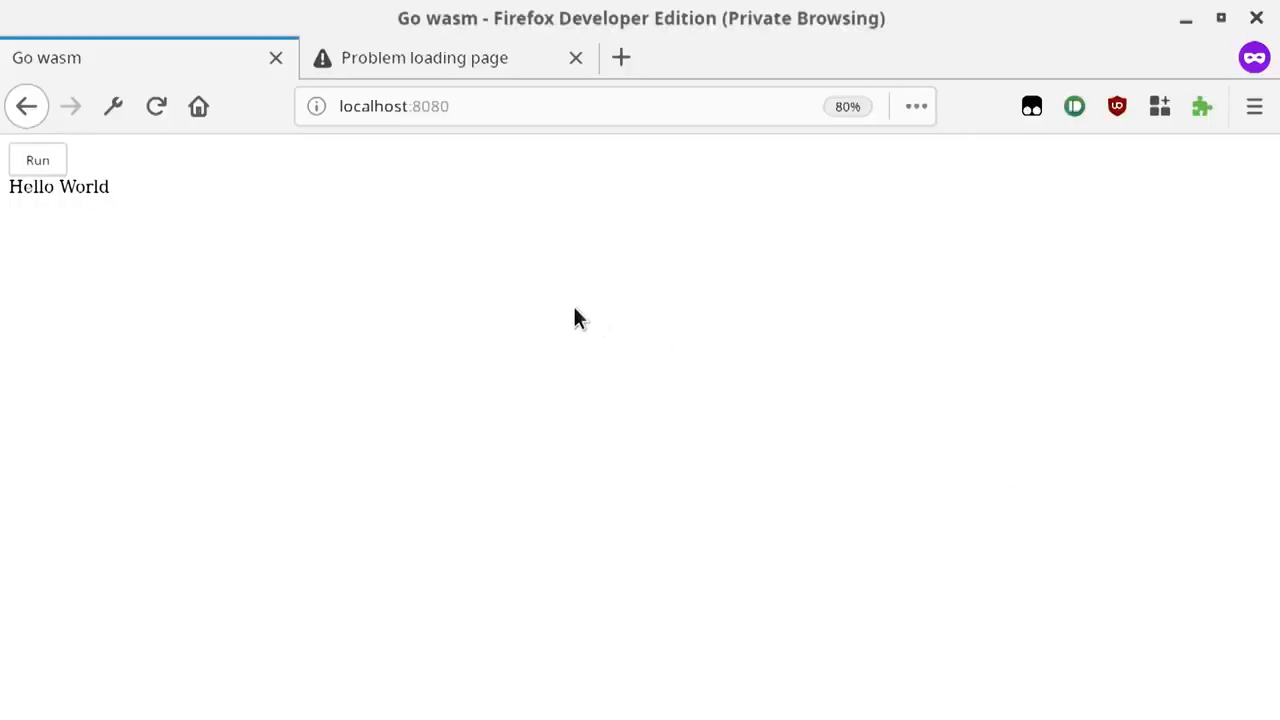
Reload localhost:8080 and run the fetch program to print httpbin's JSON POST response.
left_click(36, 160)
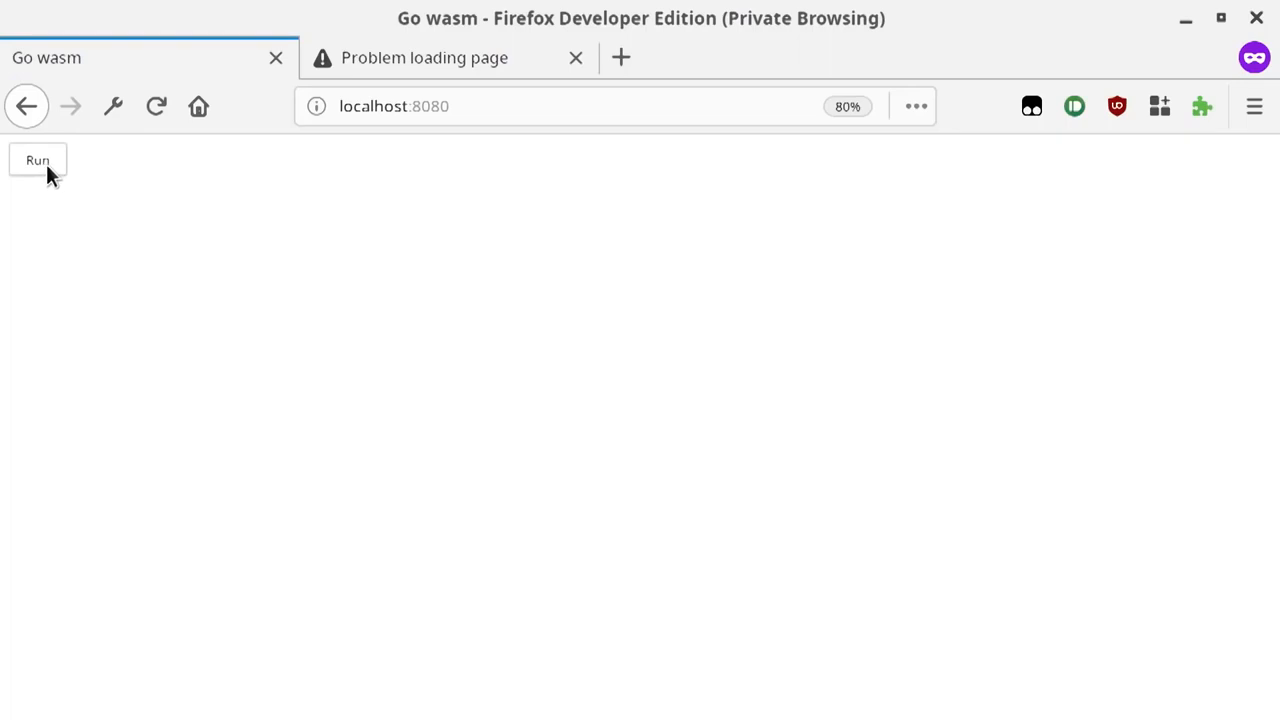
left_click(36, 160)
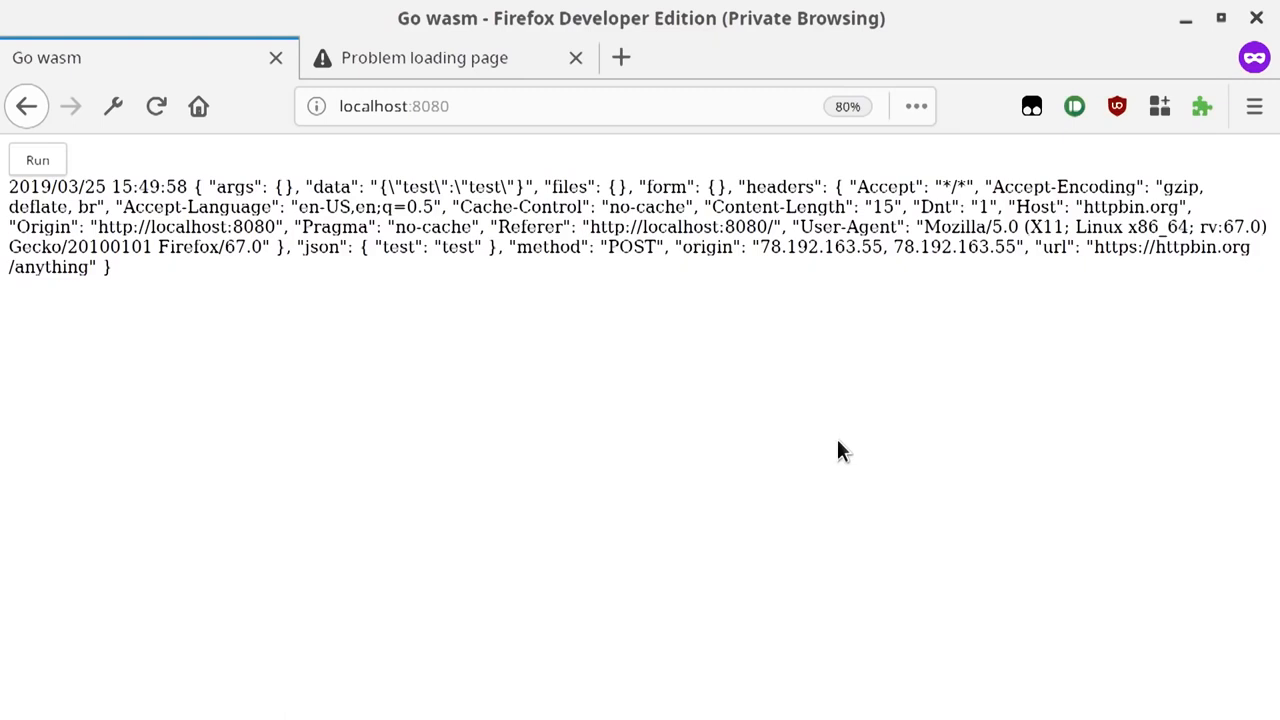
mouse_move(852, 252)
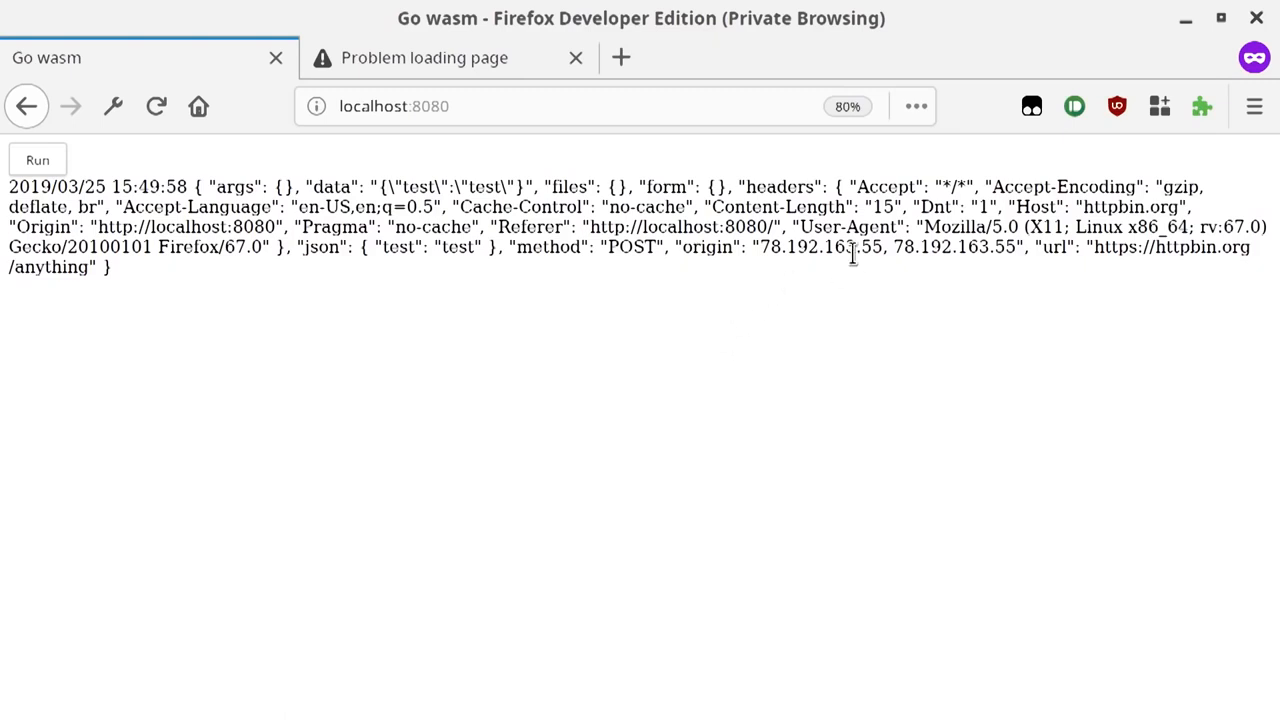
mouse_move(860, 280)
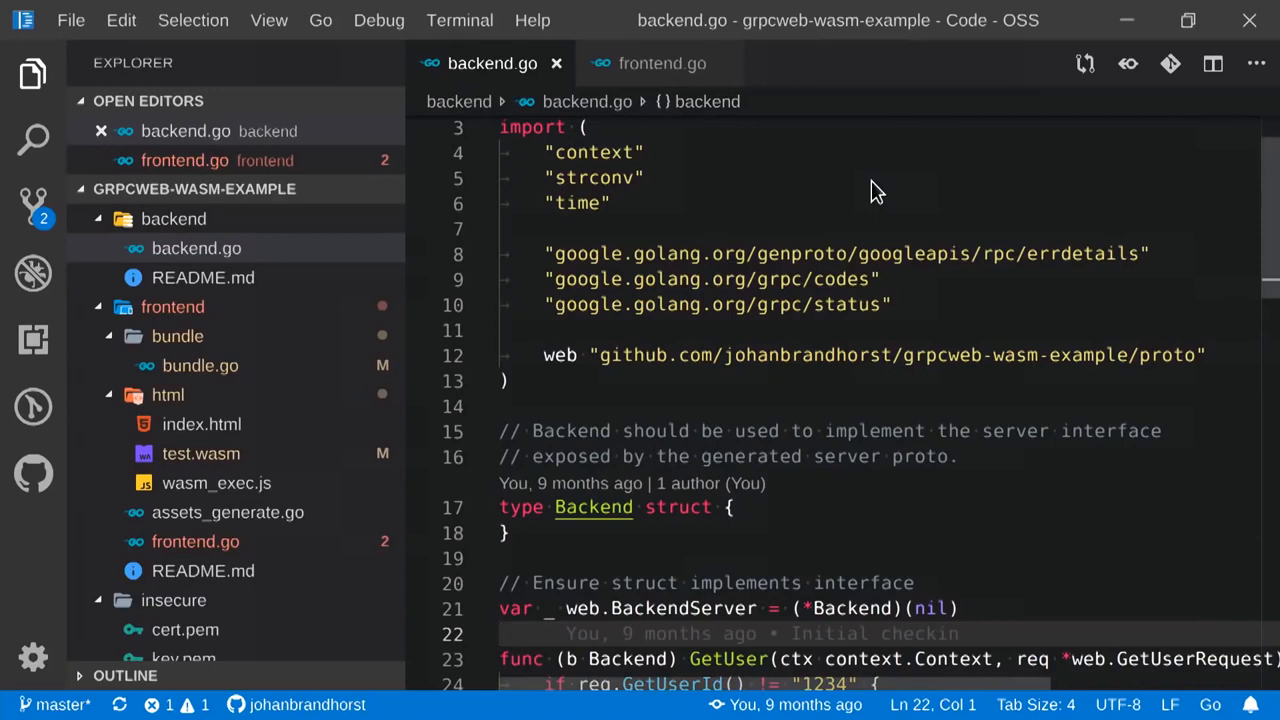
mouse_move(808, 192)
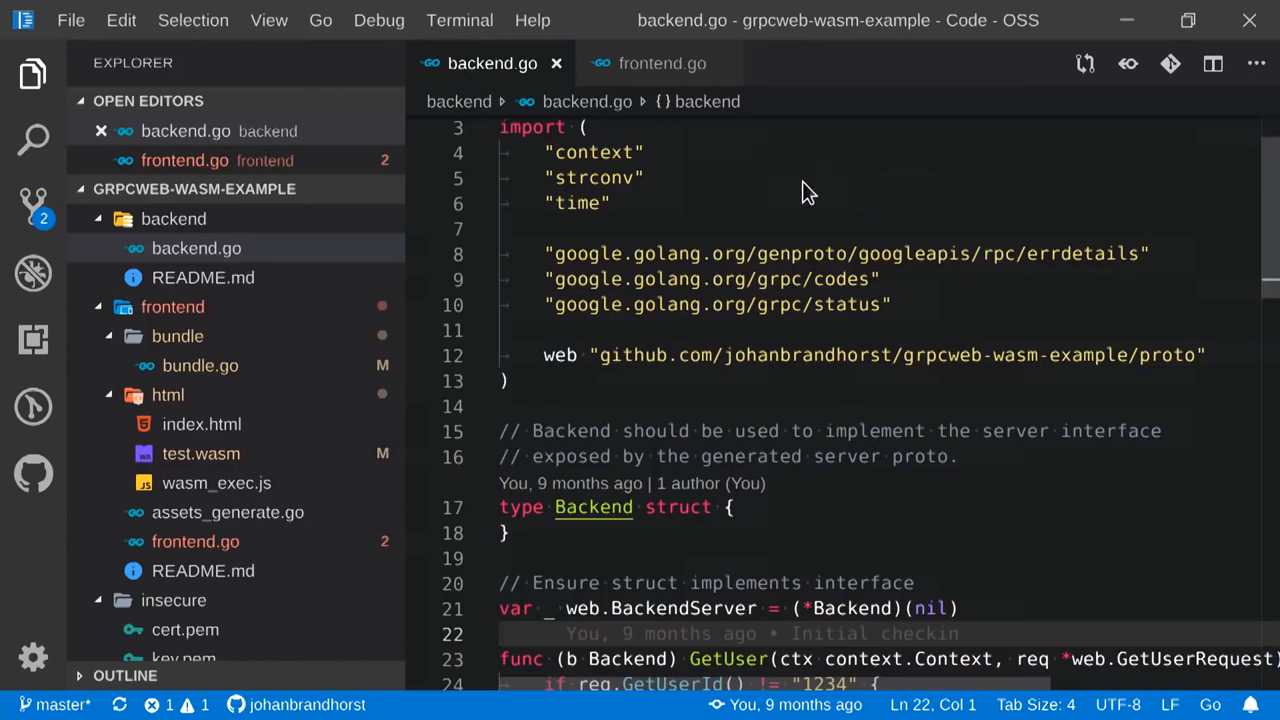
Scroll backend.go to the GetUsers handler that streams users one per second.
scroll("down", 3)
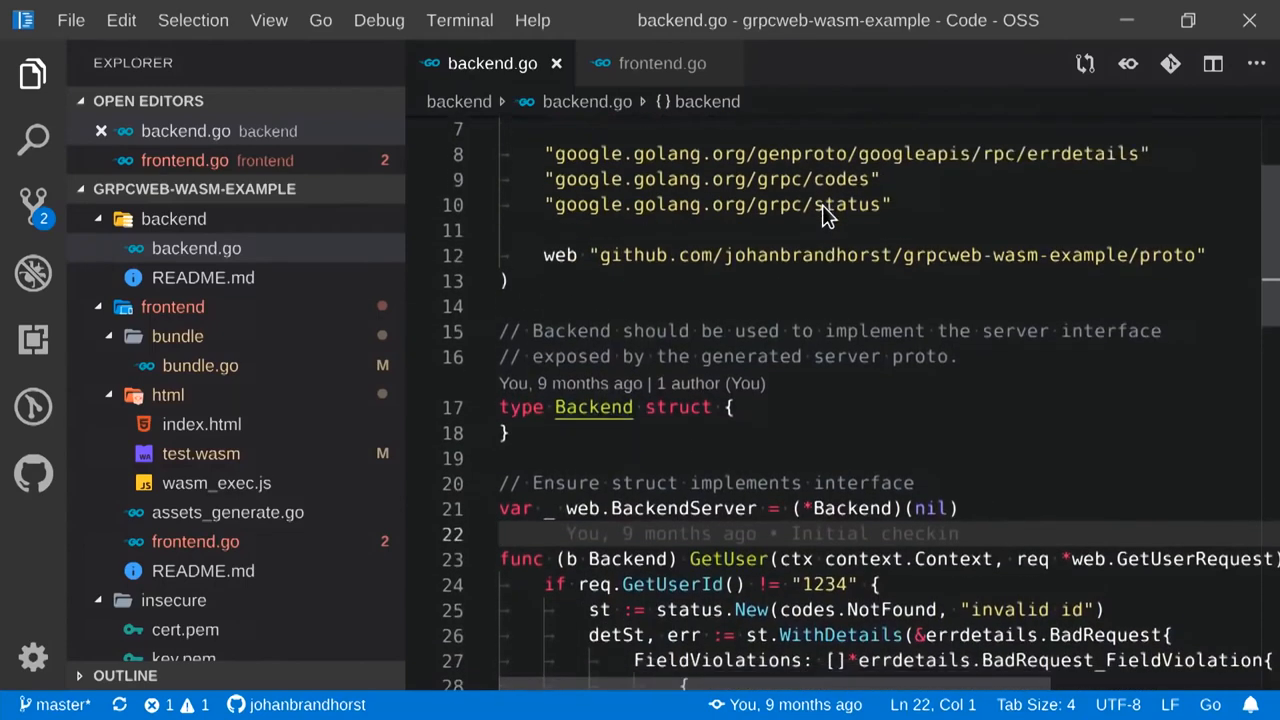
scroll("down", 3)
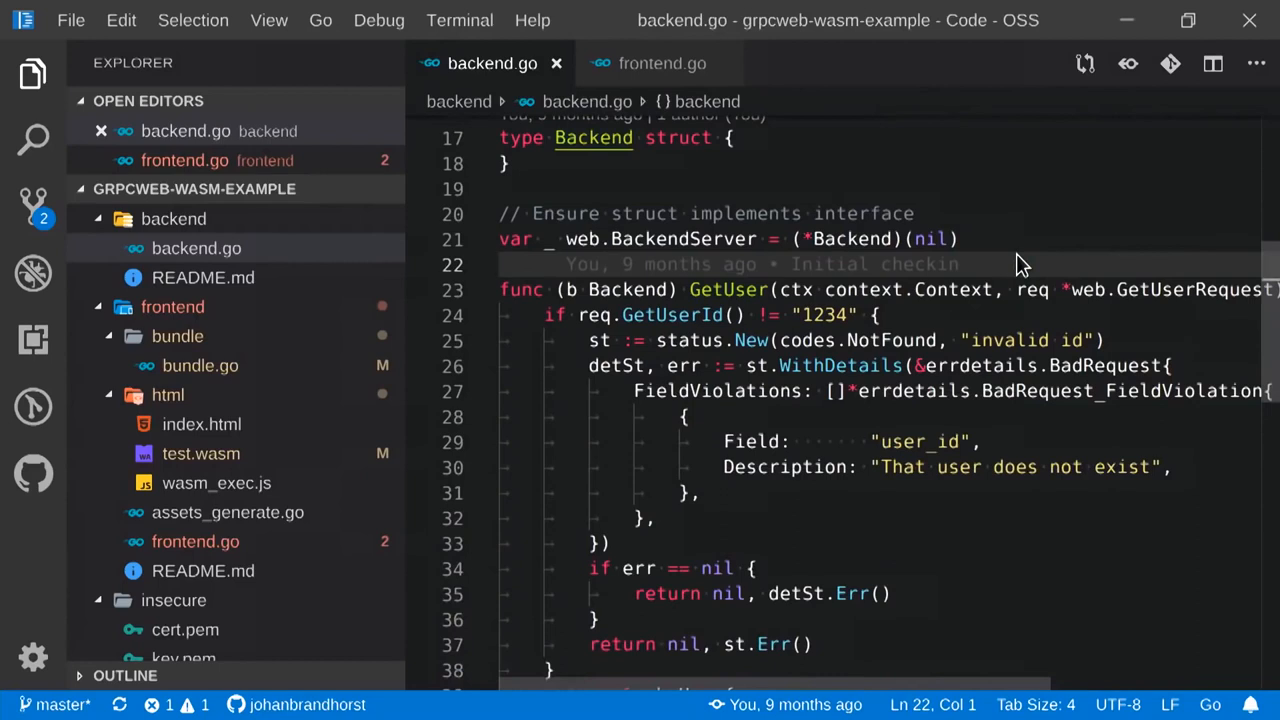
scroll("down", 3)
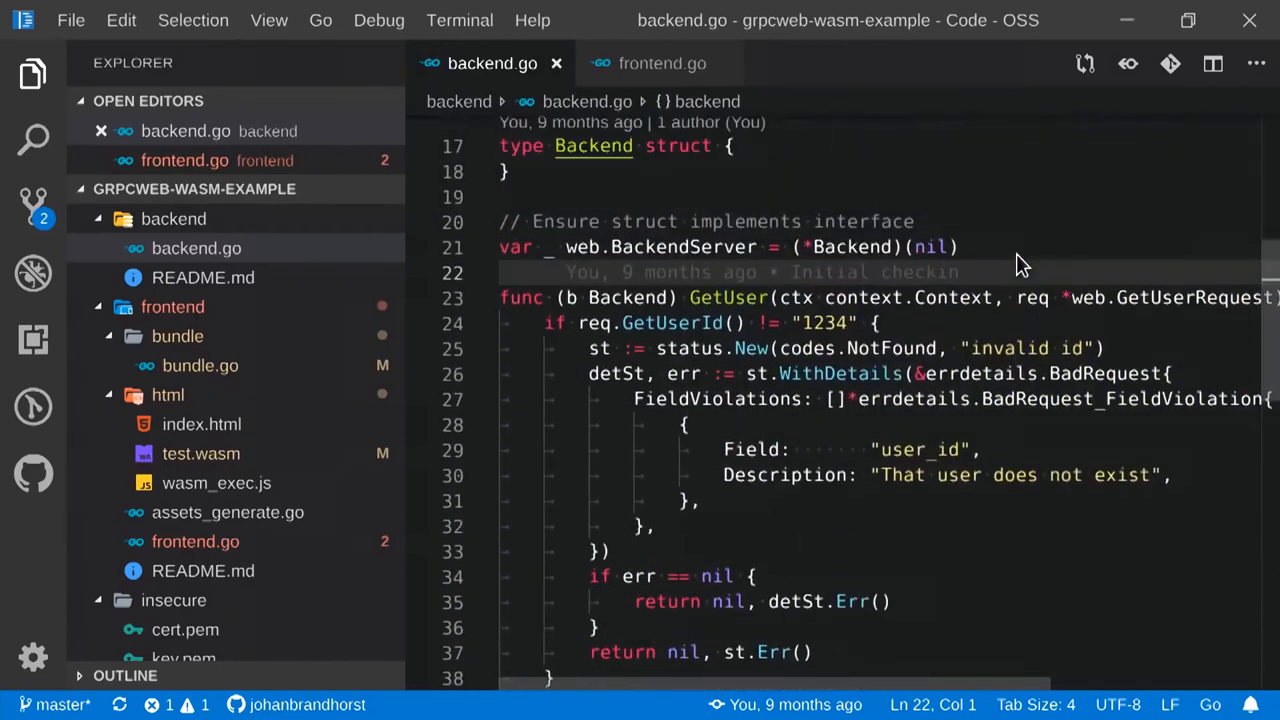
scroll("down", 3)
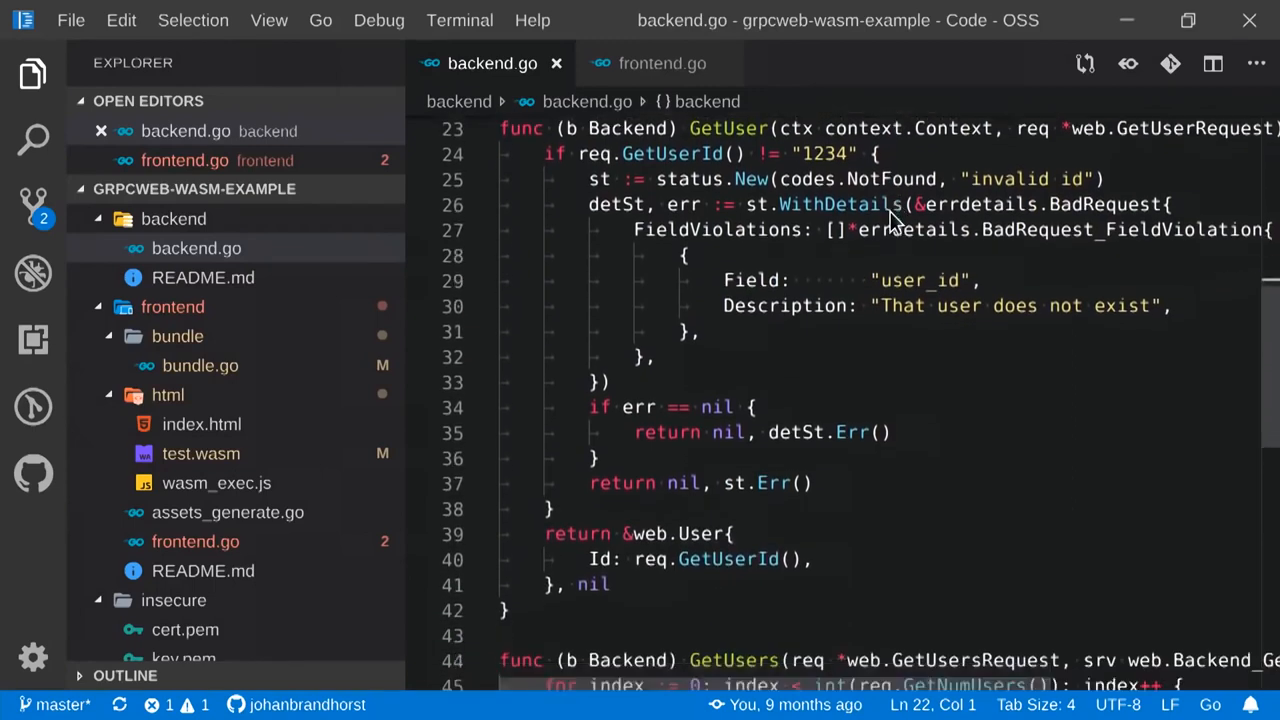
scroll("down", 3)
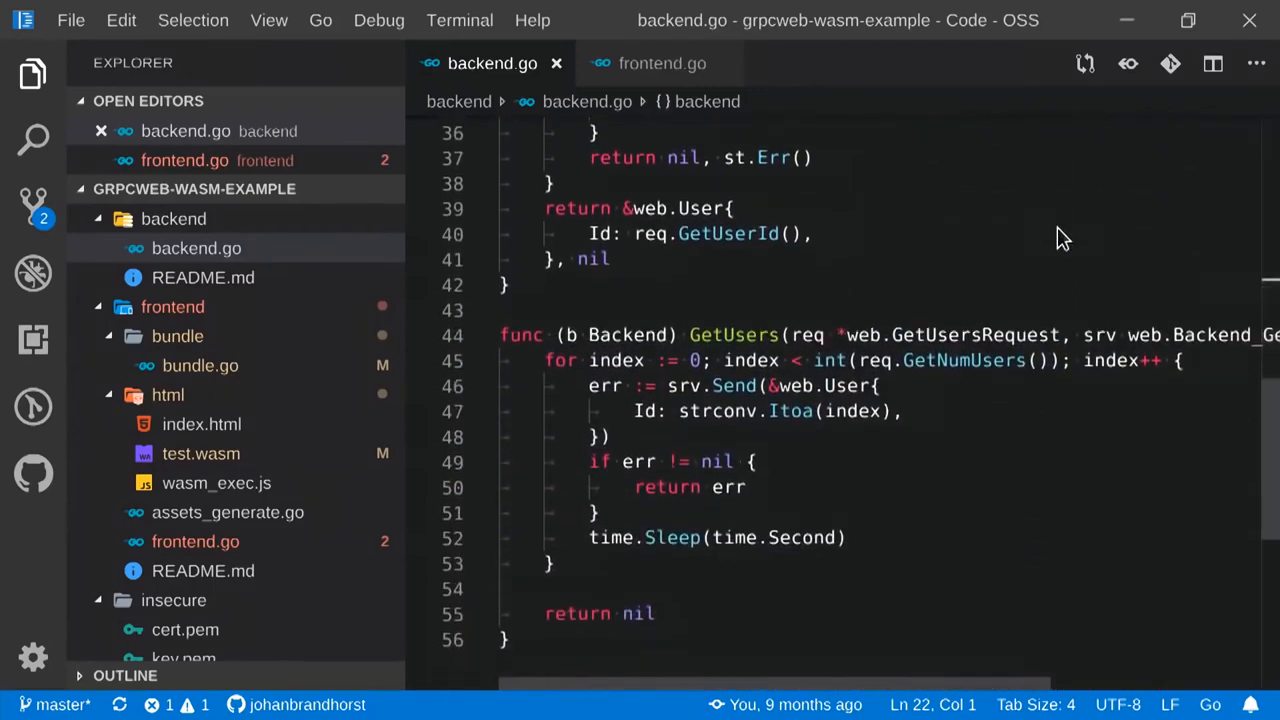
mouse_move(704, 124)
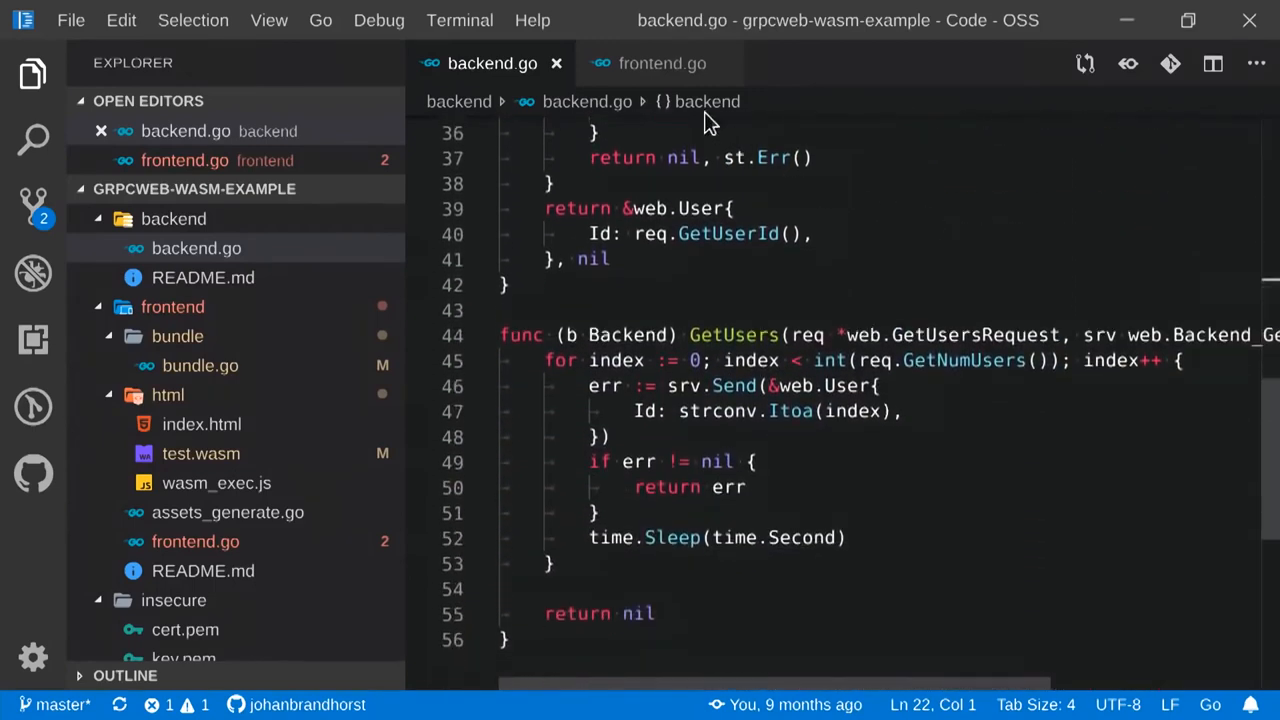
Review frontend.go's main function, scrolling through the GetUser and GetUsers calls.
left_click(660, 62)
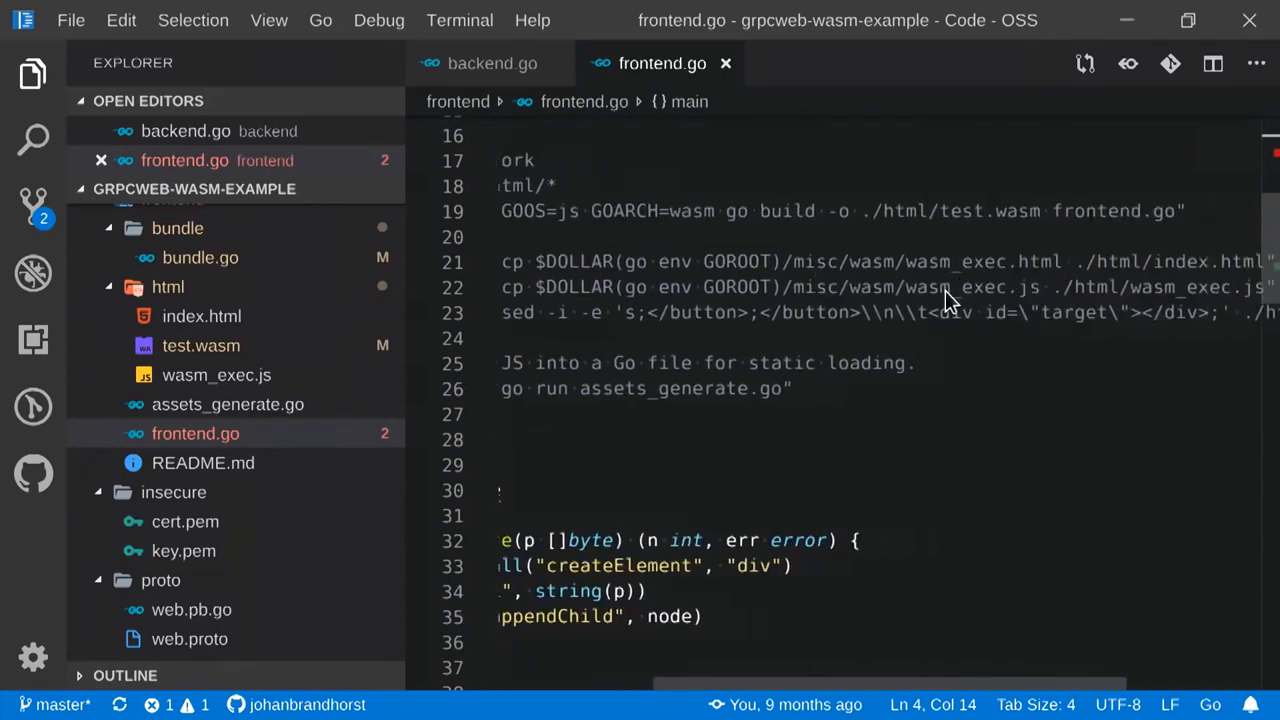
scroll("left", 3)
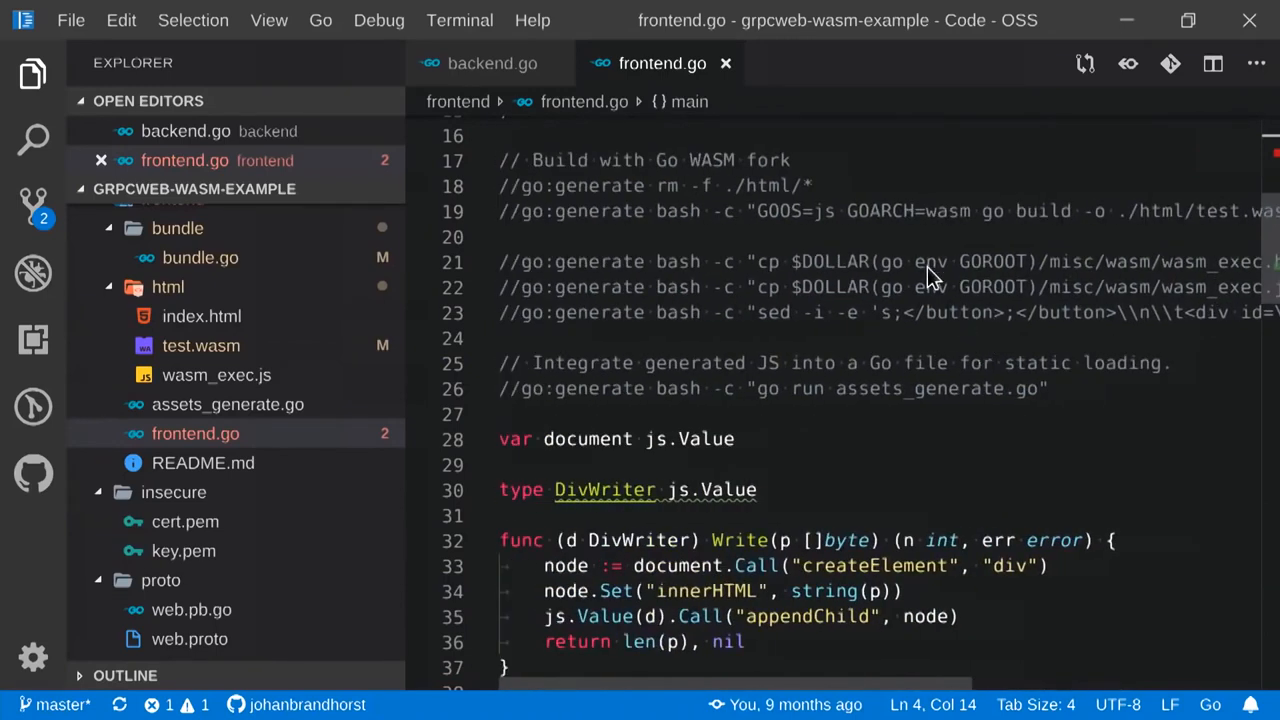
scroll("down", 3)
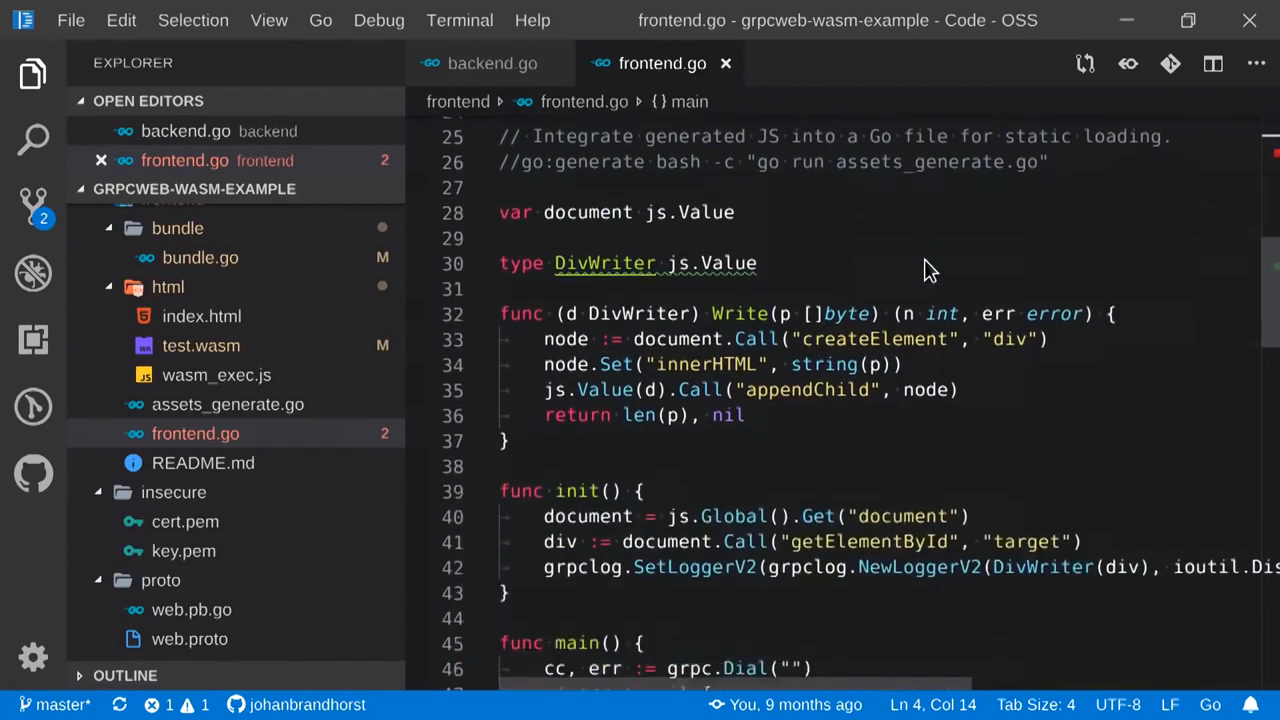
scroll("down", 3)
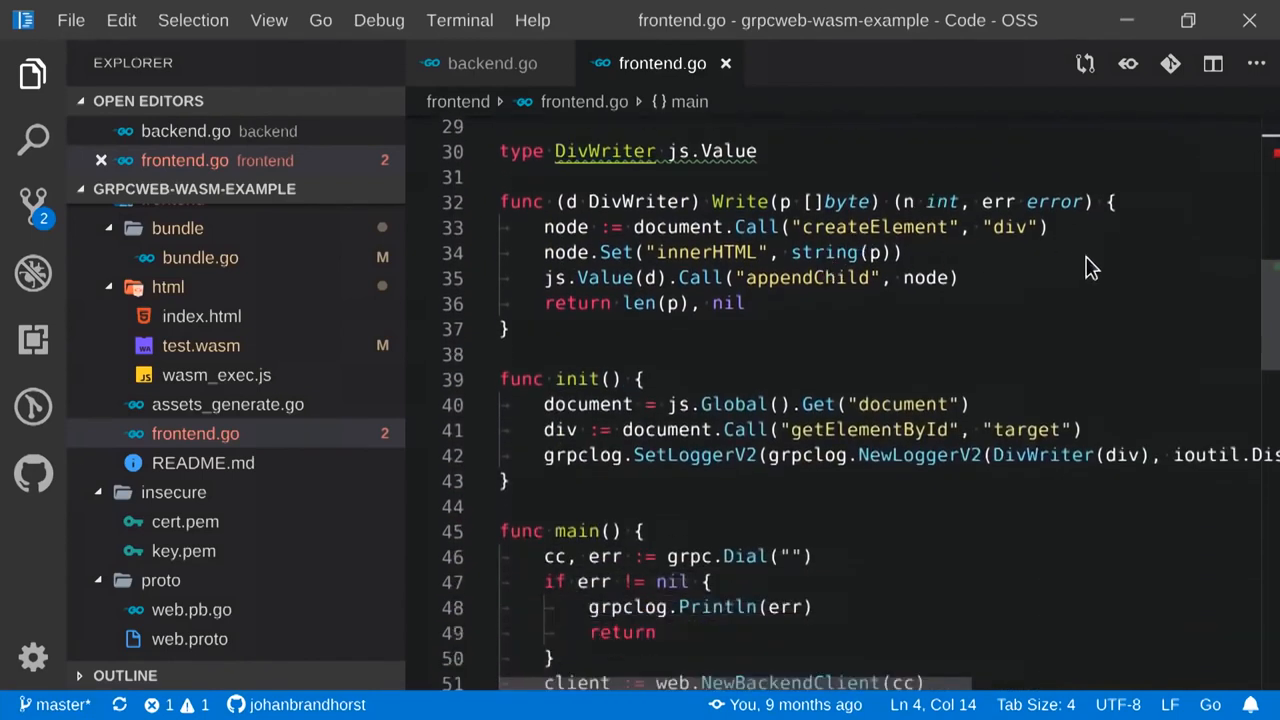
scroll("down", 3)
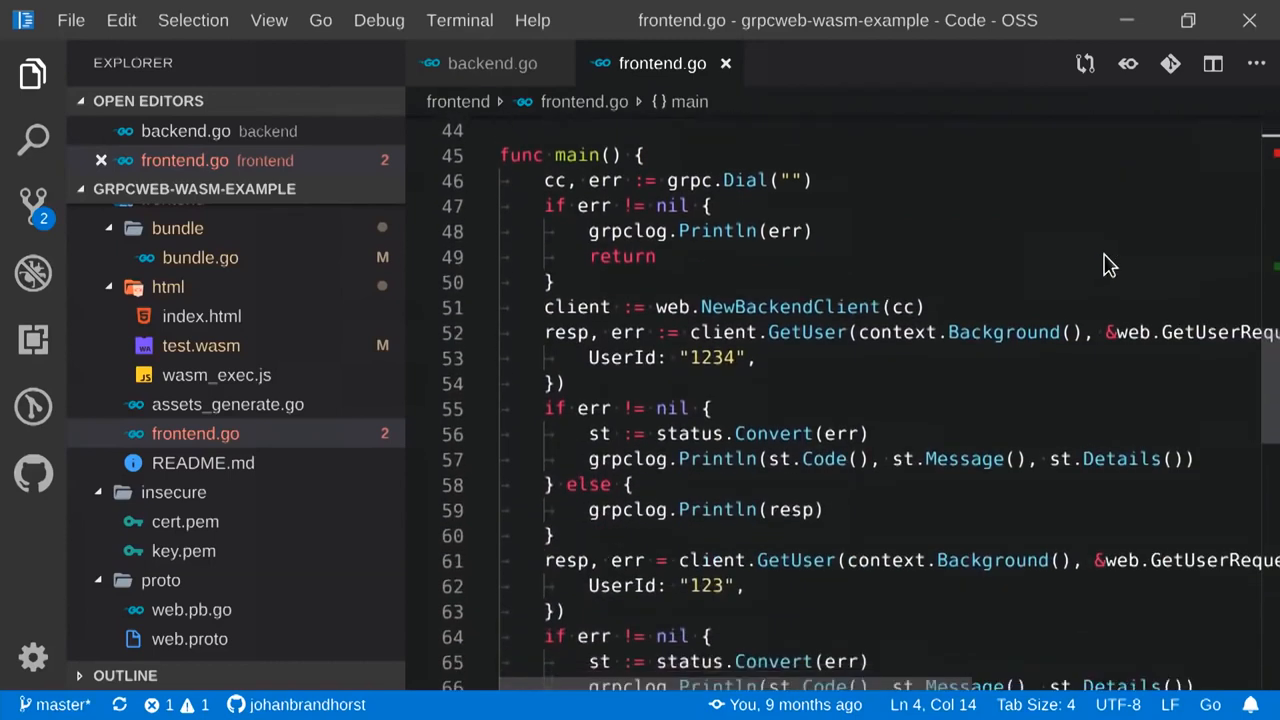
mouse_move(992, 240)
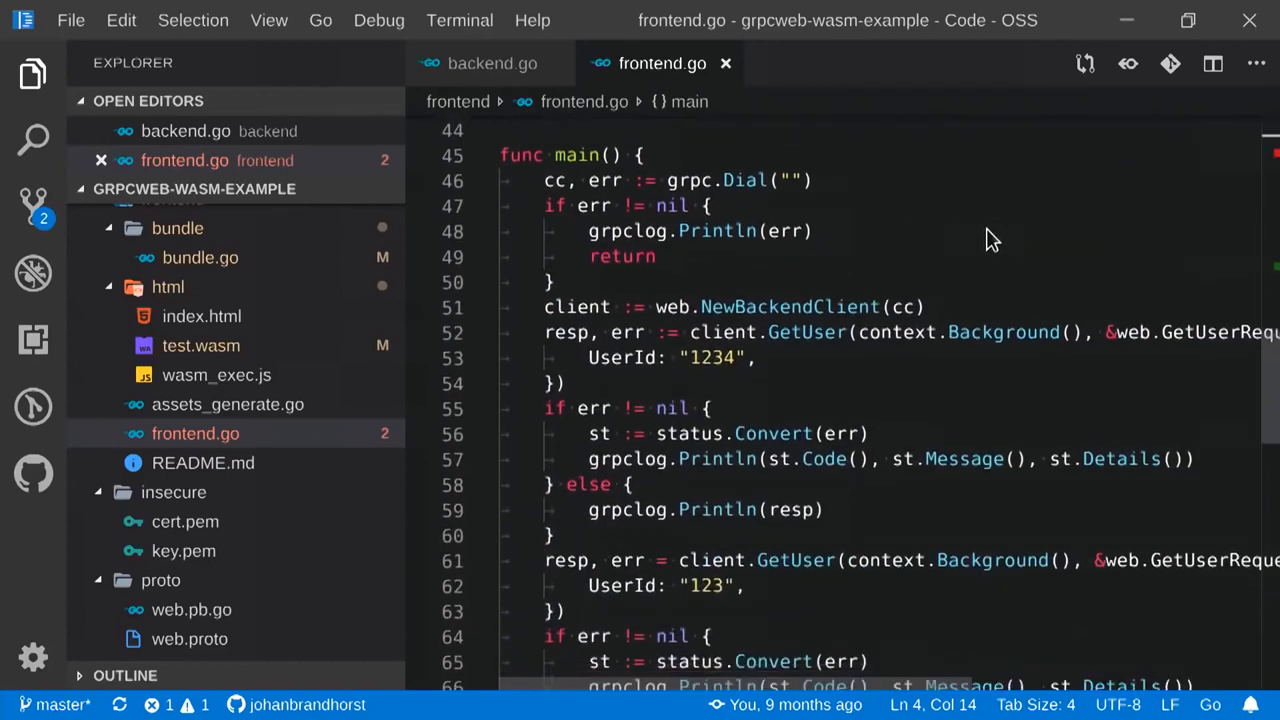
mouse_move(836, 206)
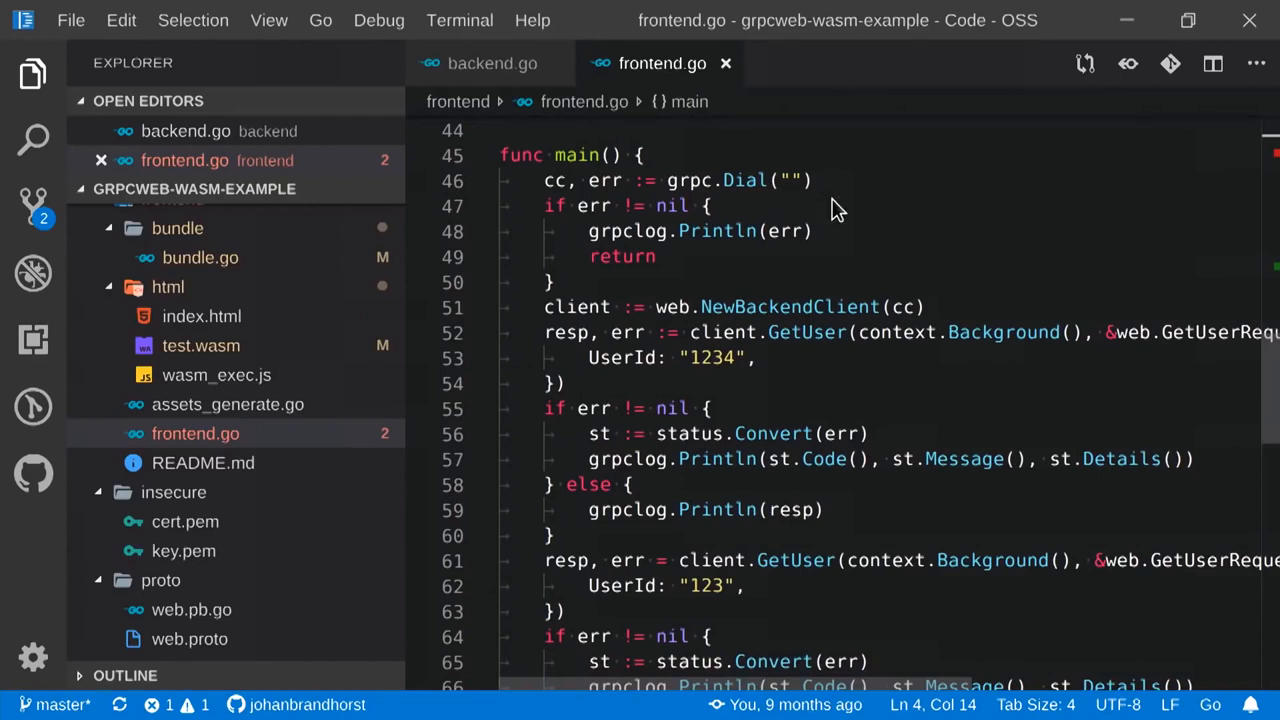
mouse_move(892, 210)
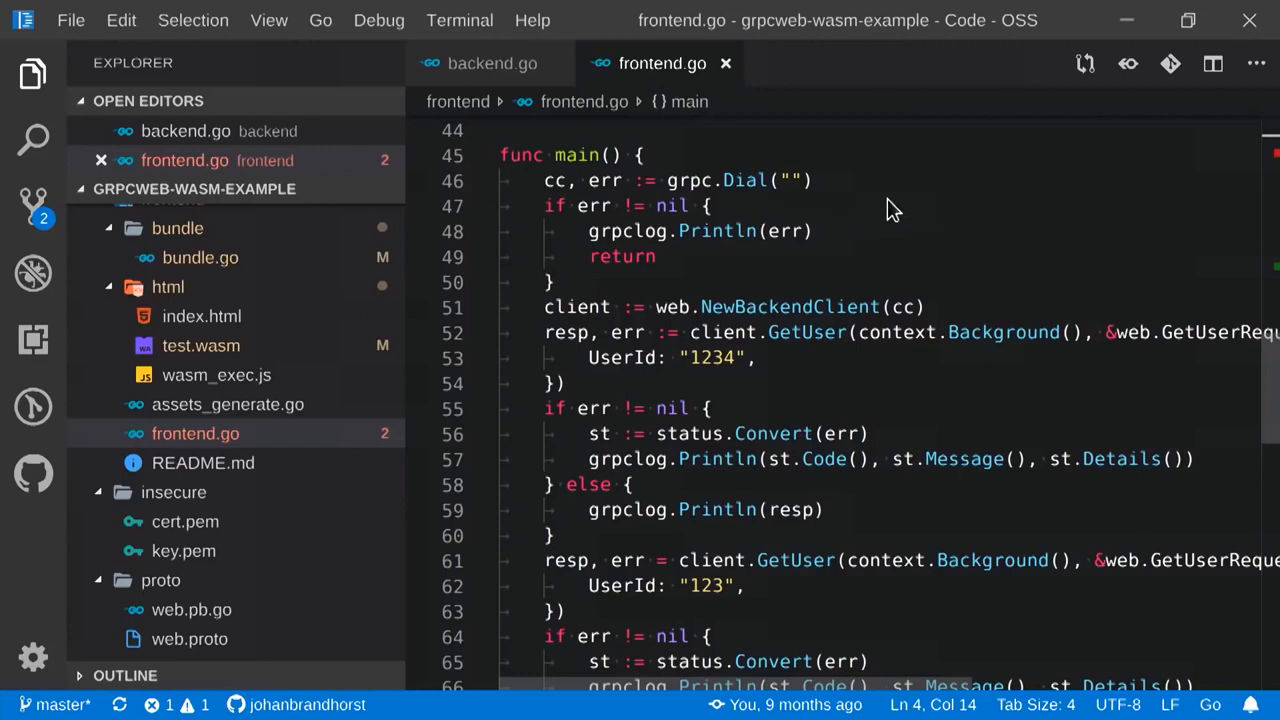
mouse_move(1084, 258)
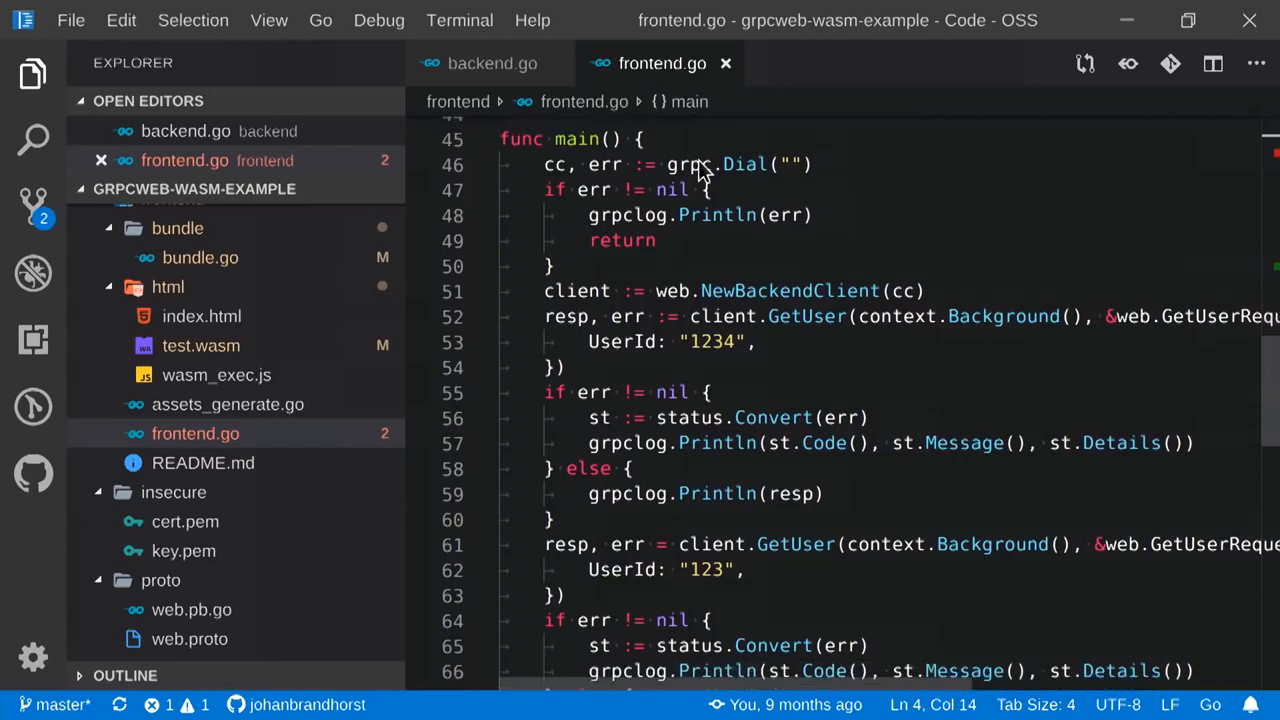
scroll("down", 3)
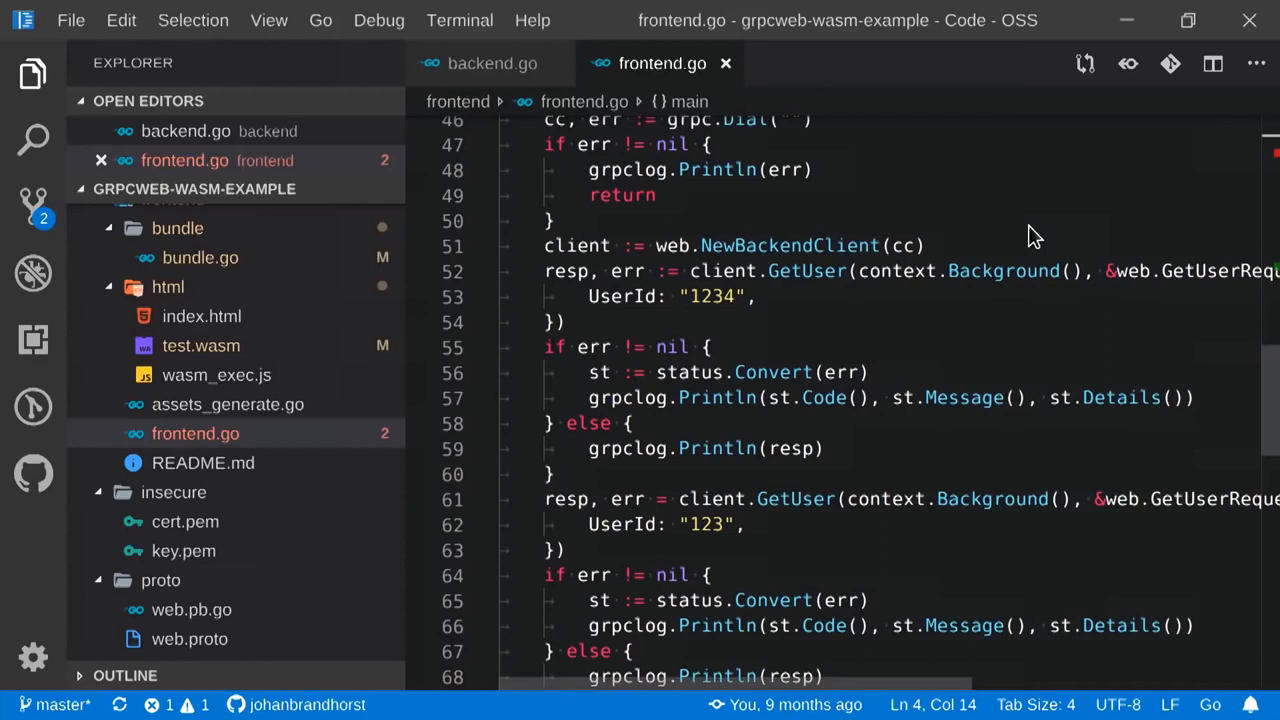
mouse_move(896, 378)
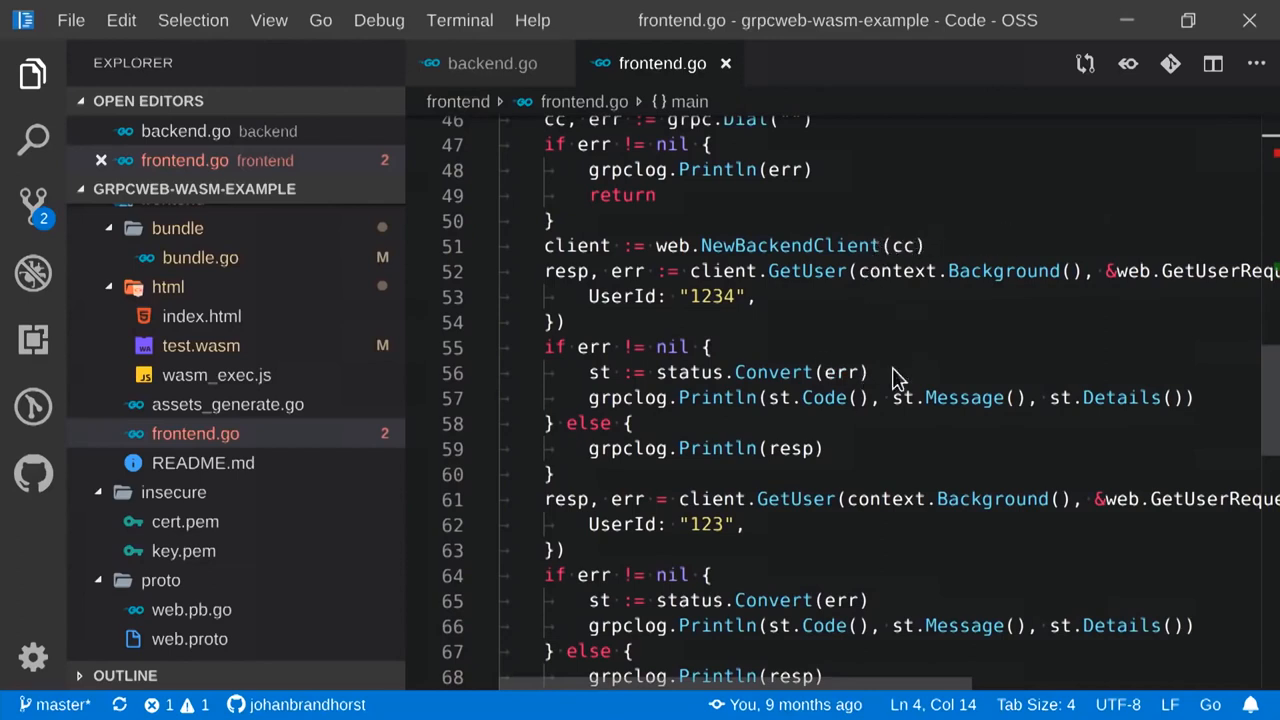
scroll("down", 3)
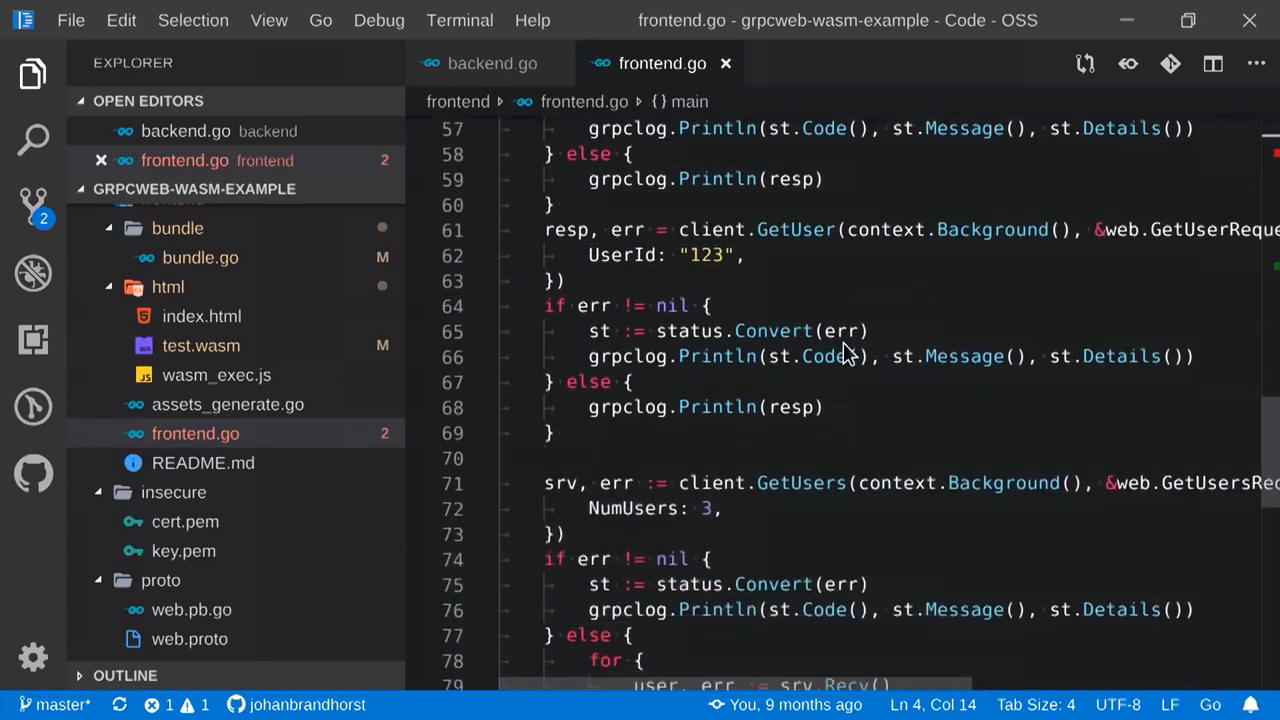
scroll("down", 3)
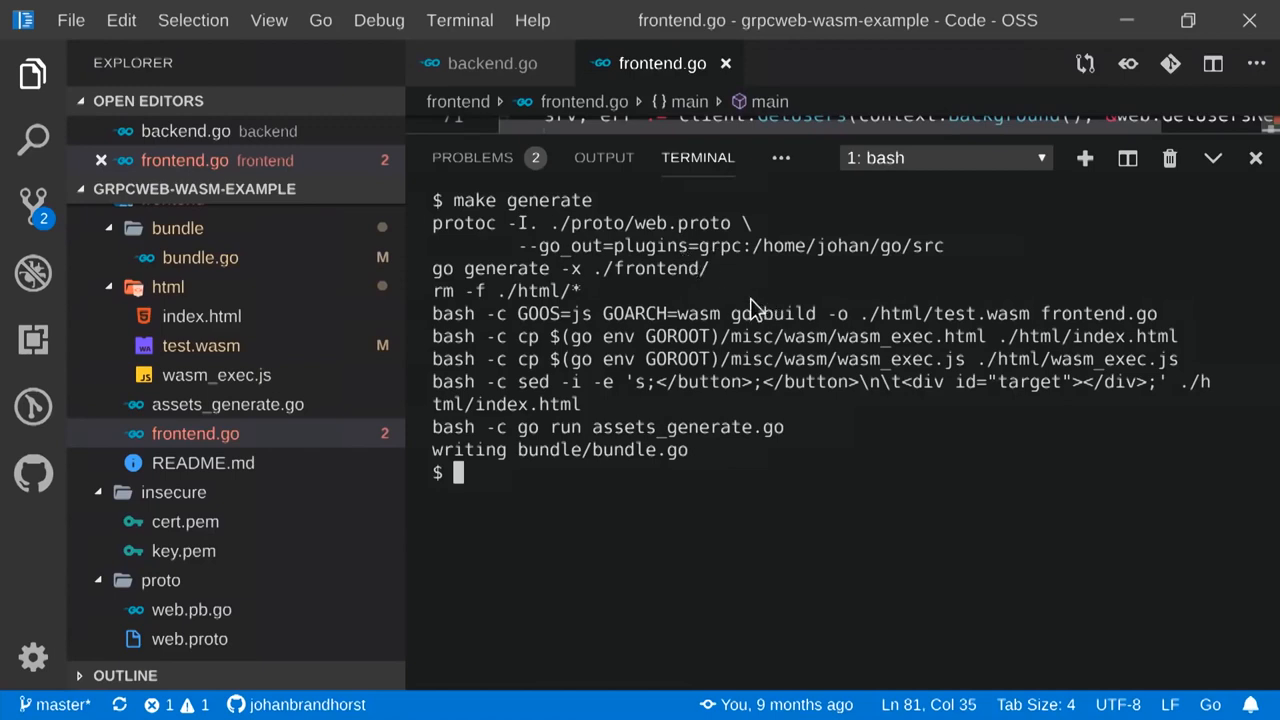
mouse_move(712, 376)
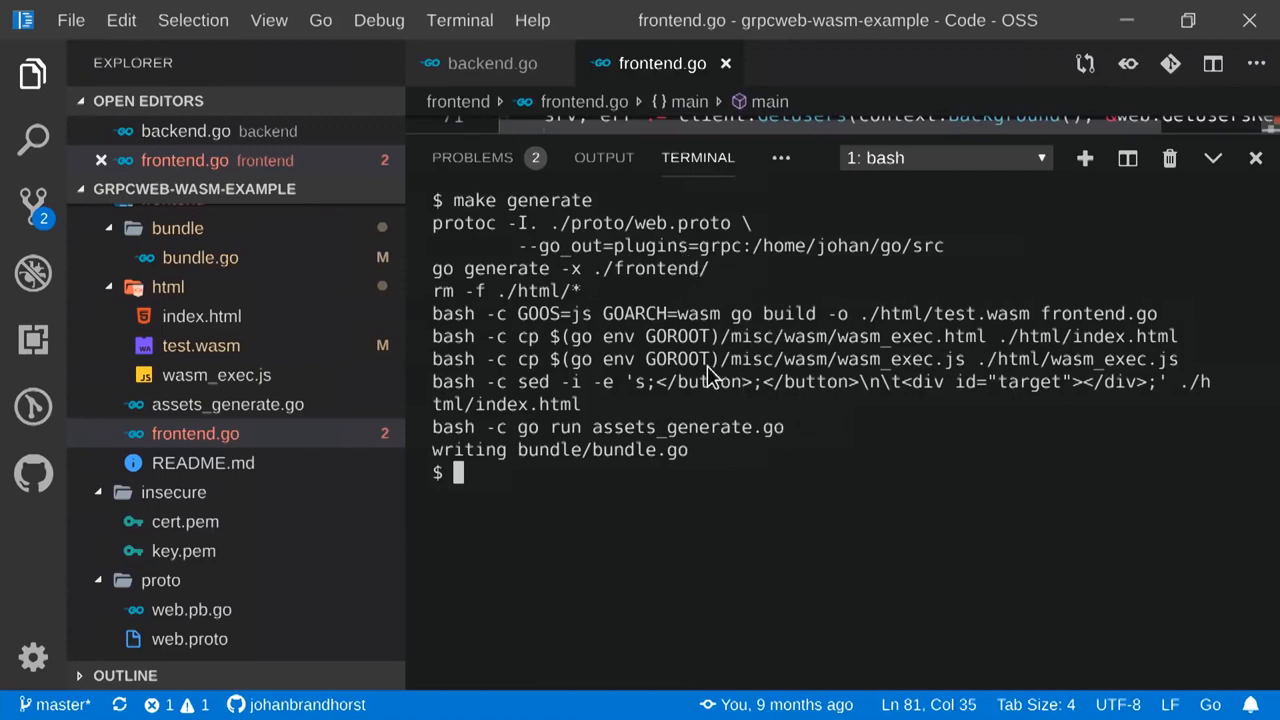
mouse_move(820, 430)
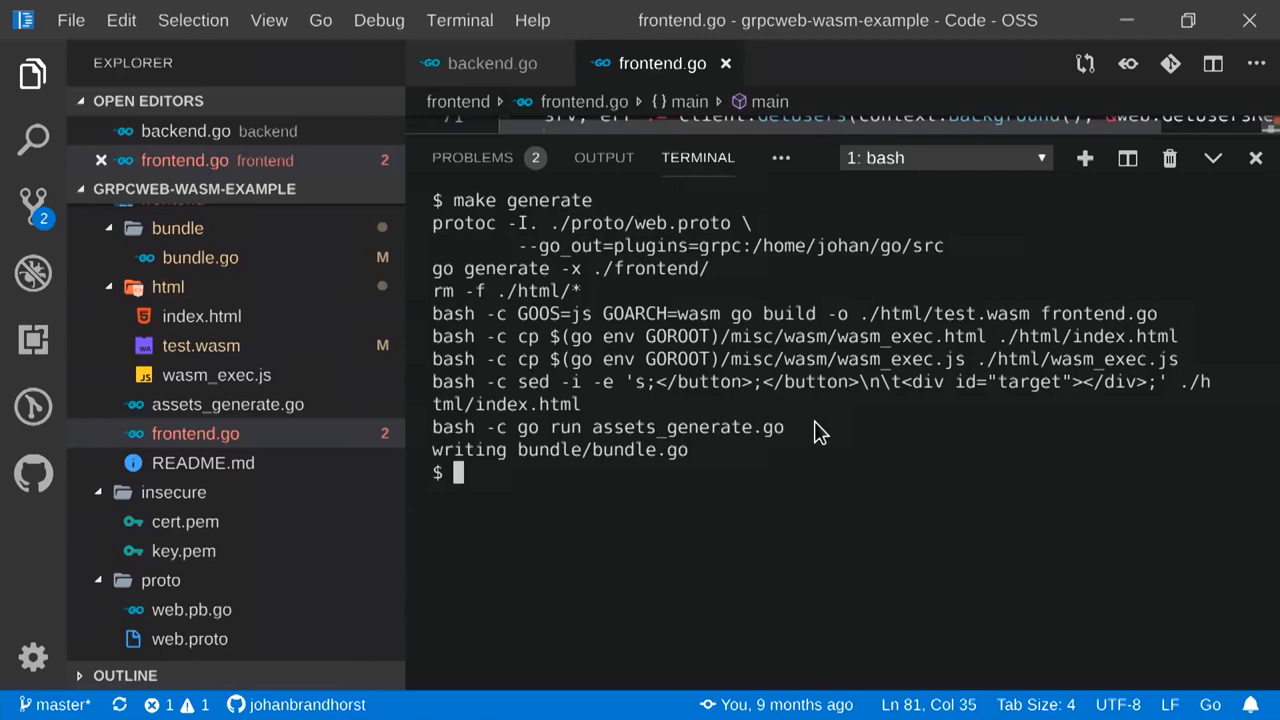
mouse_move(818, 430)
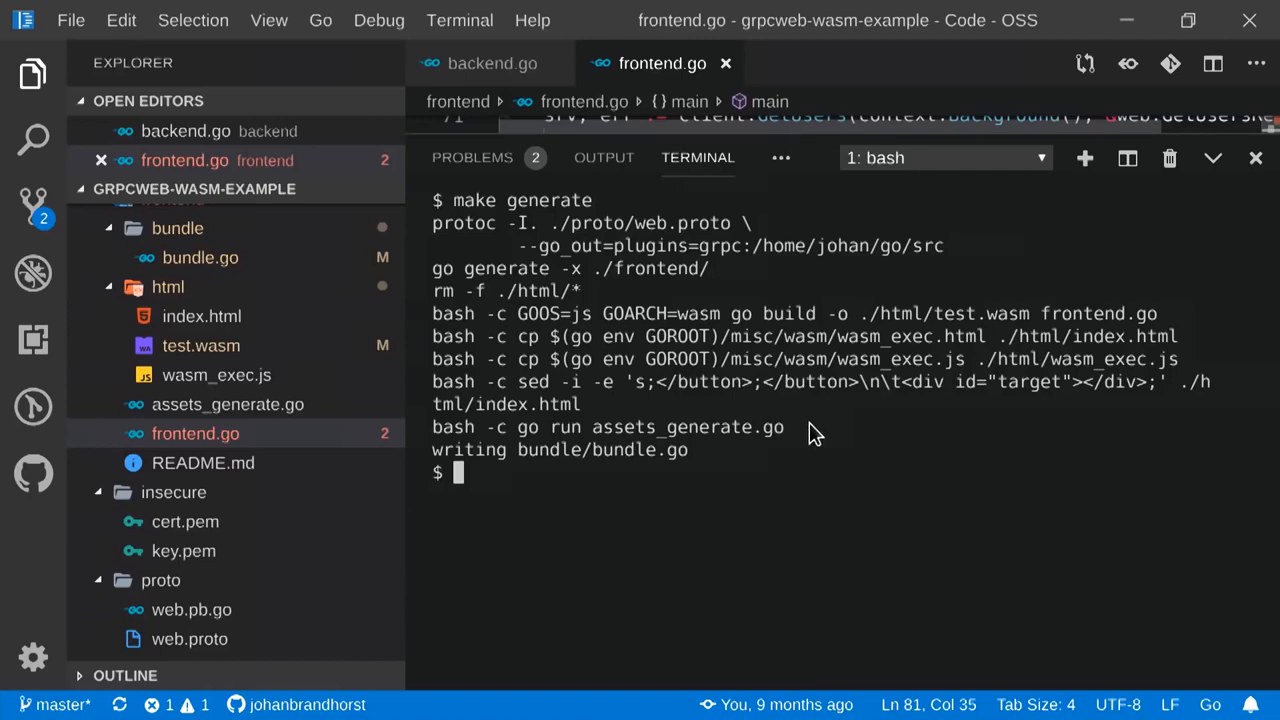
mouse_move(810, 432)
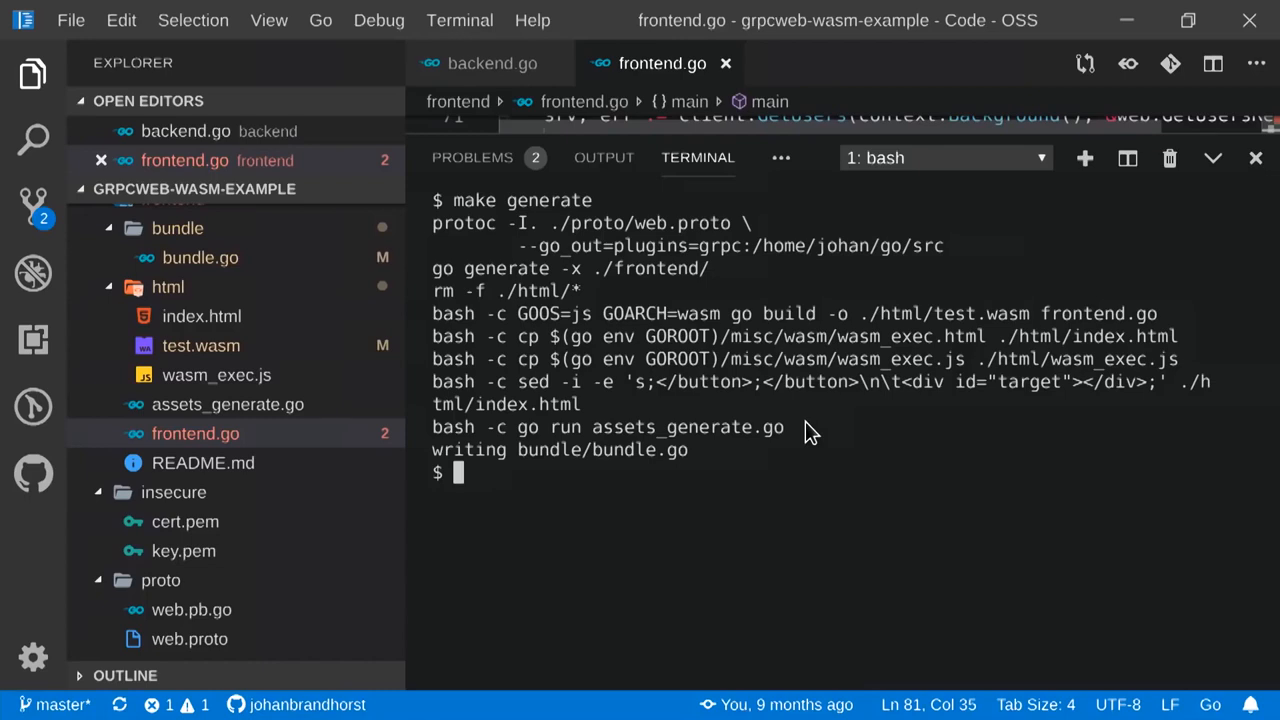
mouse_move(808, 436)
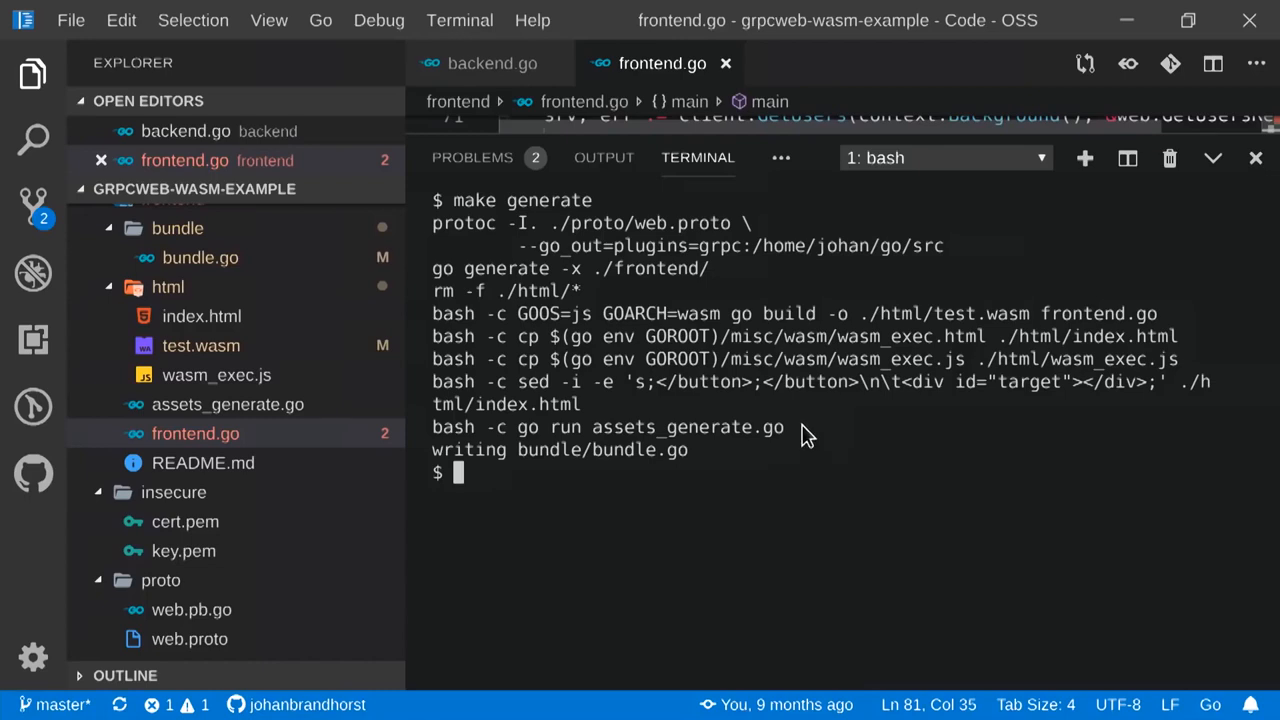
Begin the 'make ser' command in the terminal to serve the generated bundle.
type("make ser")
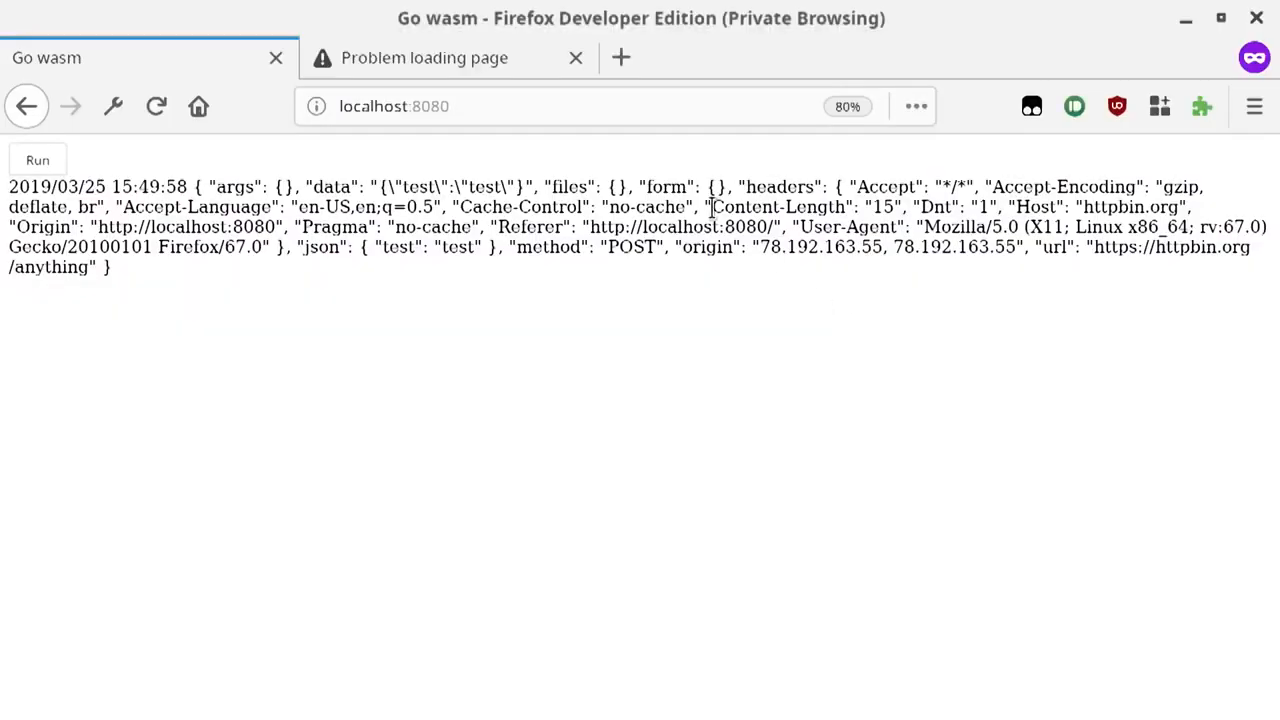
Reload the localhost:10000 page with test.wasm fetched and view the Console messages.
left_click(424, 56)
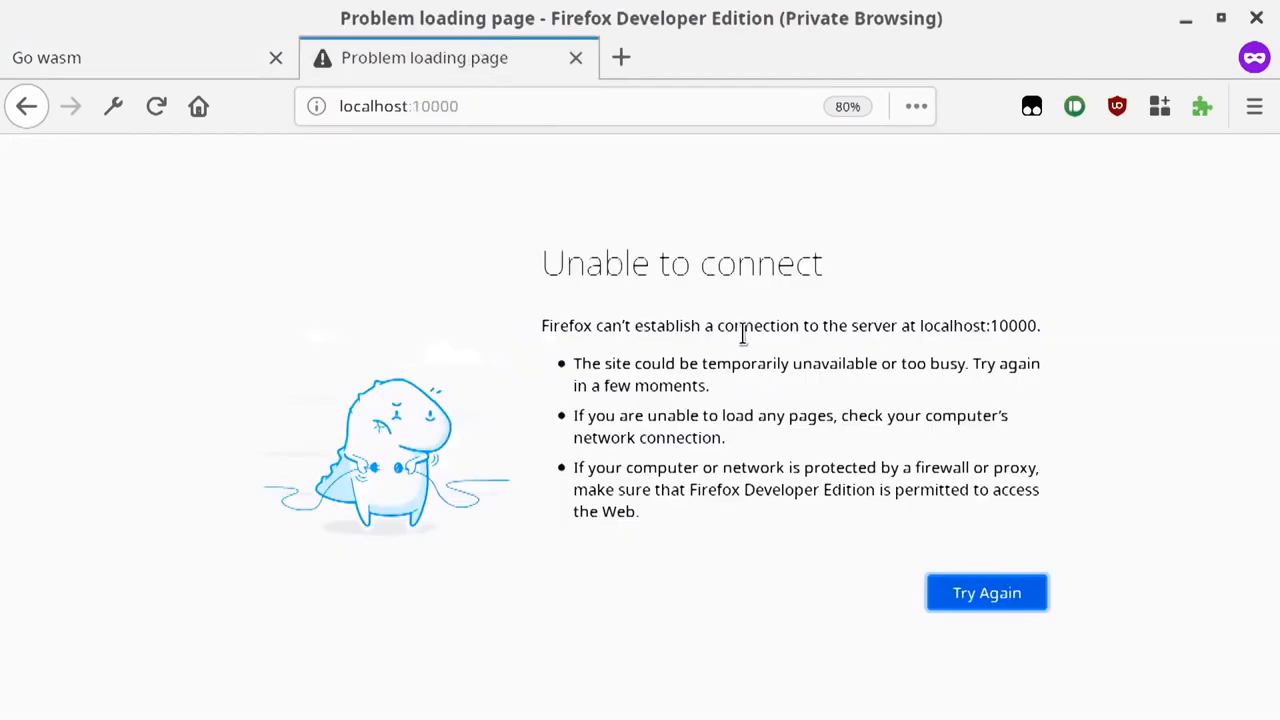
key("F12")
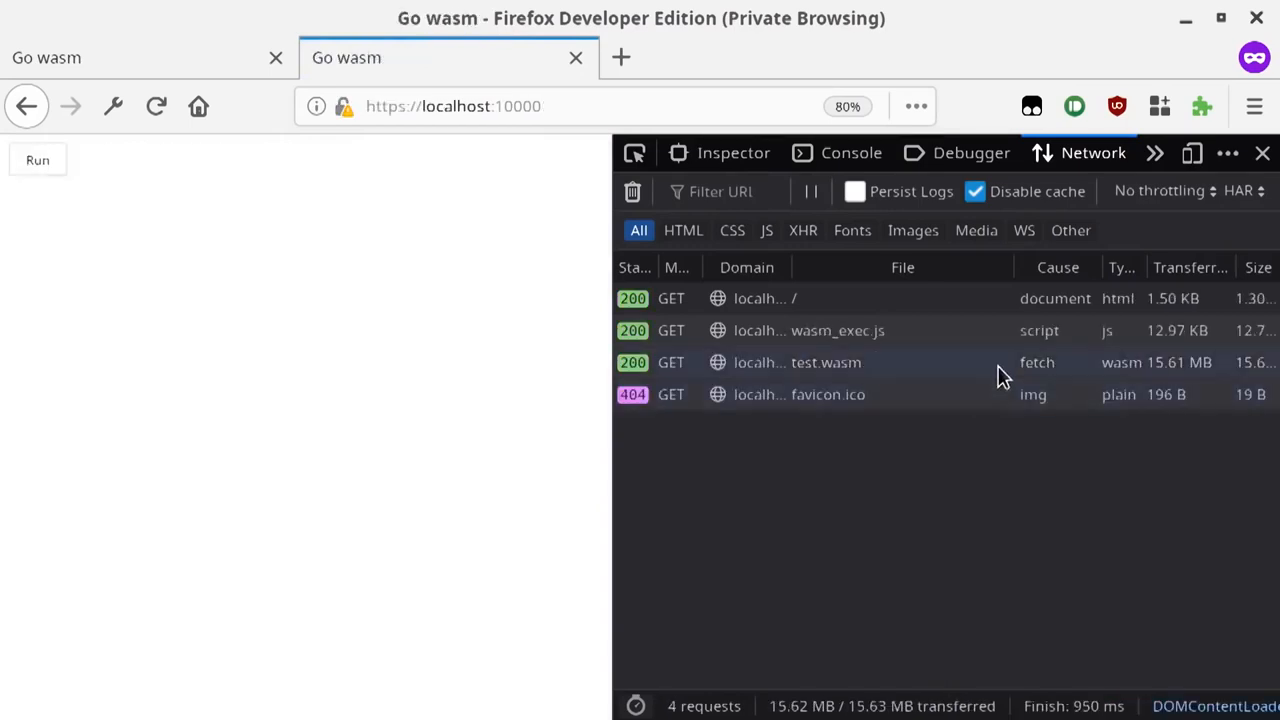
mouse_move(392, 296)
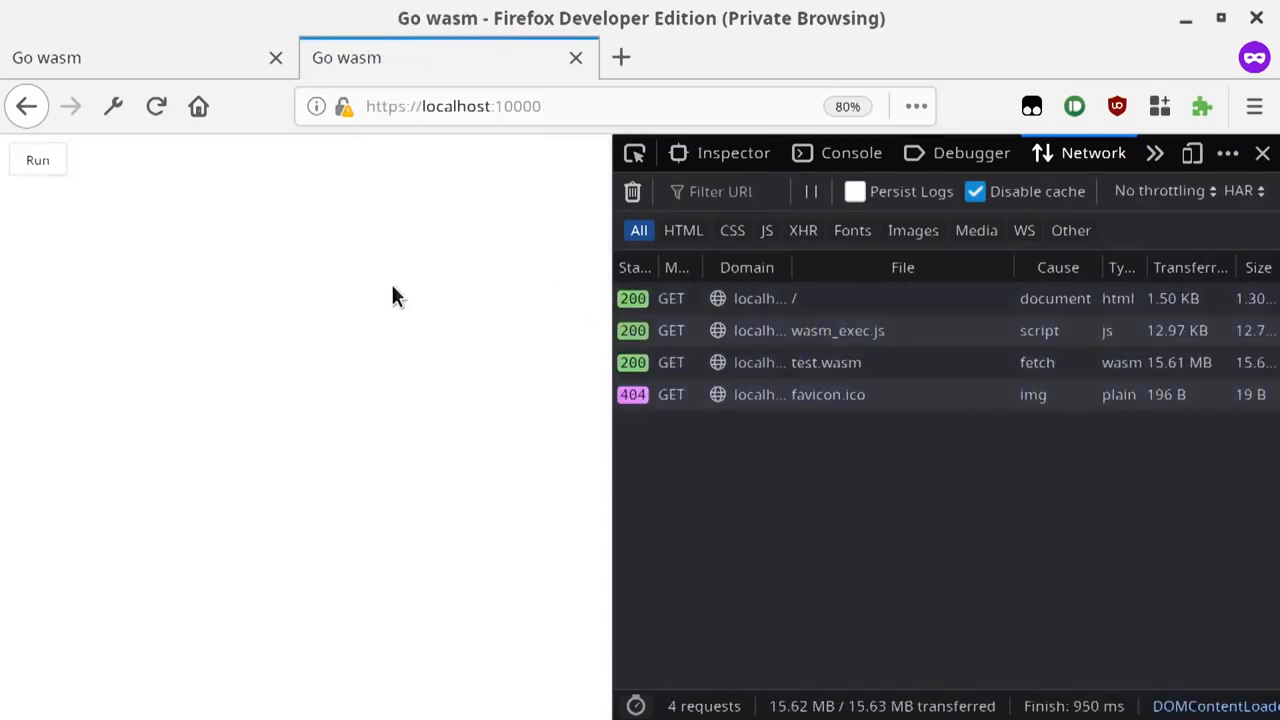
mouse_move(852, 152)
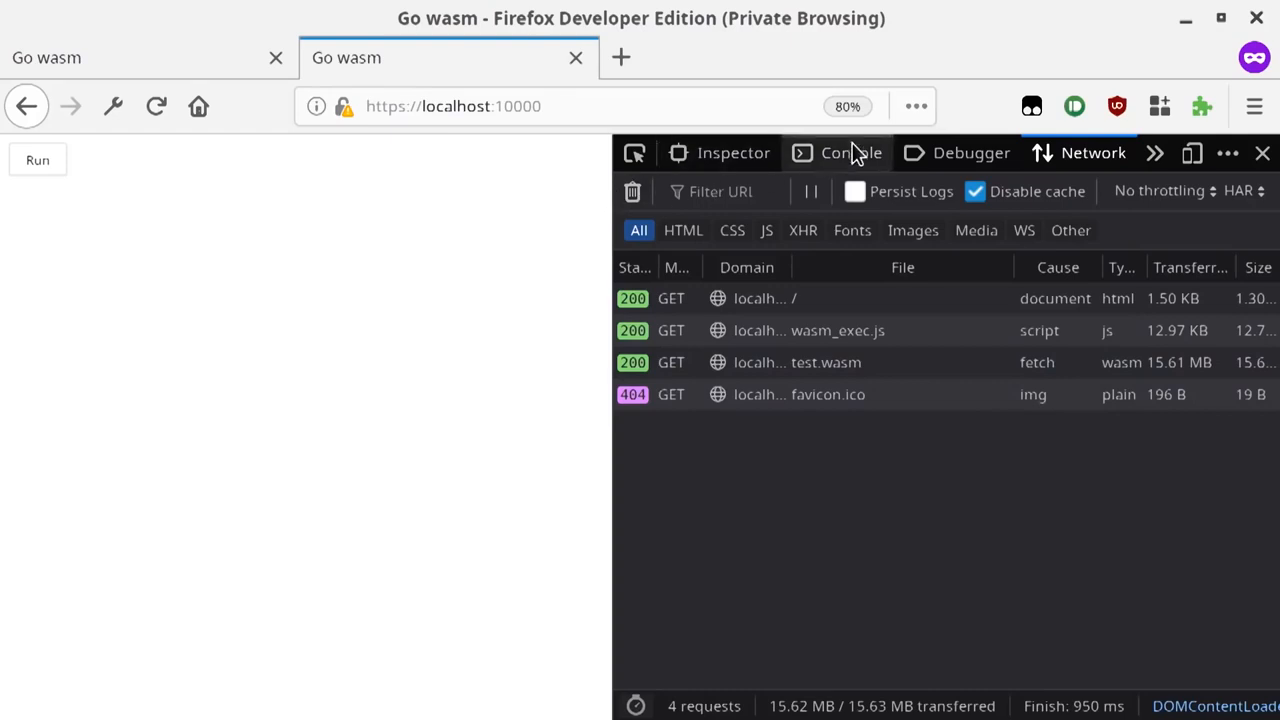
left_click(852, 152)
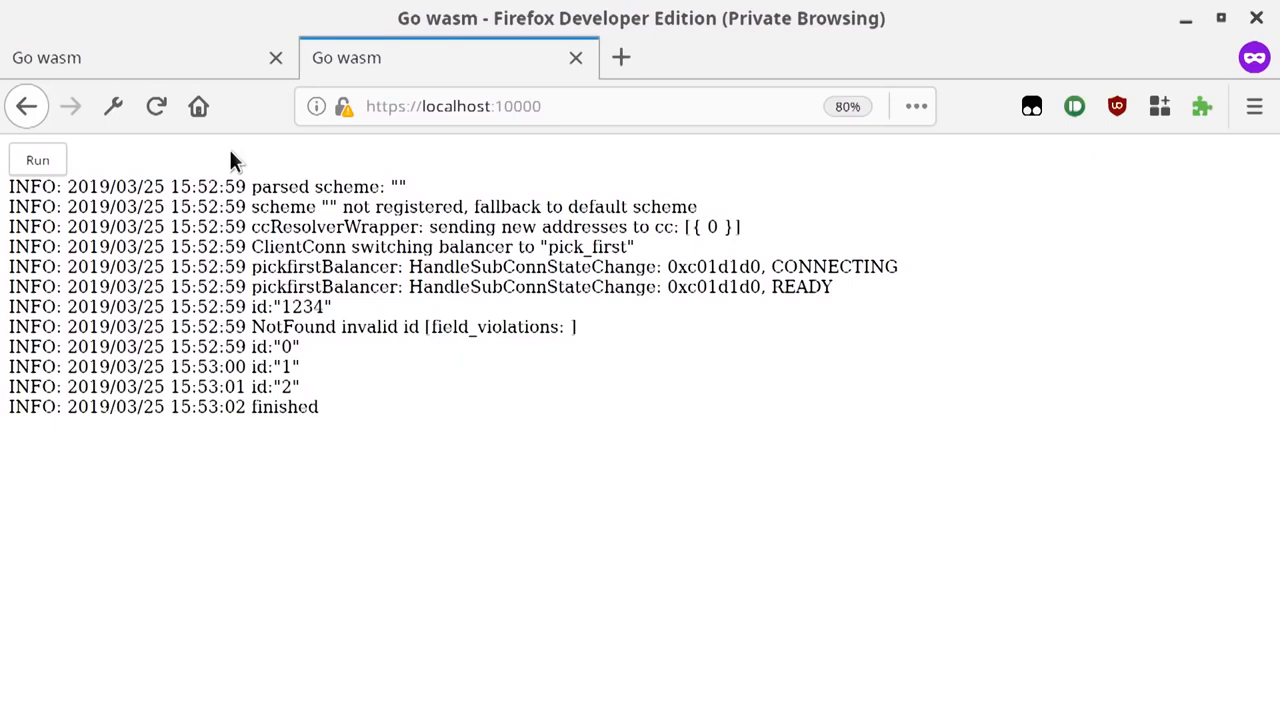
mouse_move(640, 176)
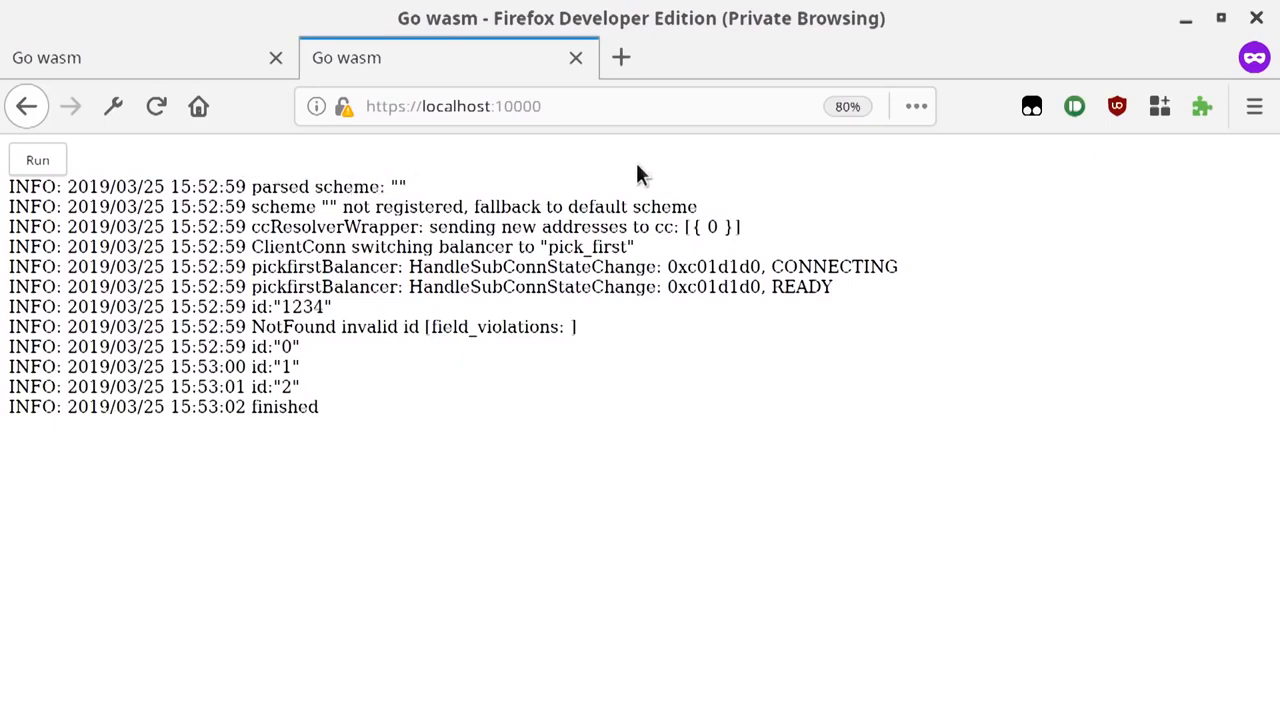
mouse_move(764, 178)
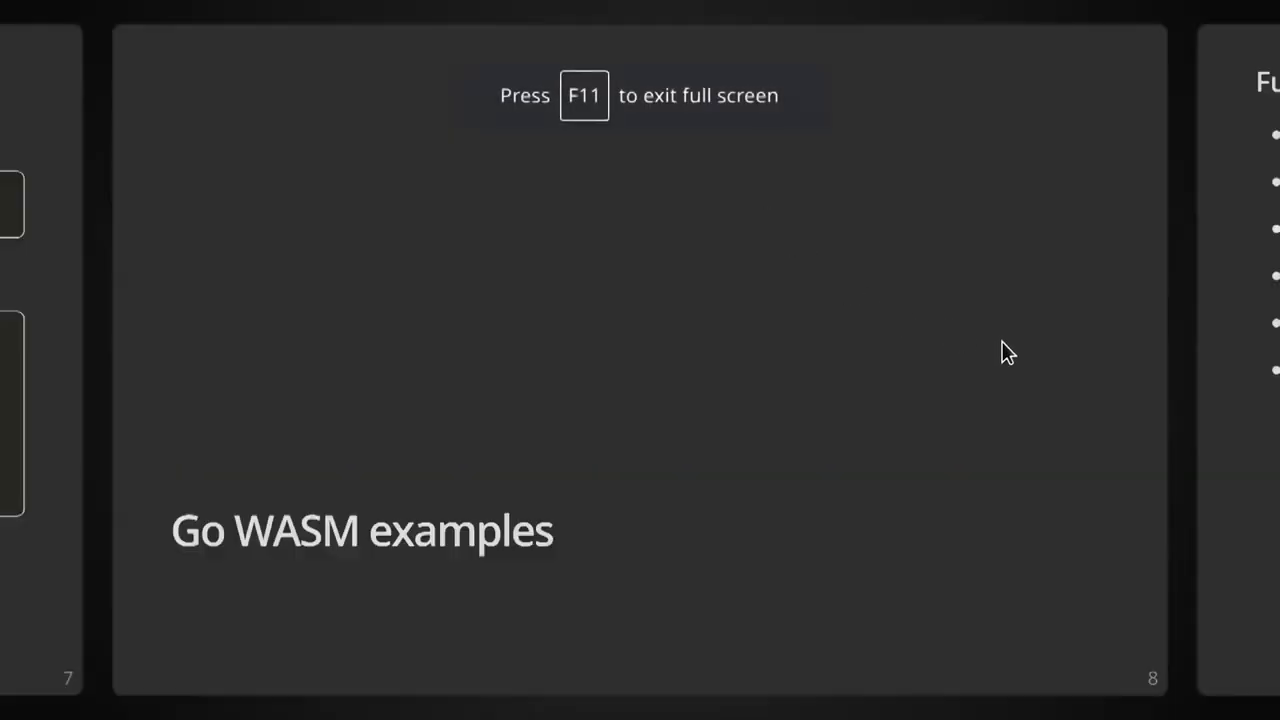
Advance from 'Go WASM examples' to the 'Future' slide on DOM bindings and threading.
key("right")
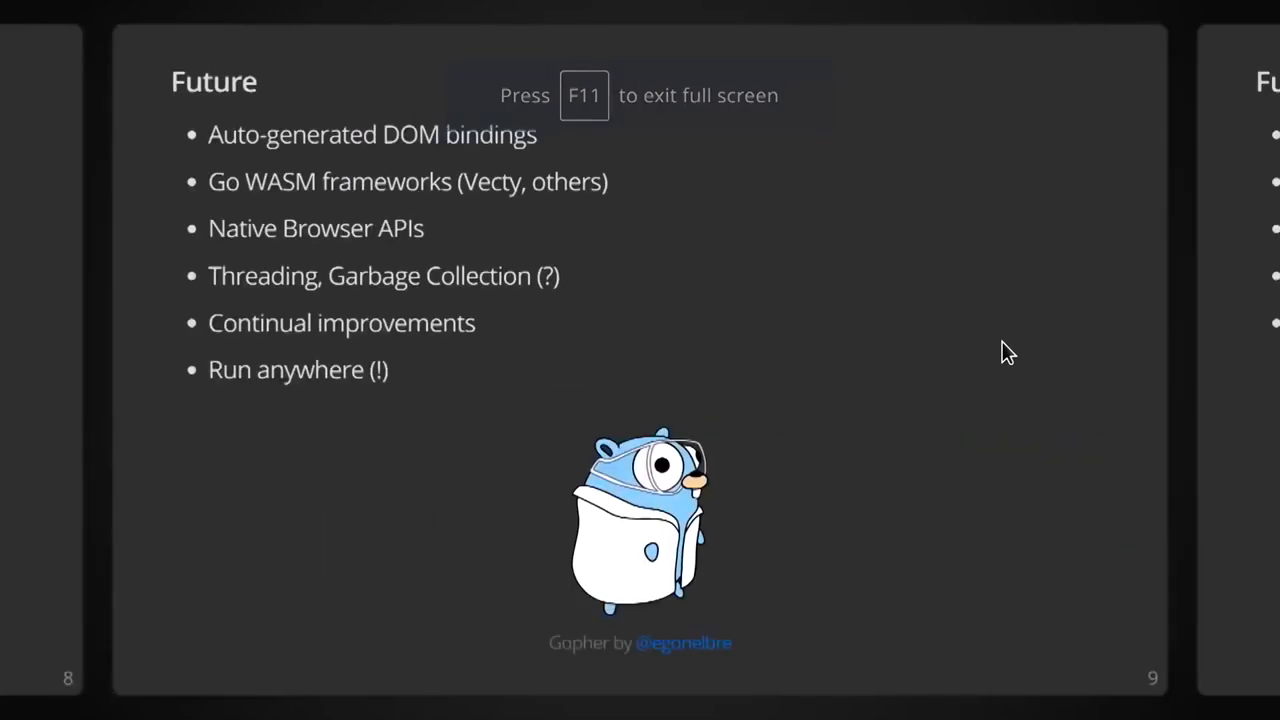
mouse_move(1076, 638)
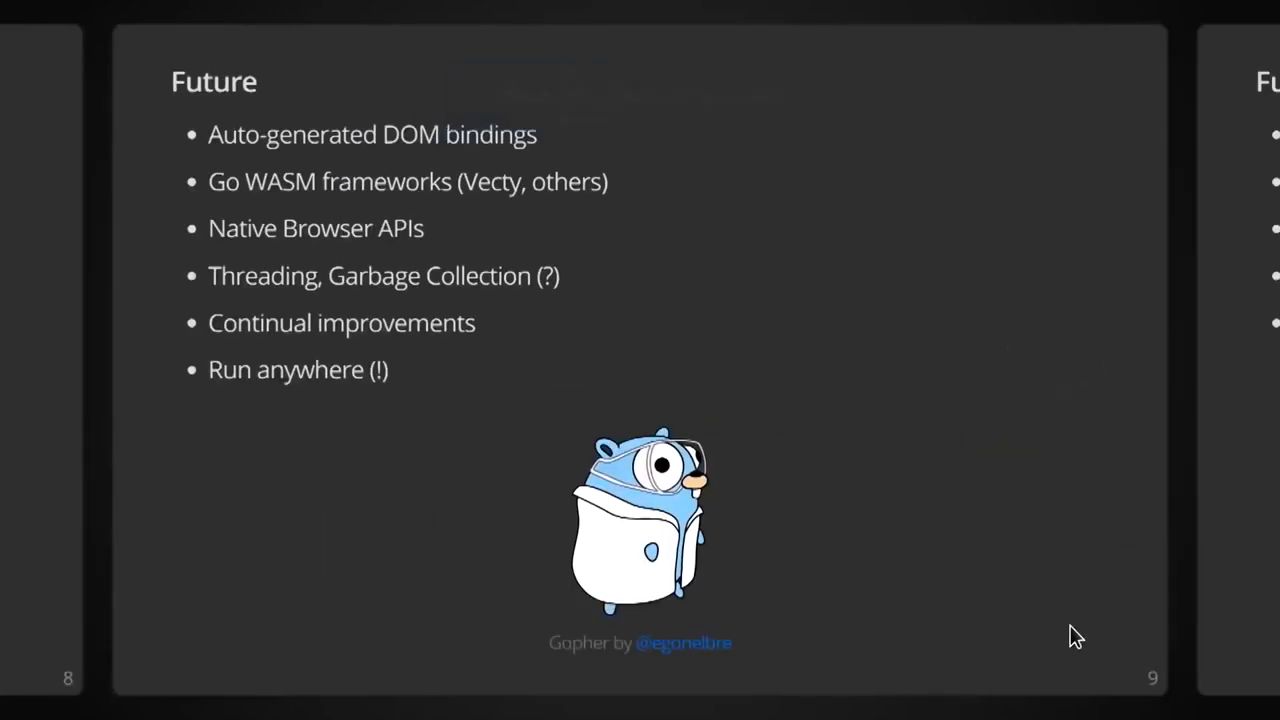